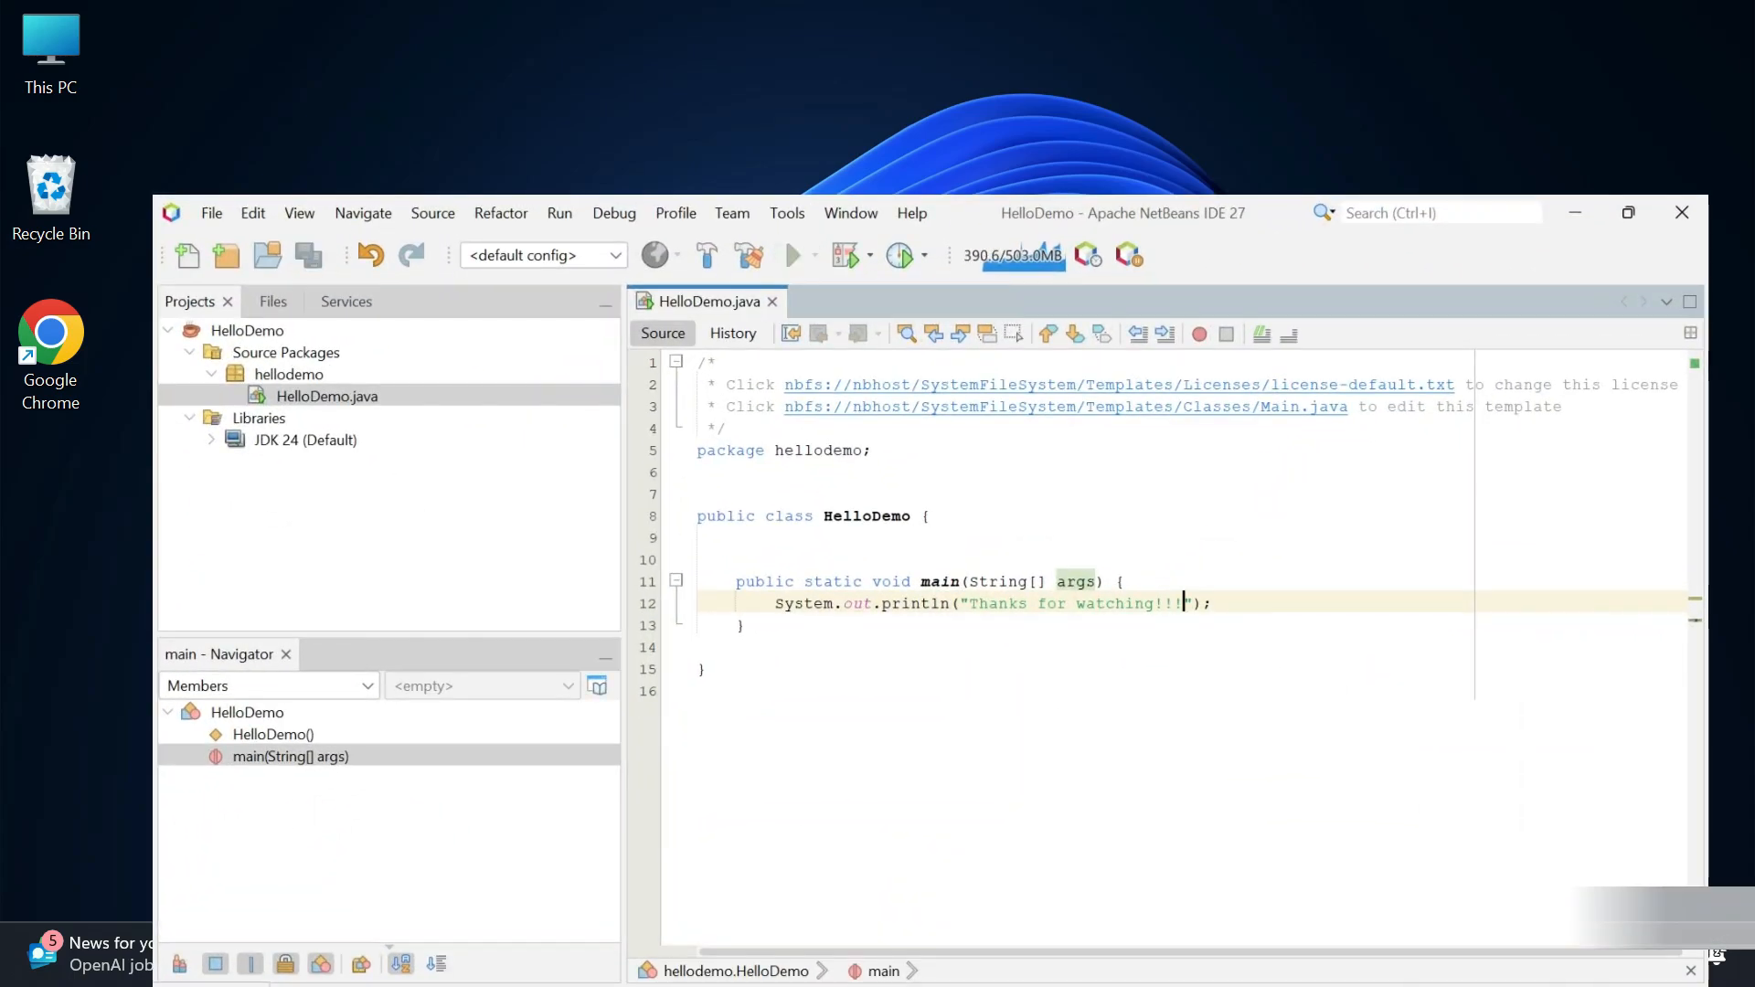
Switch from NetBeans to the Google Chrome browser window
click(791, 254)
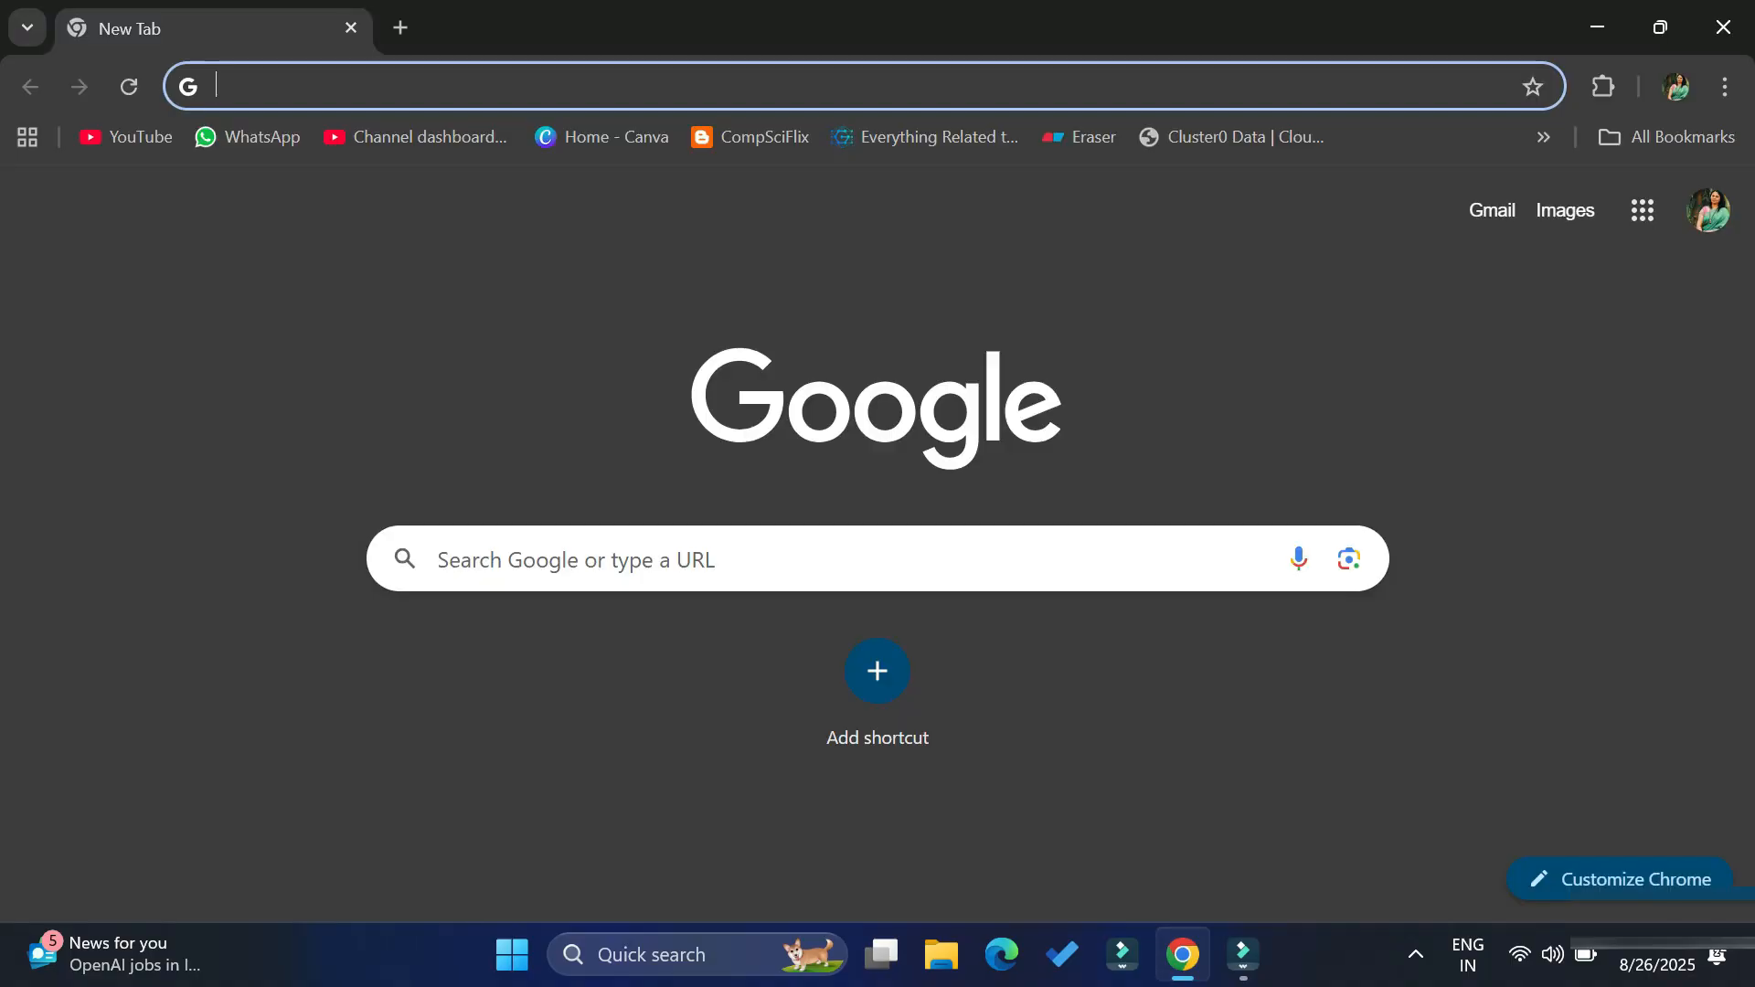
Google 'netbeans download' and open the Apache NetBeans Releases result
text(netbeans download)
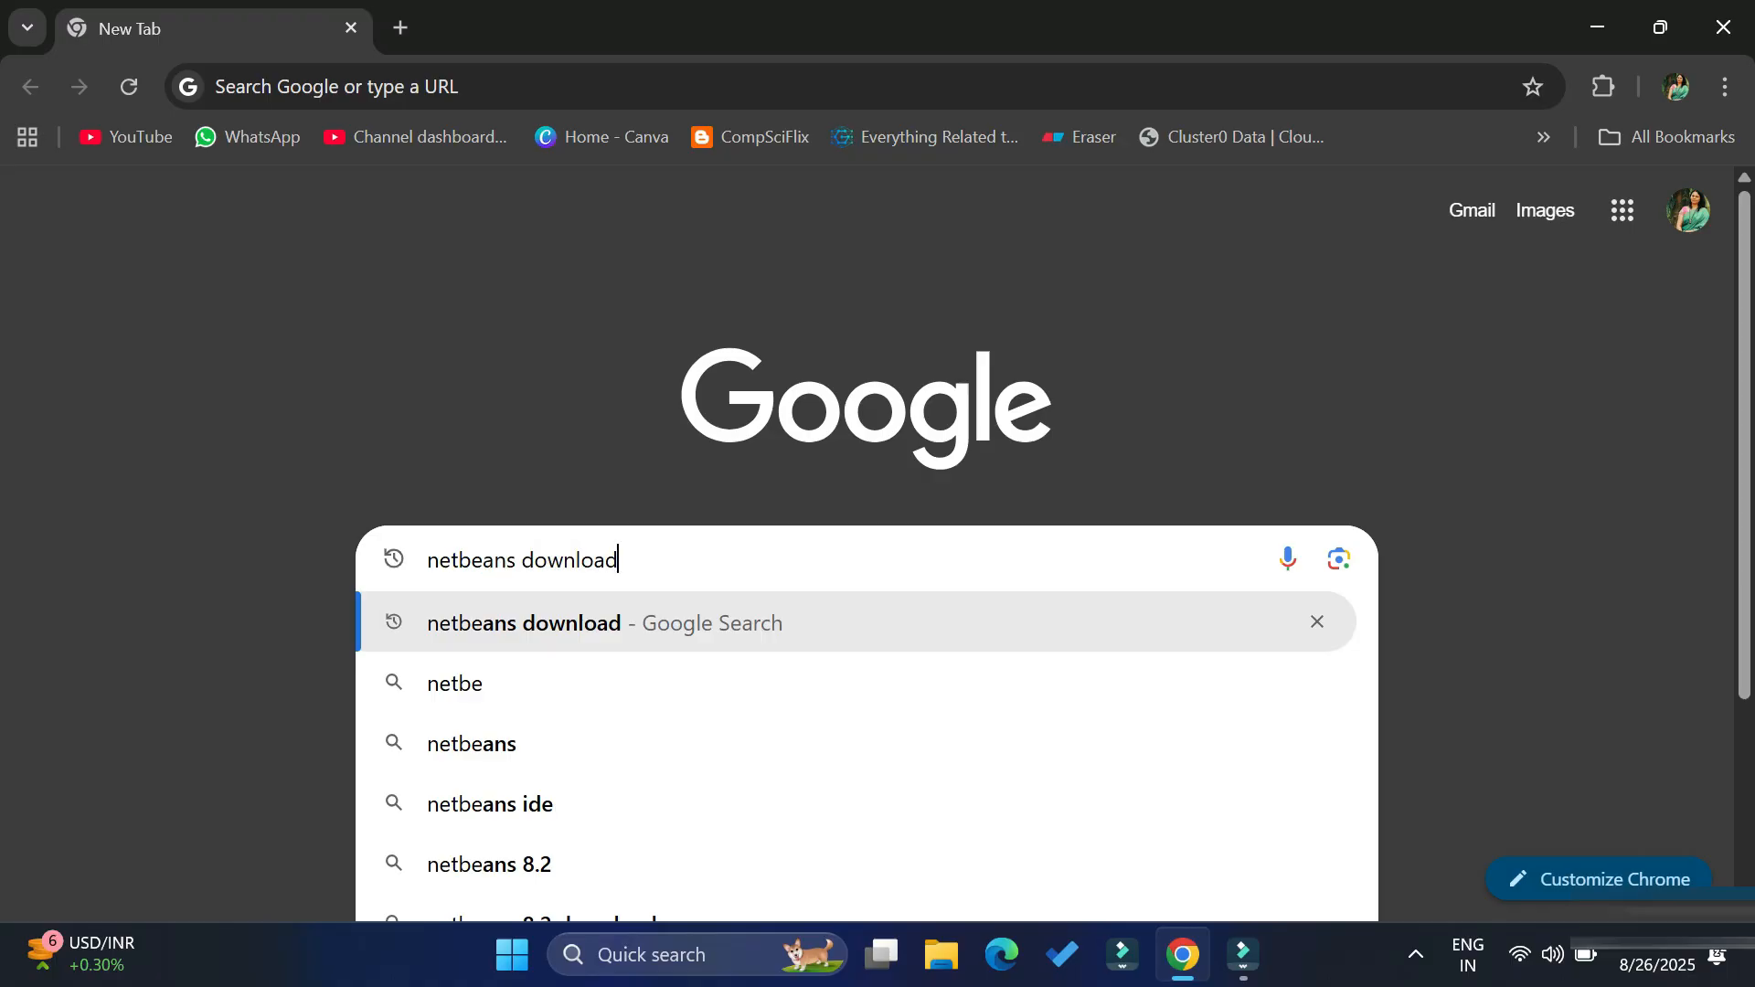
key(Enter)
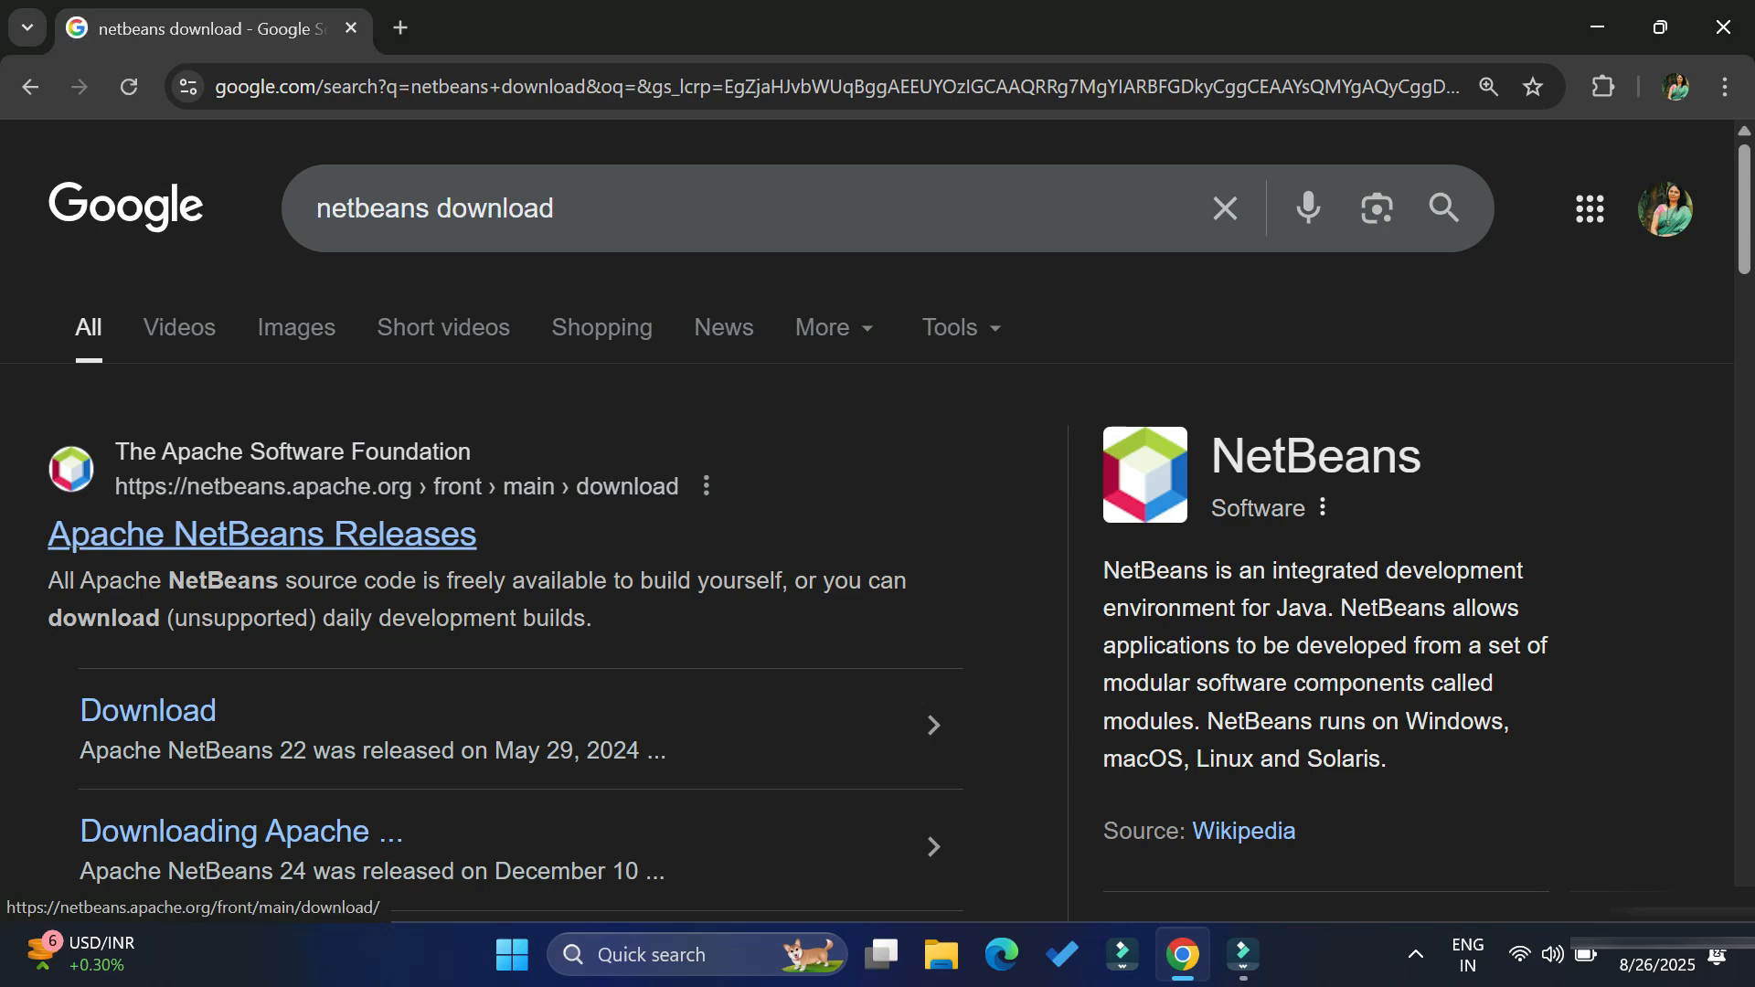
click(260, 533)
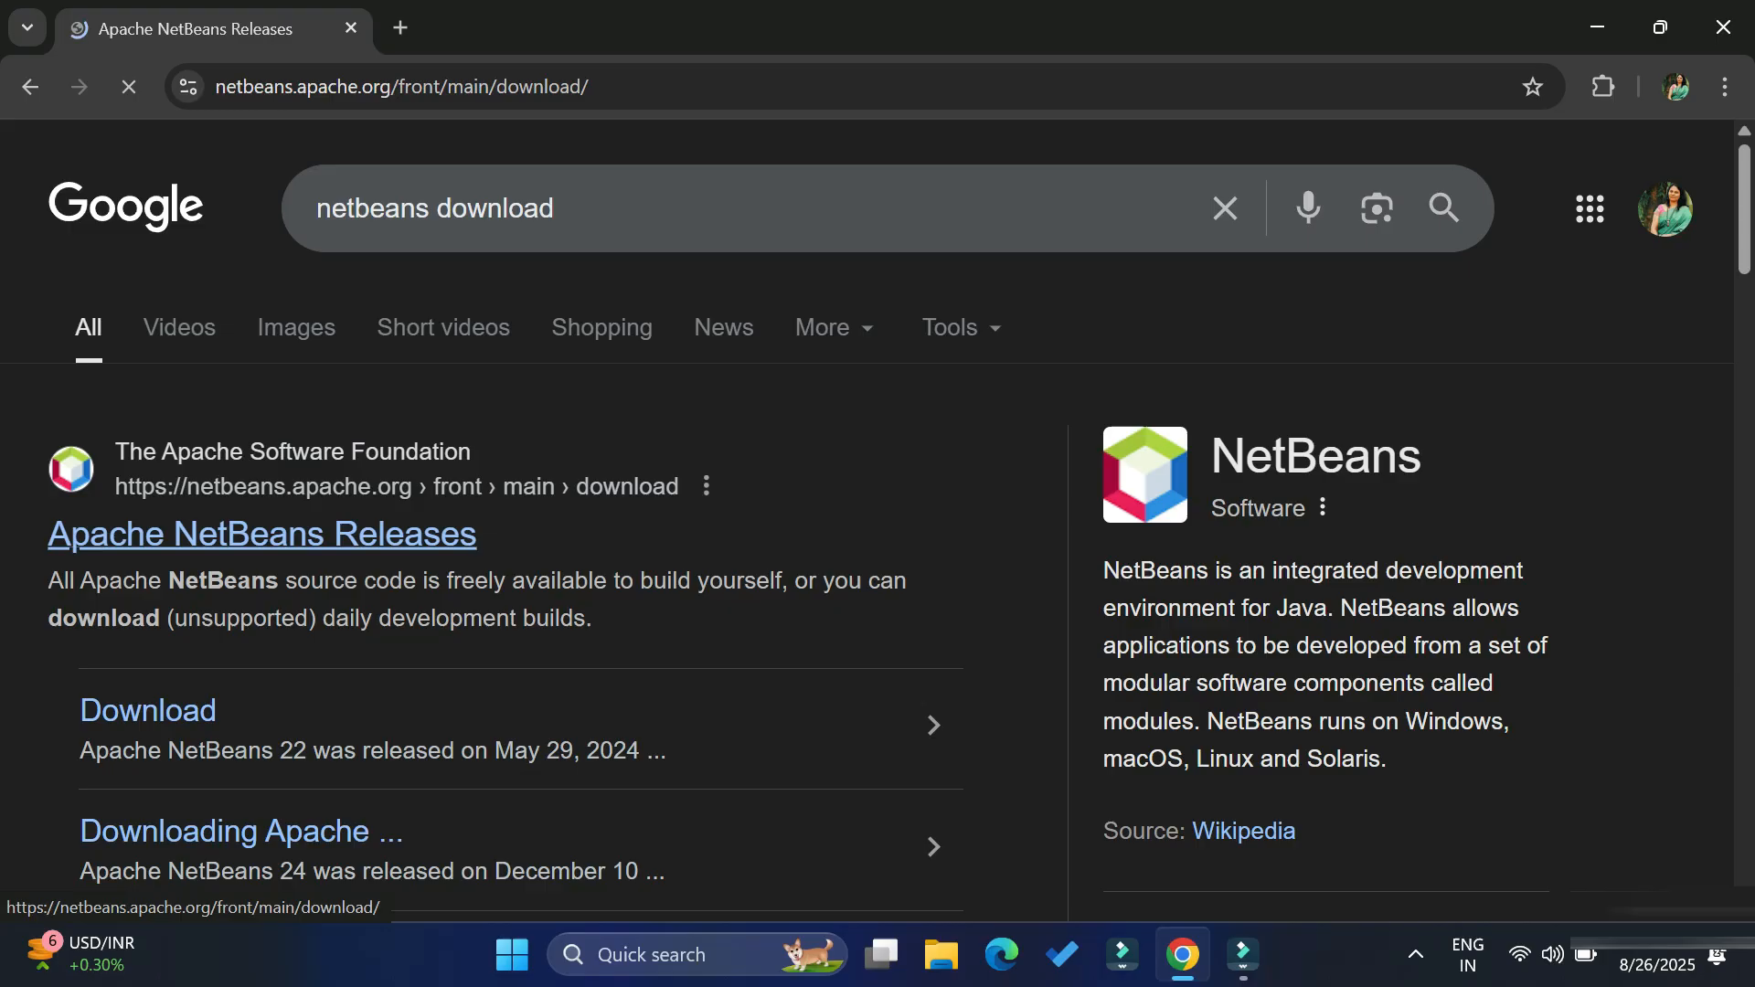
click(261, 534)
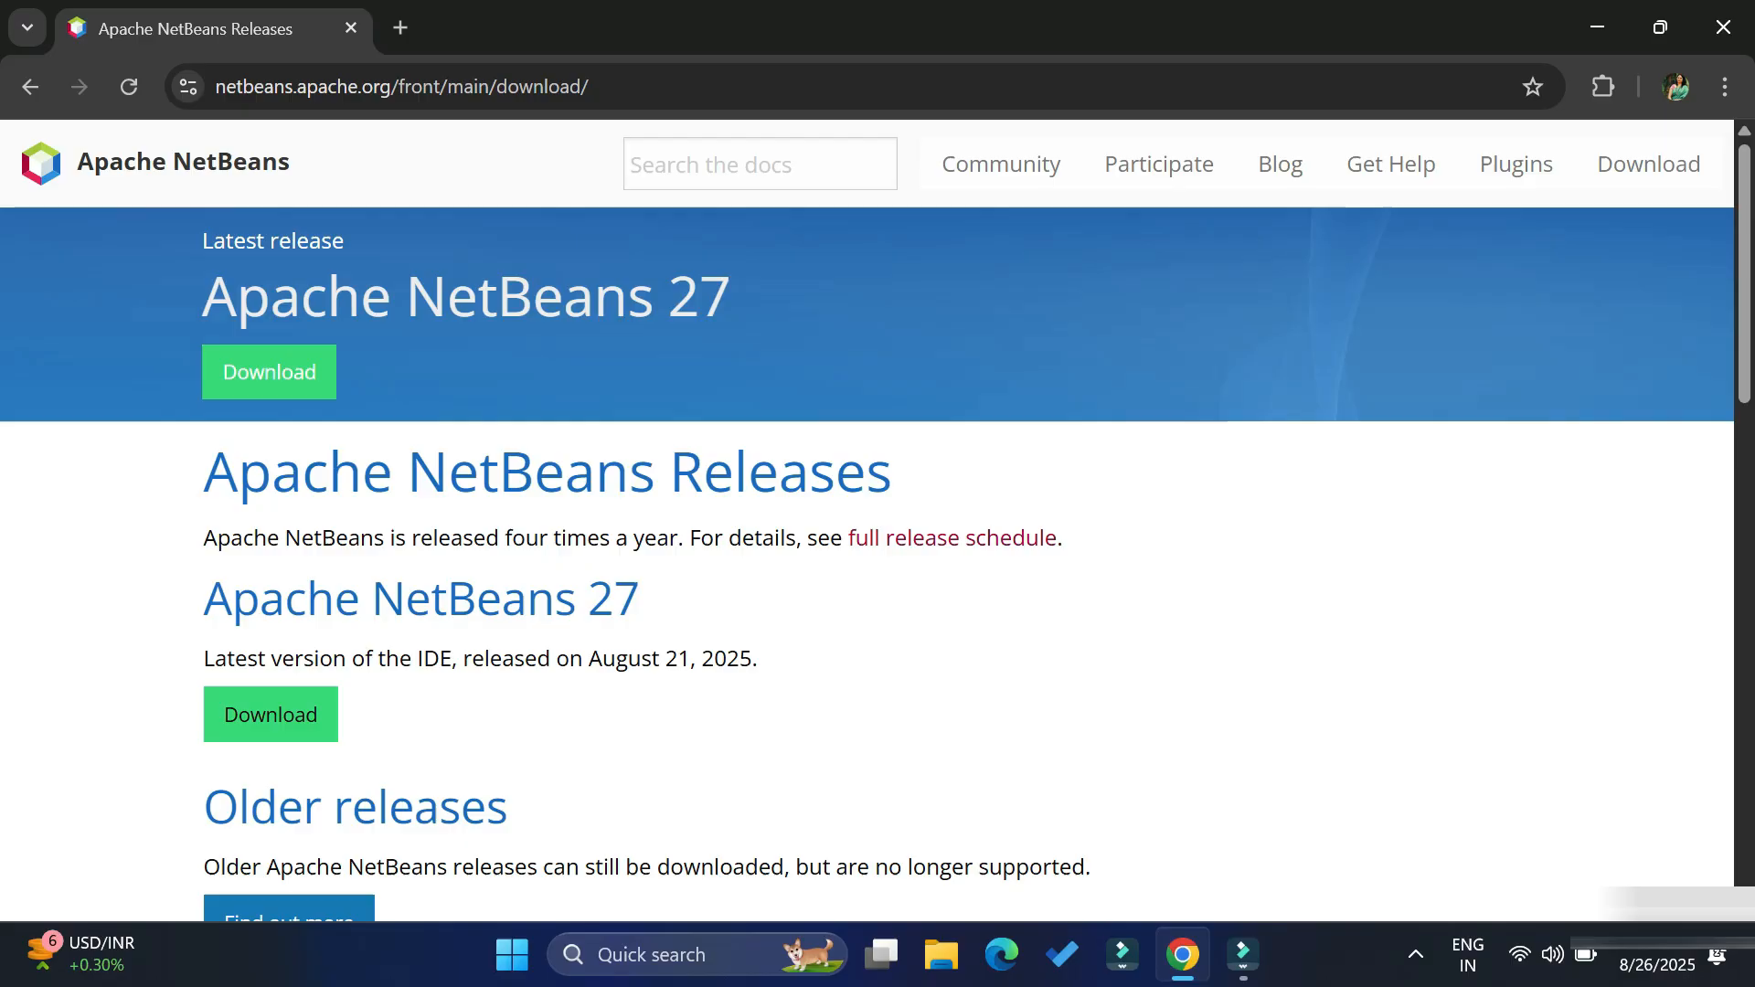
Open the Apache NetBeans 27 download page and scroll to Installers and Packages
click(269, 714)
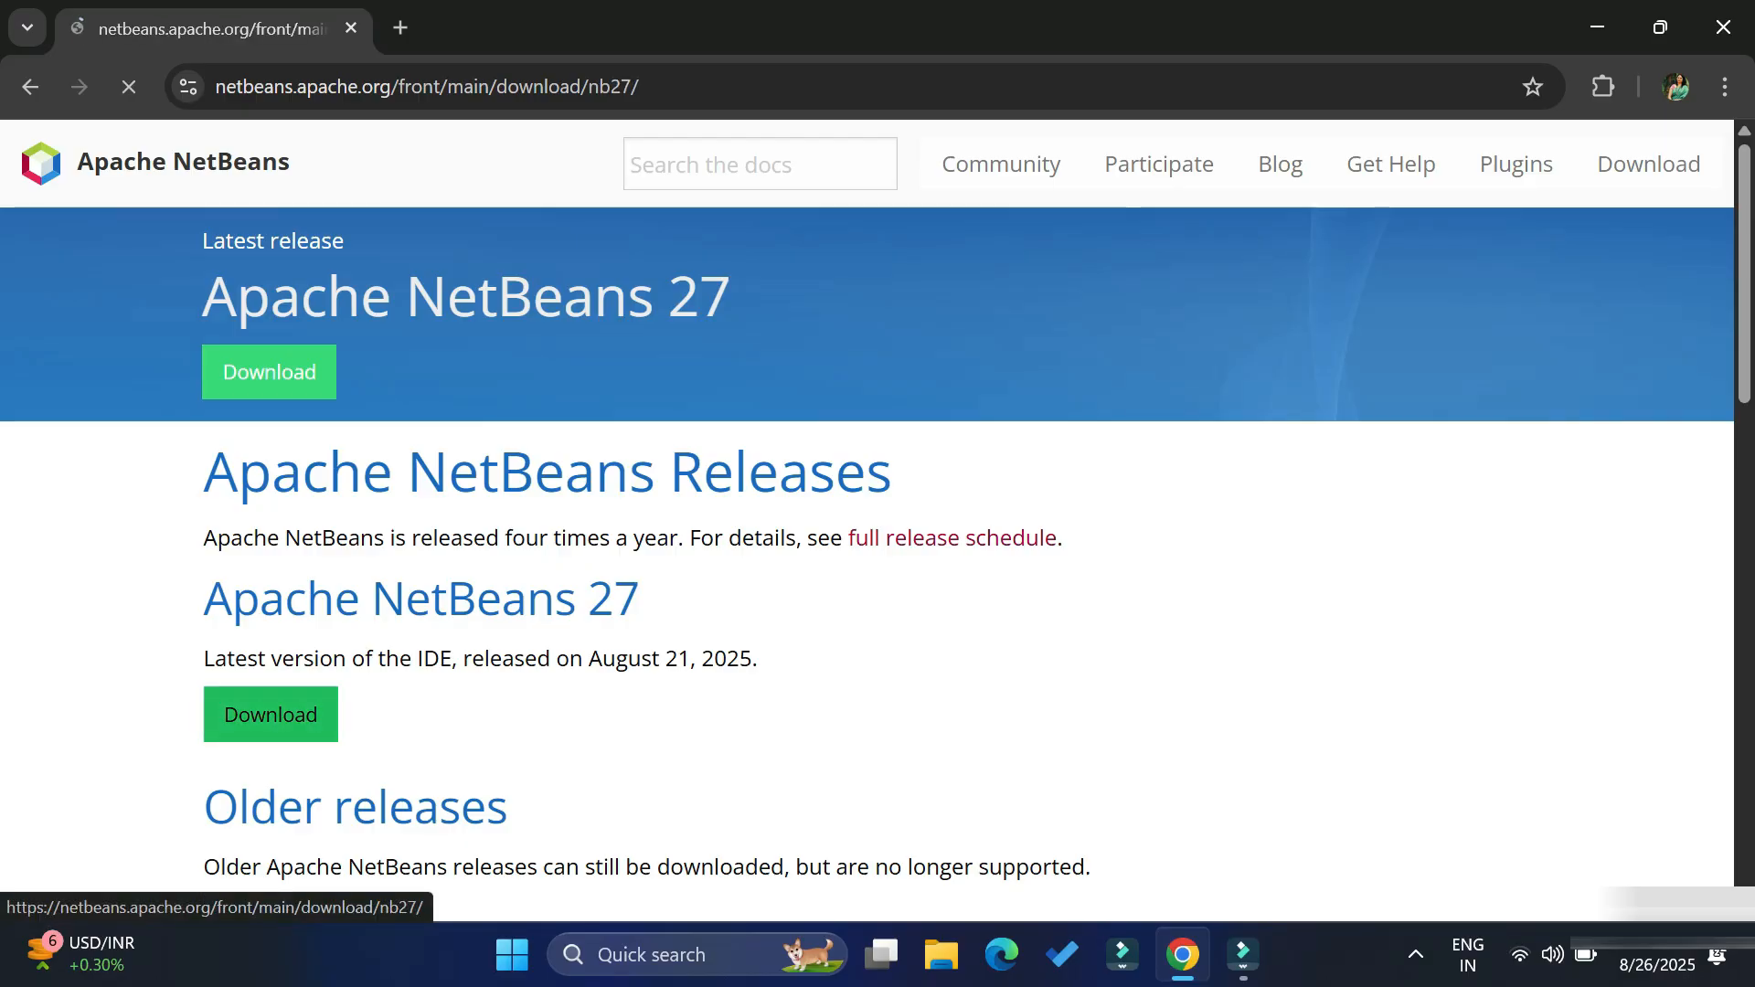
click(267, 371)
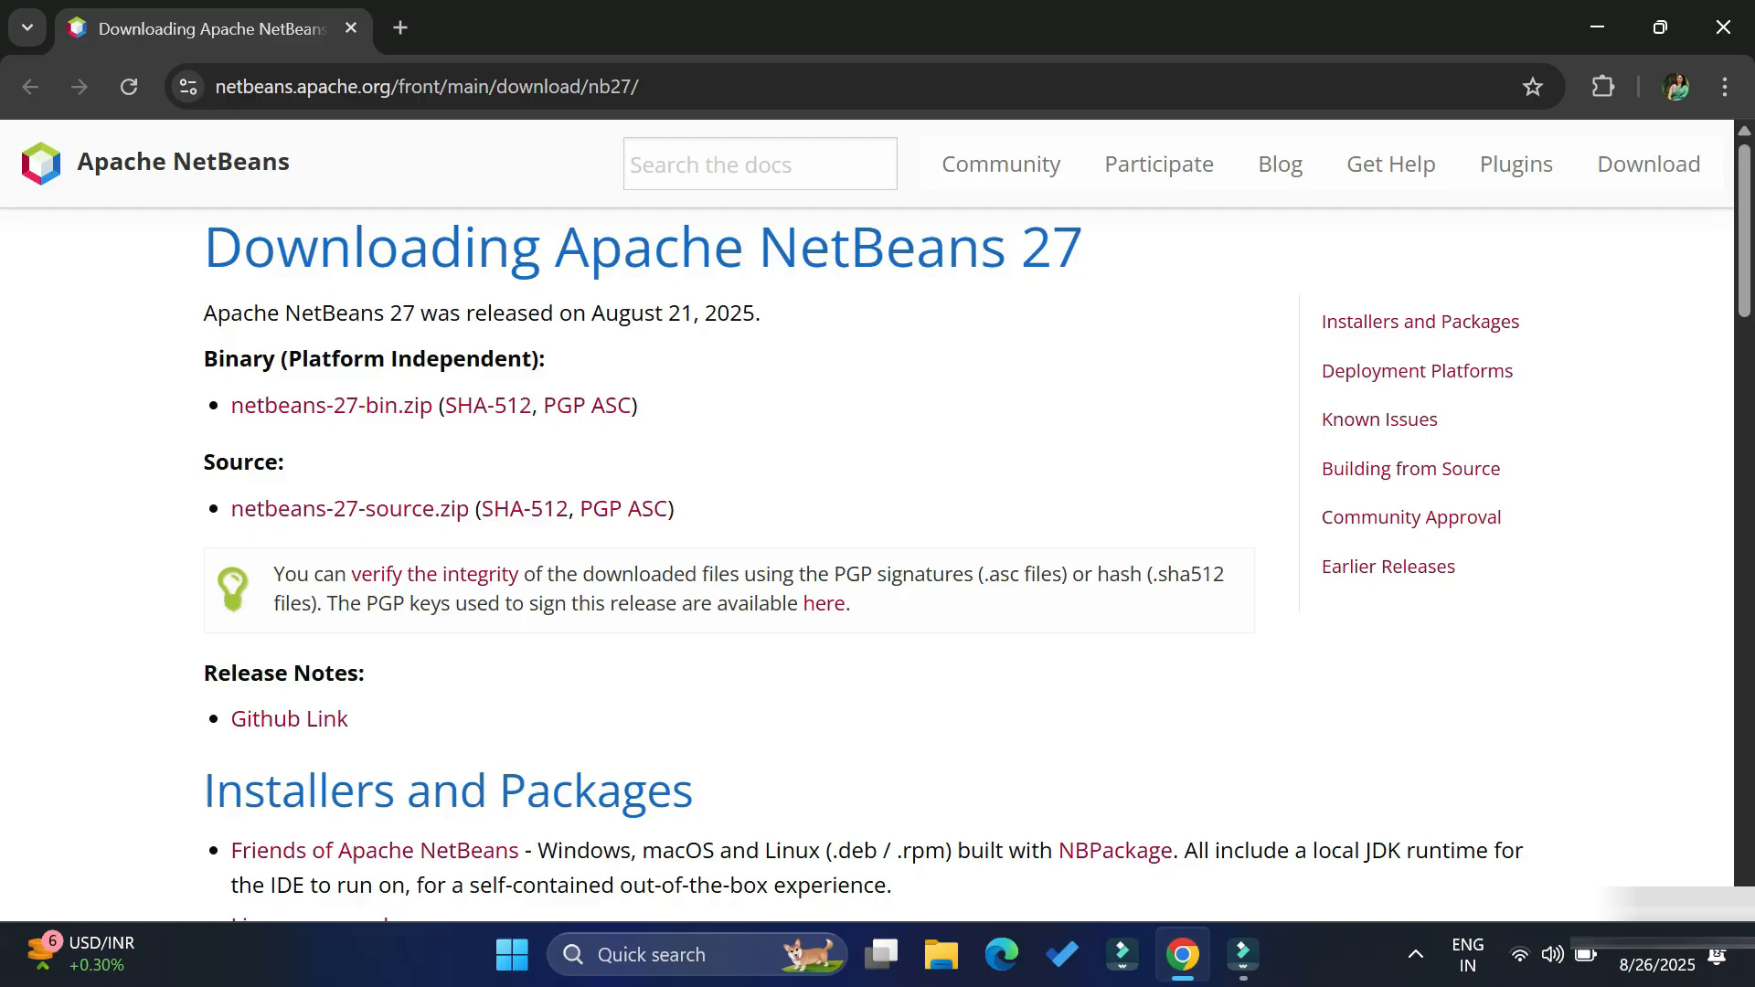
scroll(down, 3)
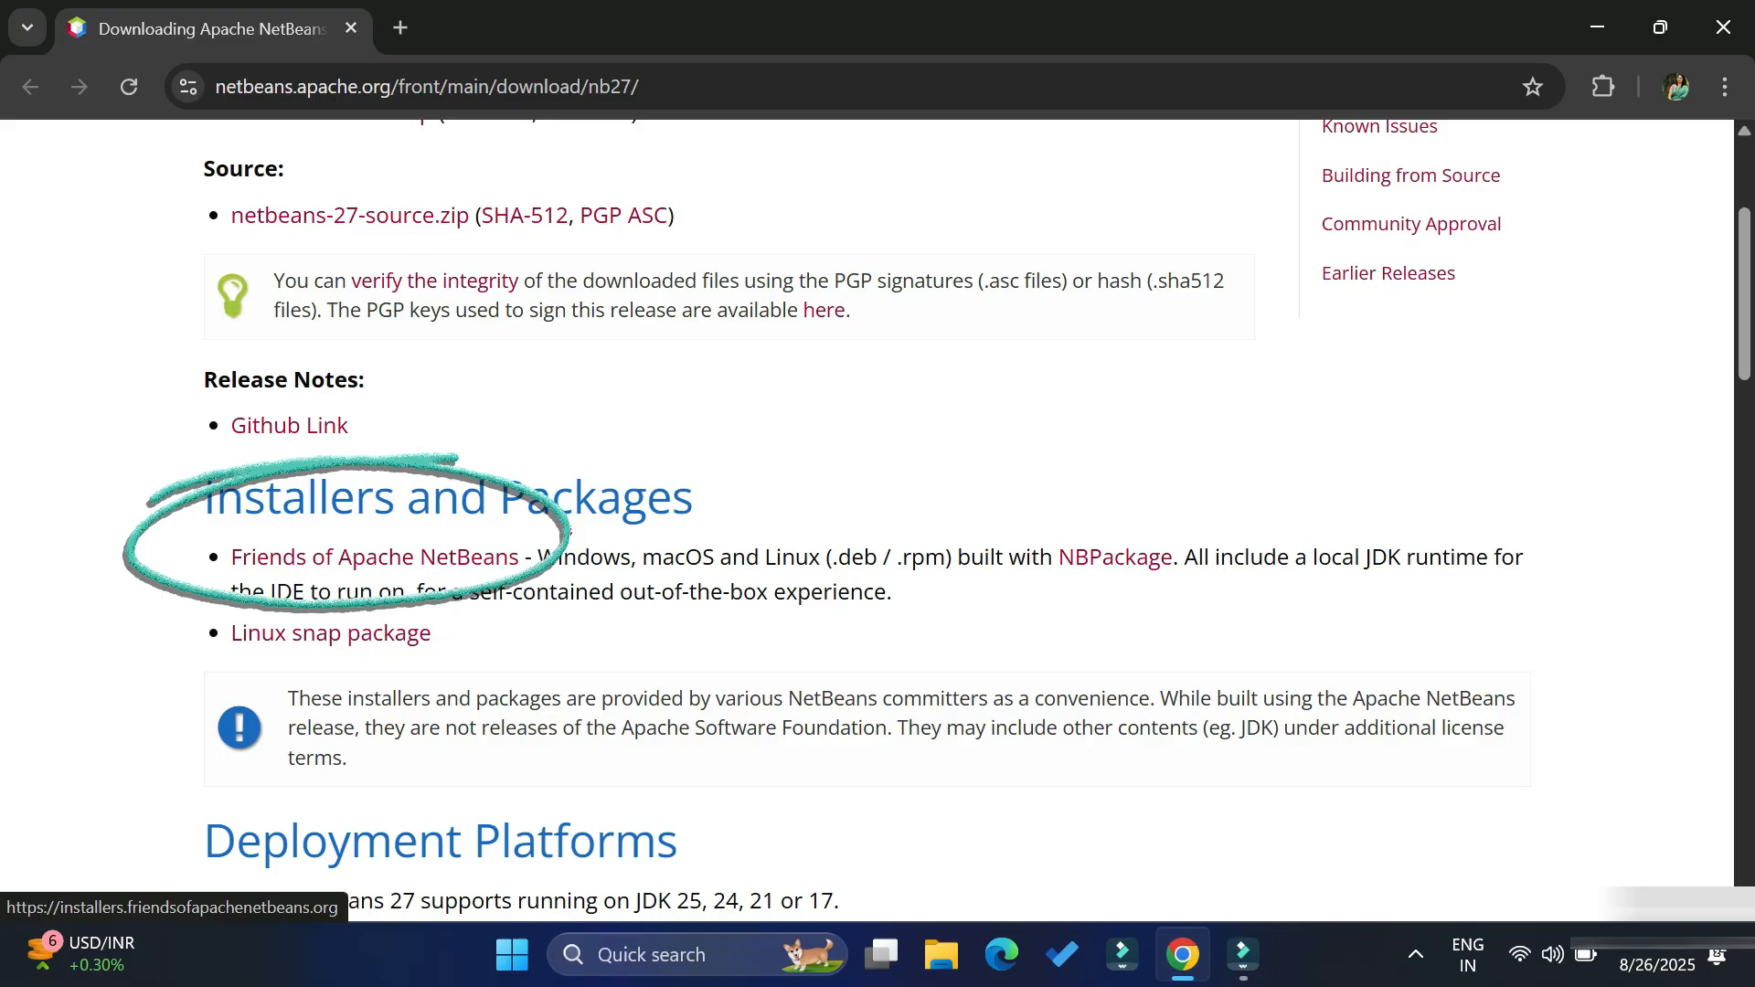
Download the Windows Apache NetBeans 27 + JDK 24 installer from Friends of Apache NetBeans
click(373, 557)
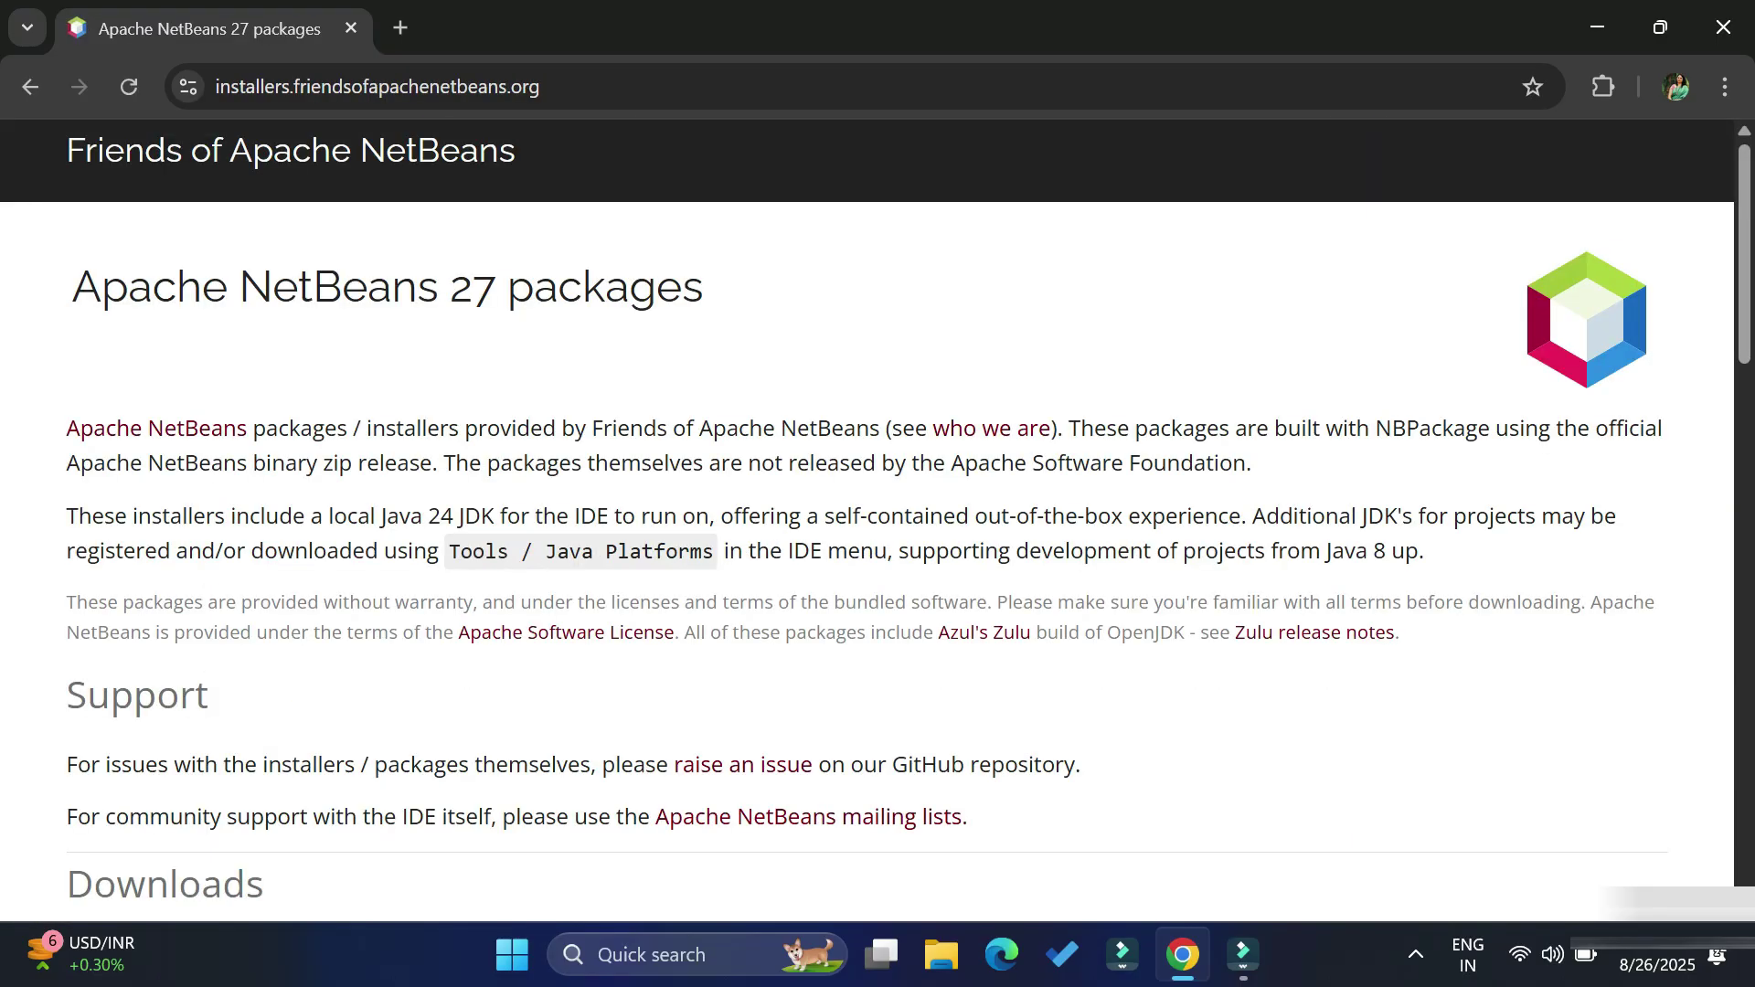
scroll(down, 3)
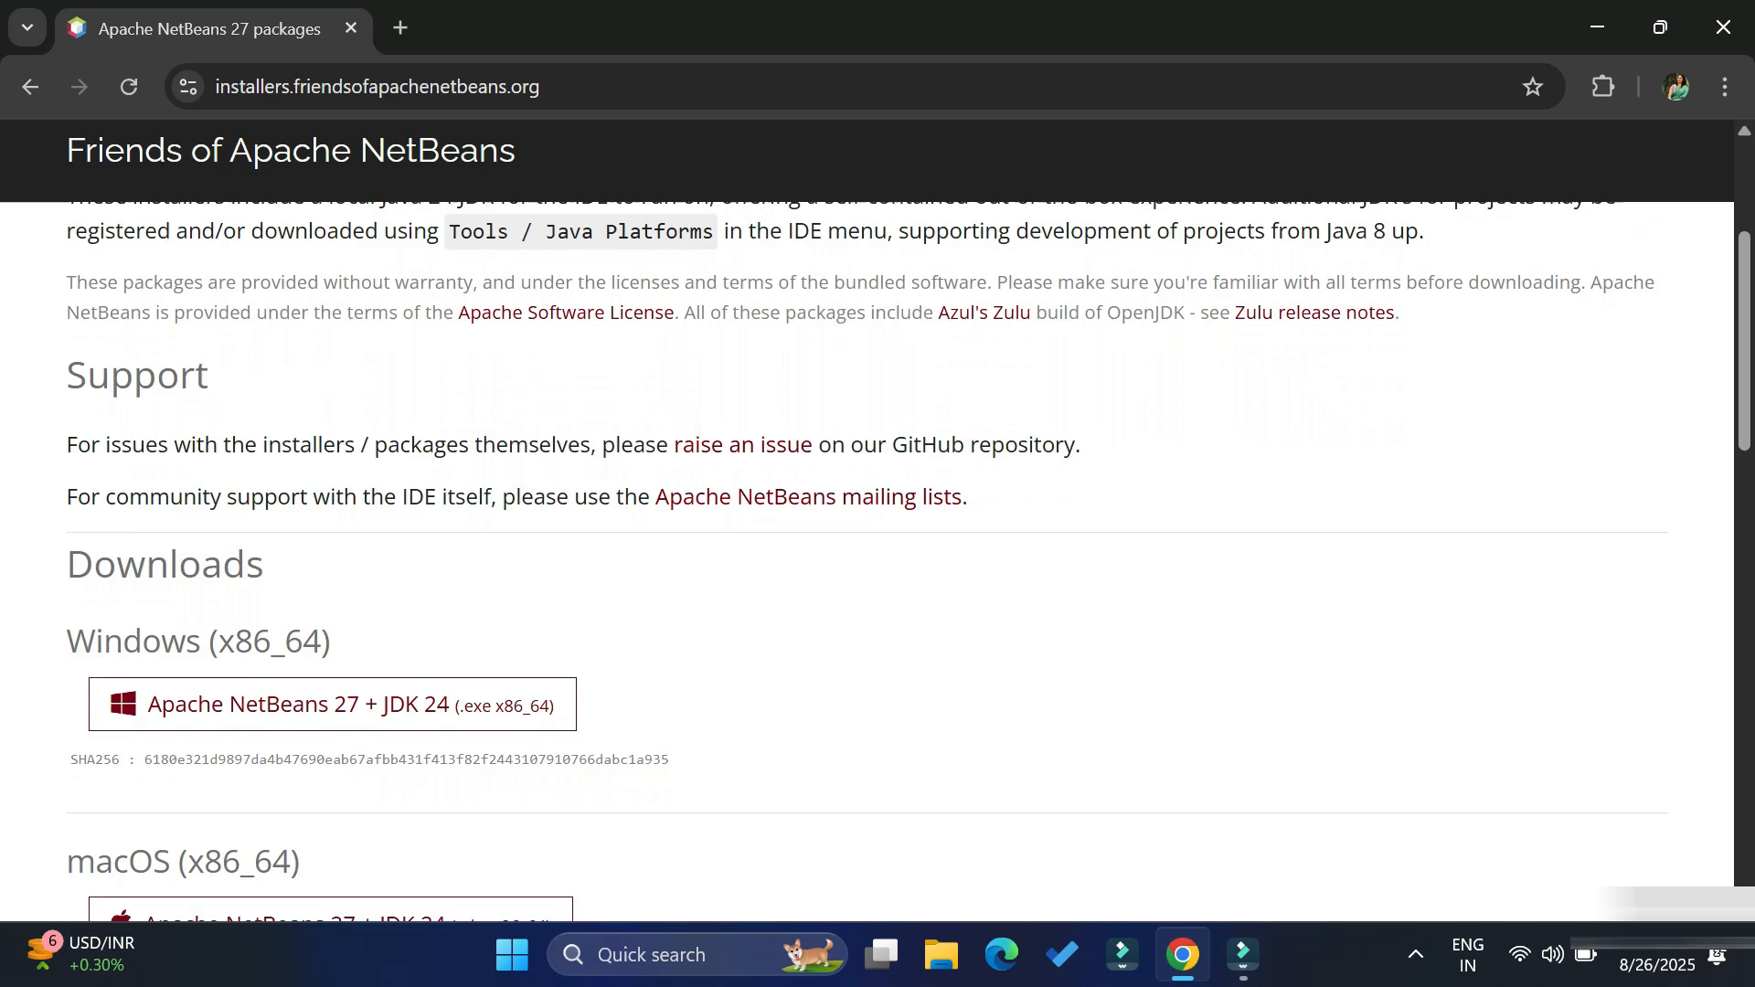
scroll(down, 3)
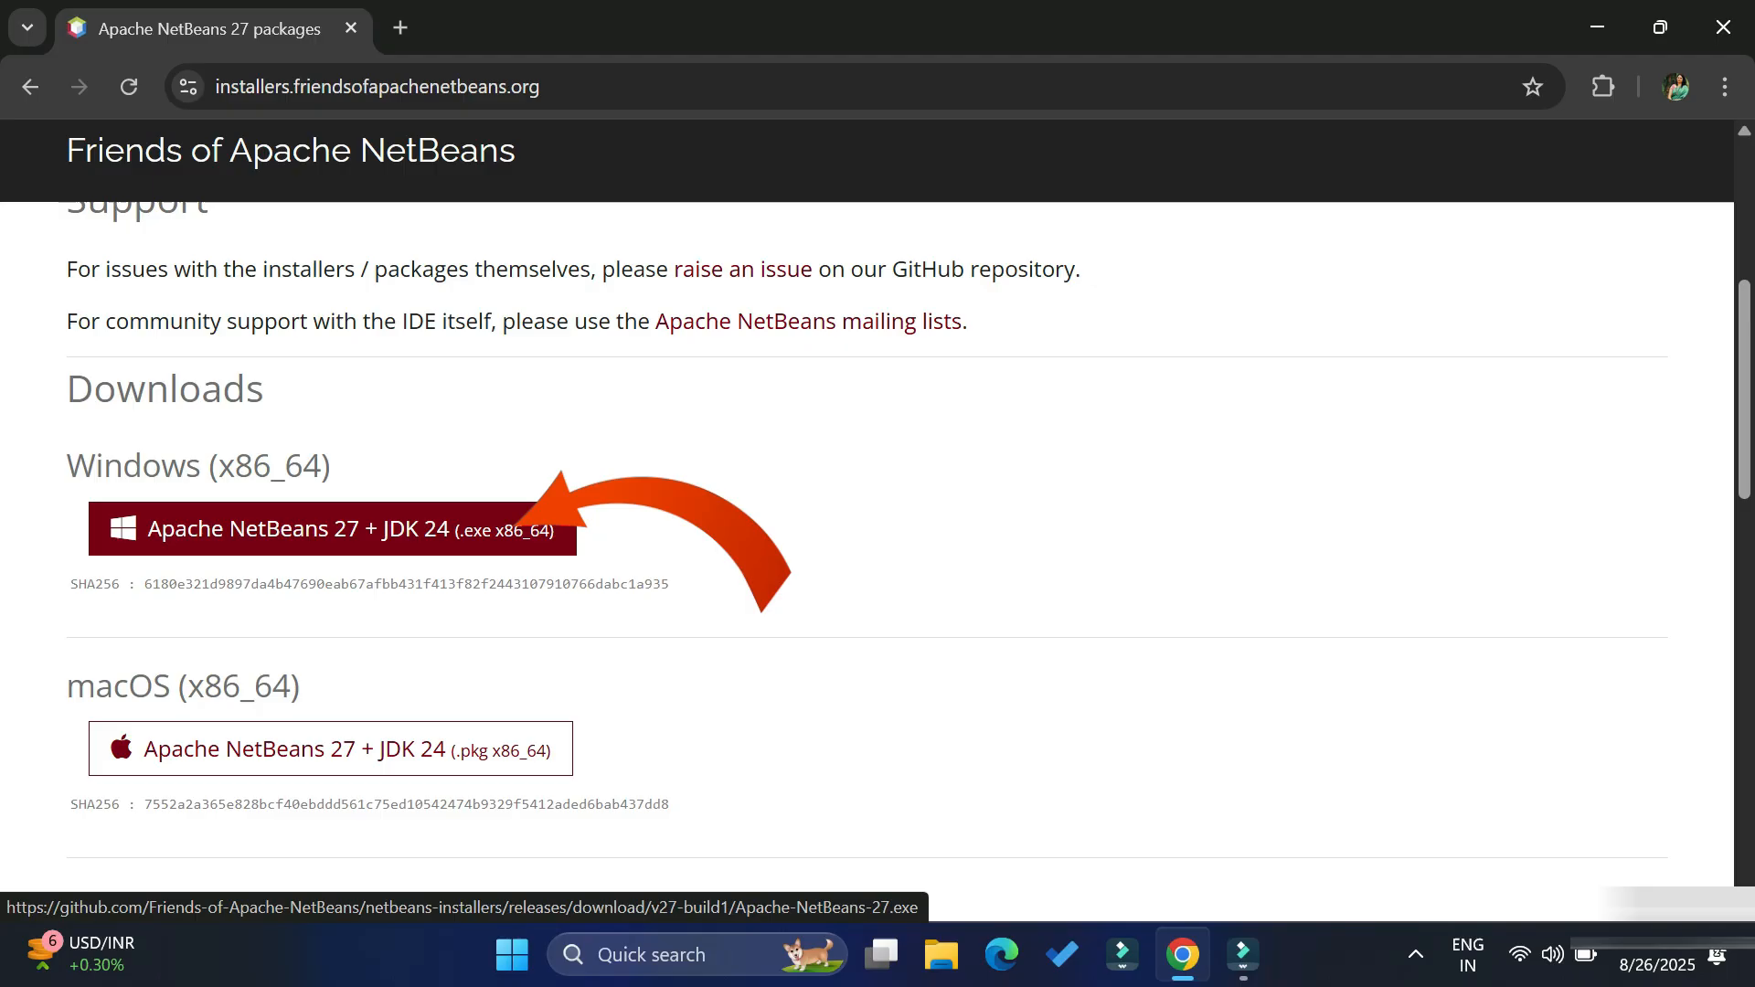
click(330, 530)
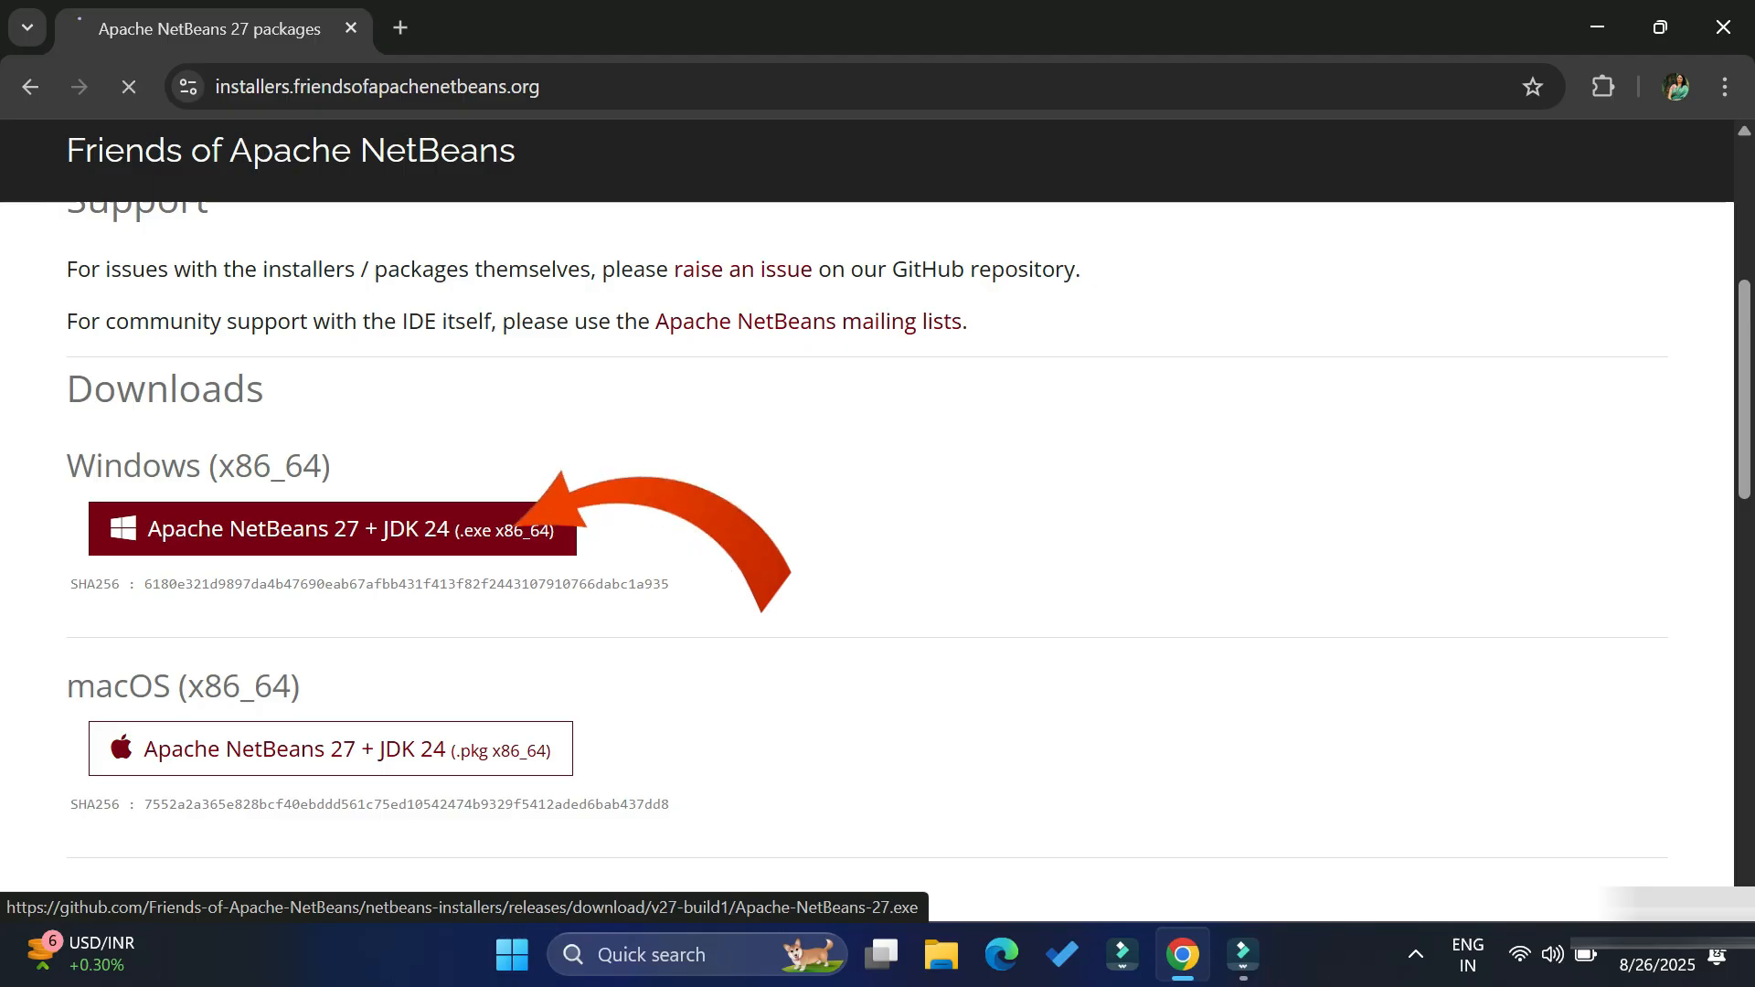
click(332, 529)
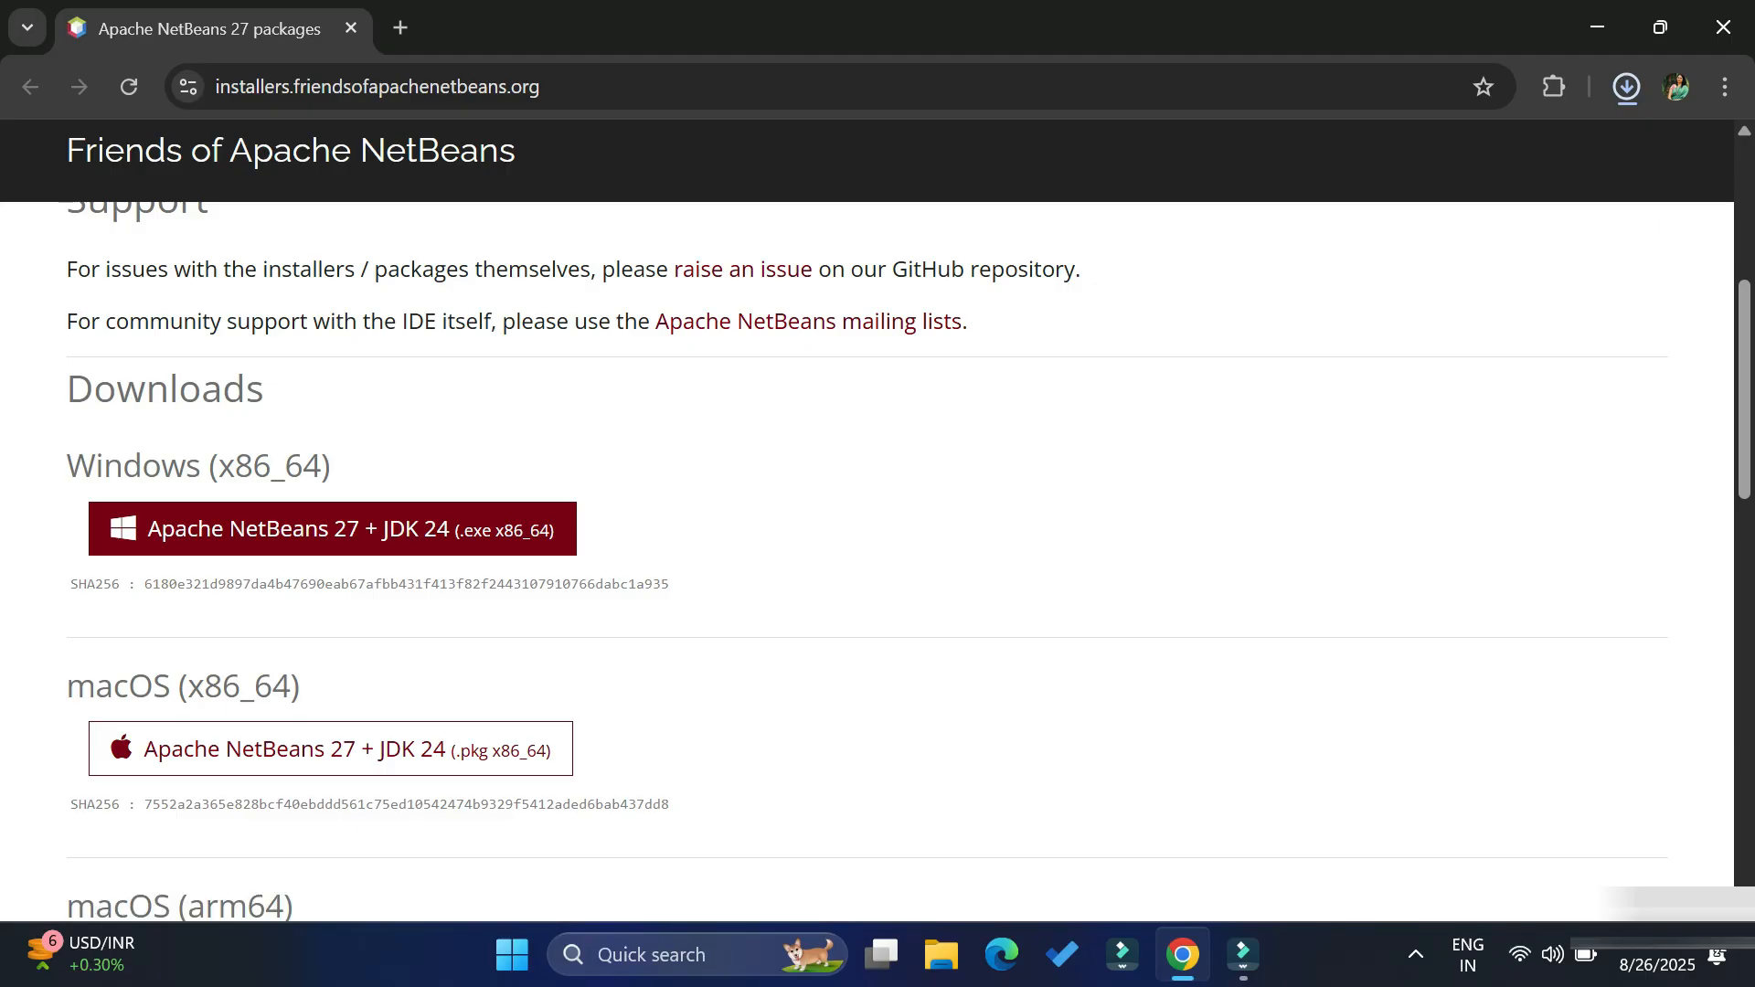
click(1626, 86)
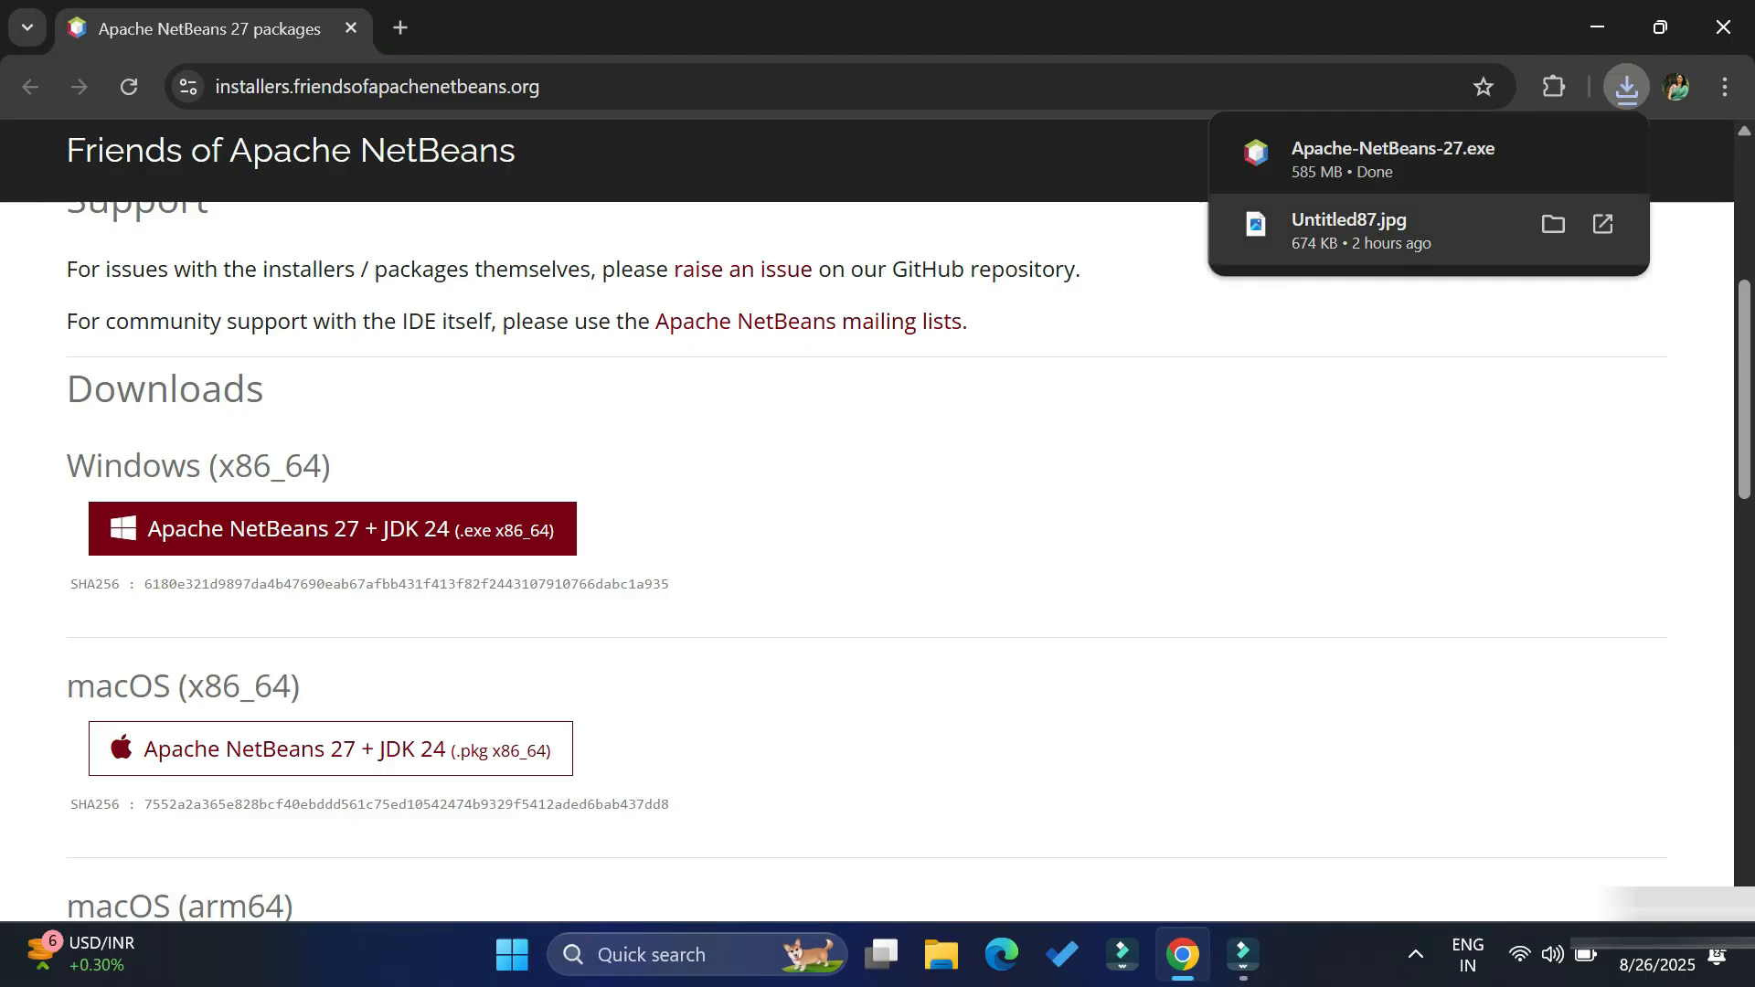
mouse_move(1427, 155)
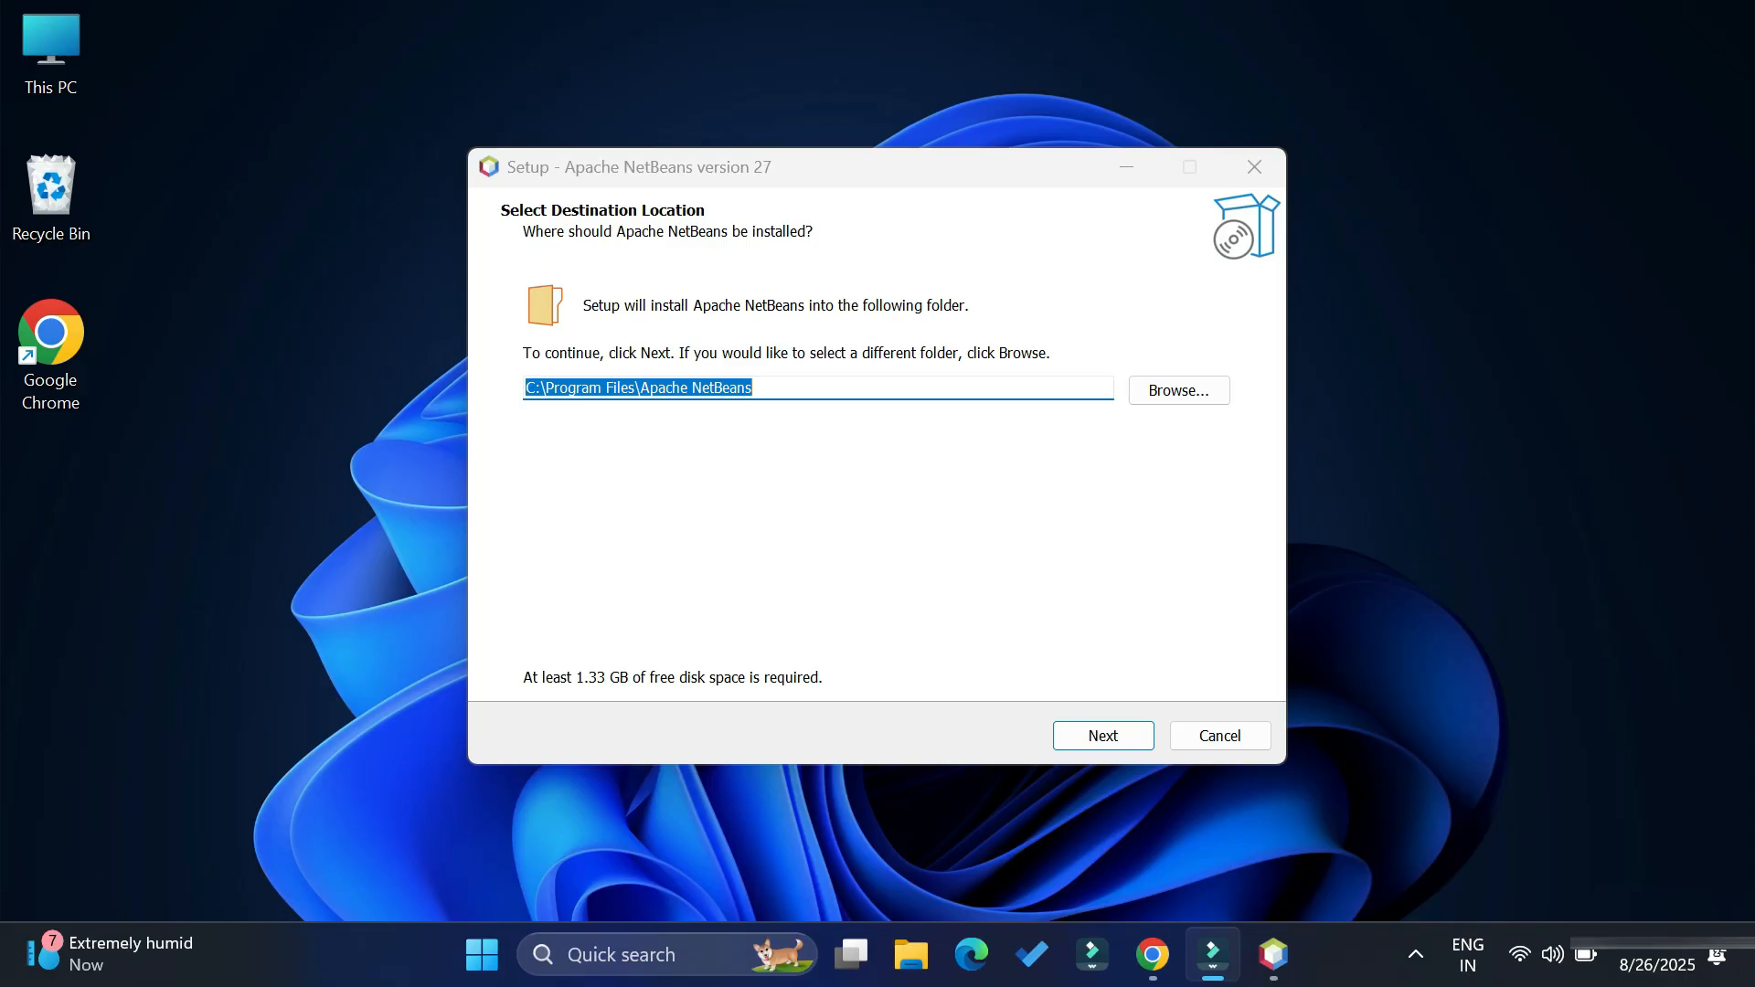
Install NetBeans 27 to Program Files with a desktop shortcut and launch the IDE
click(1102, 735)
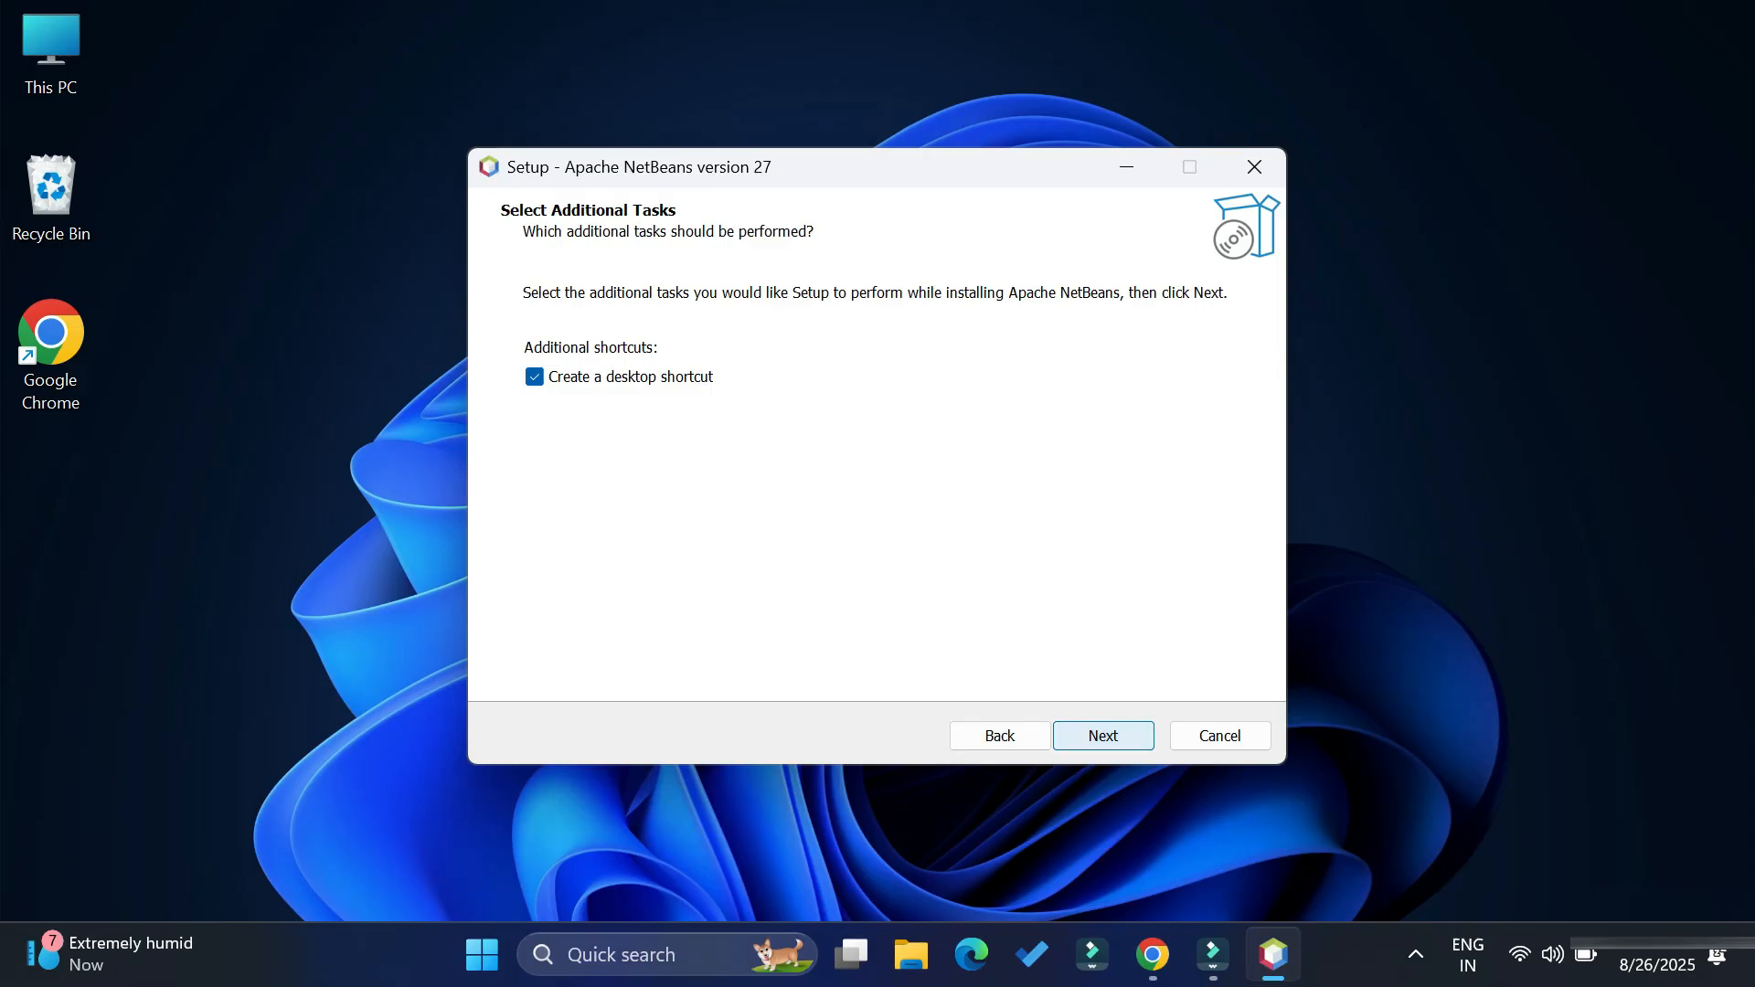
click(1103, 736)
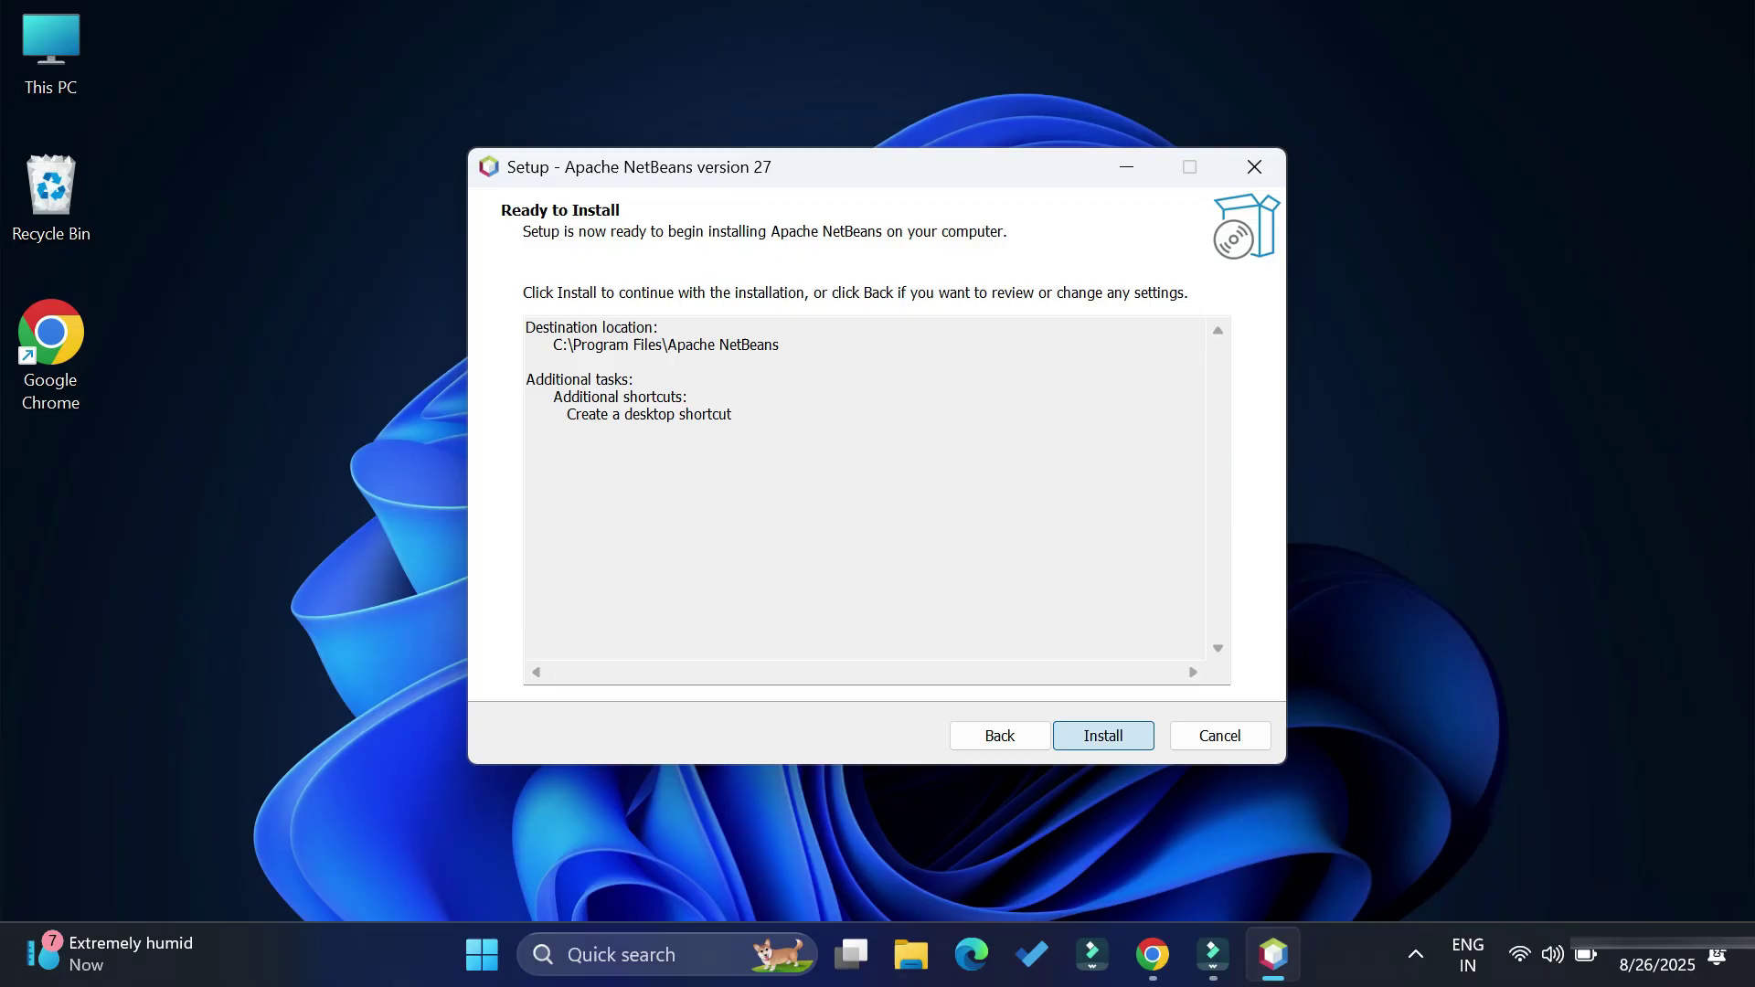
click(1103, 736)
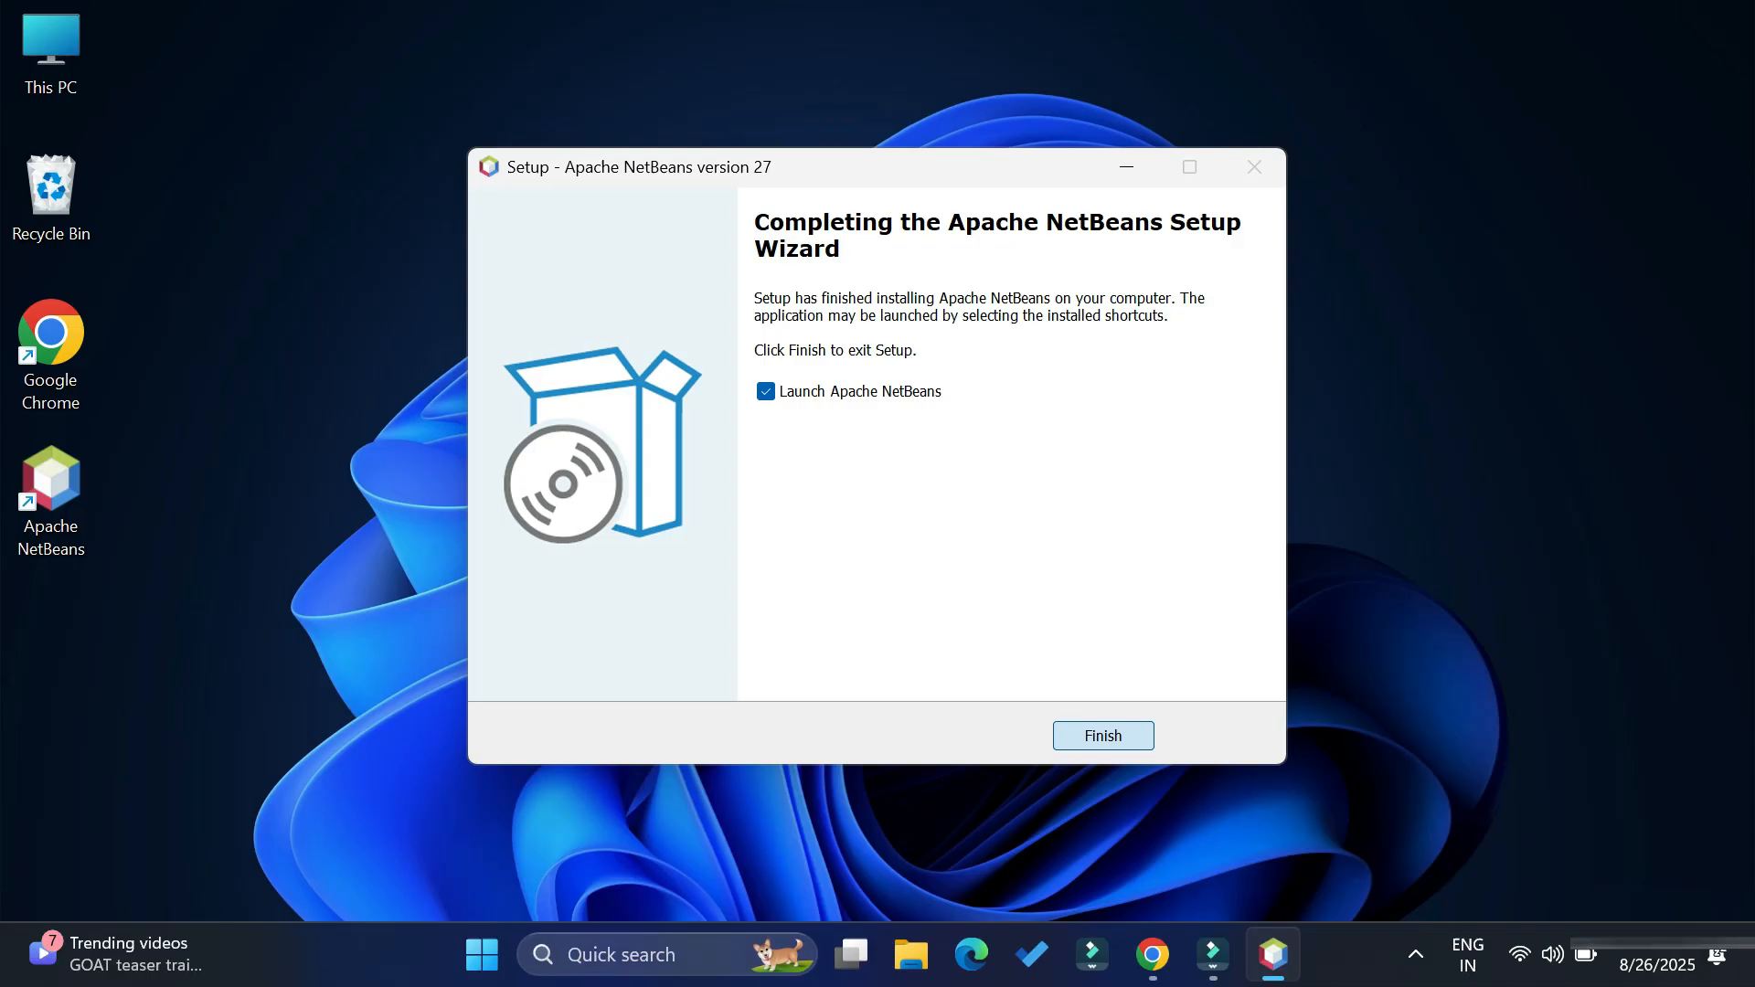
click(1102, 734)
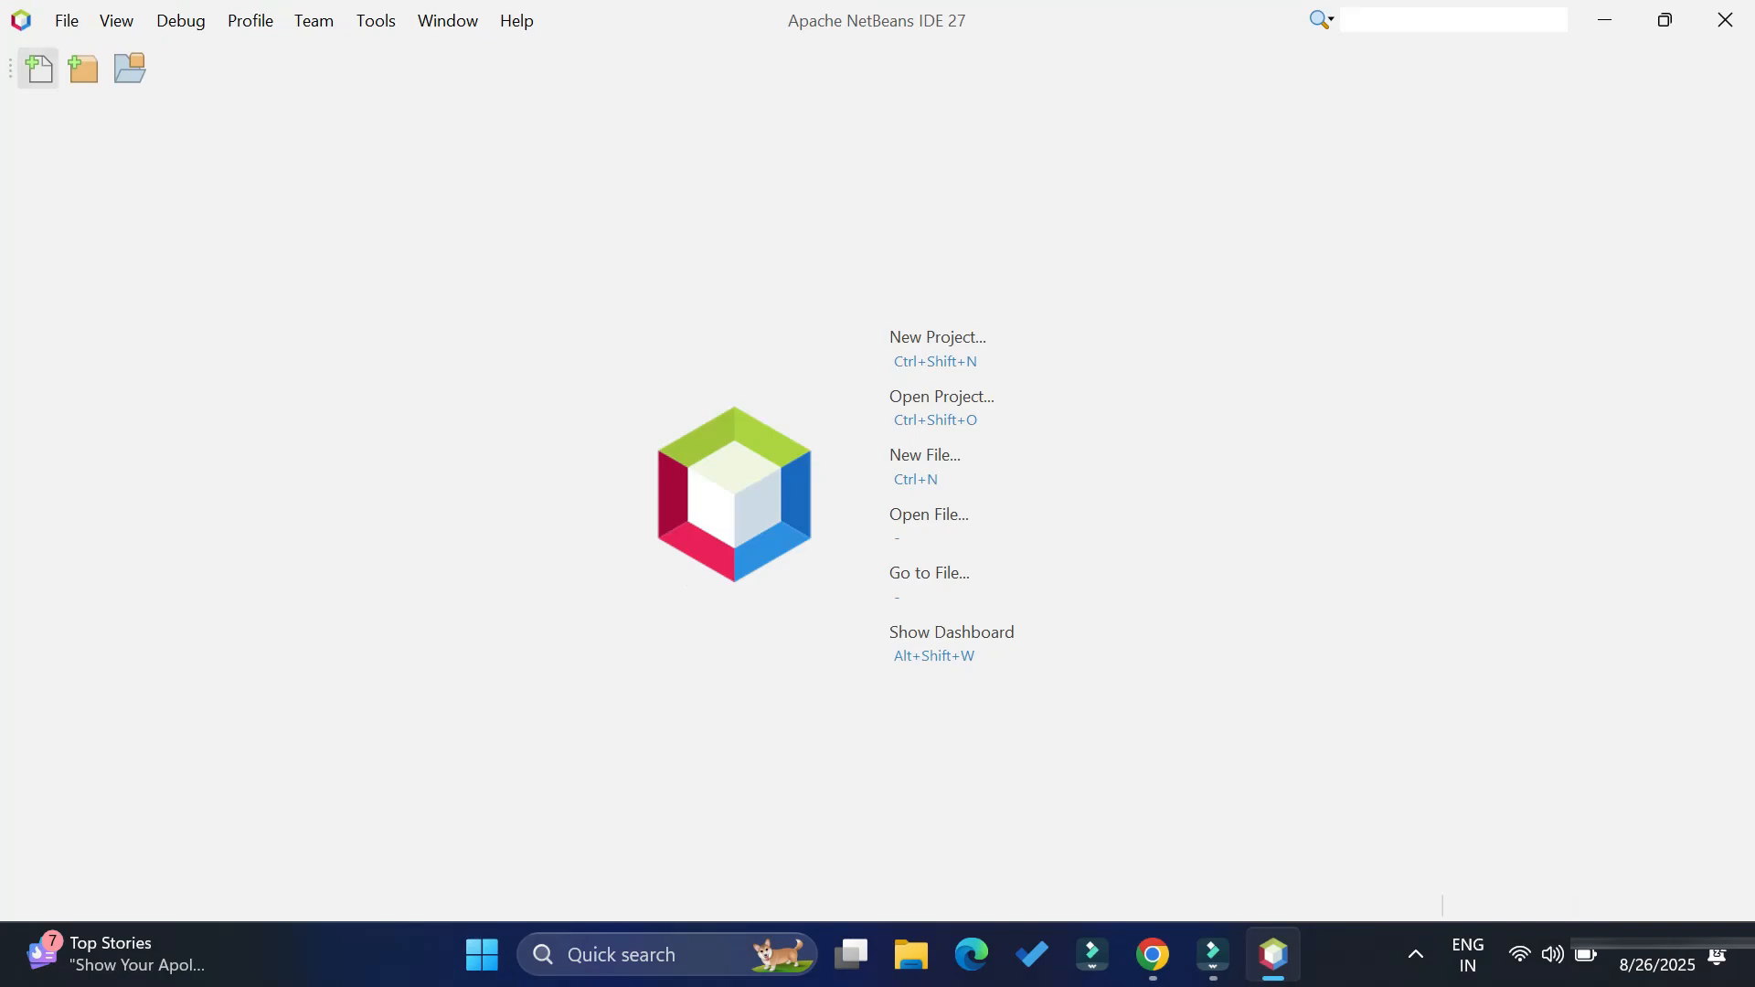
Start a New Project of type Java with Ant > Java Application and proceed to naming
click(66, 20)
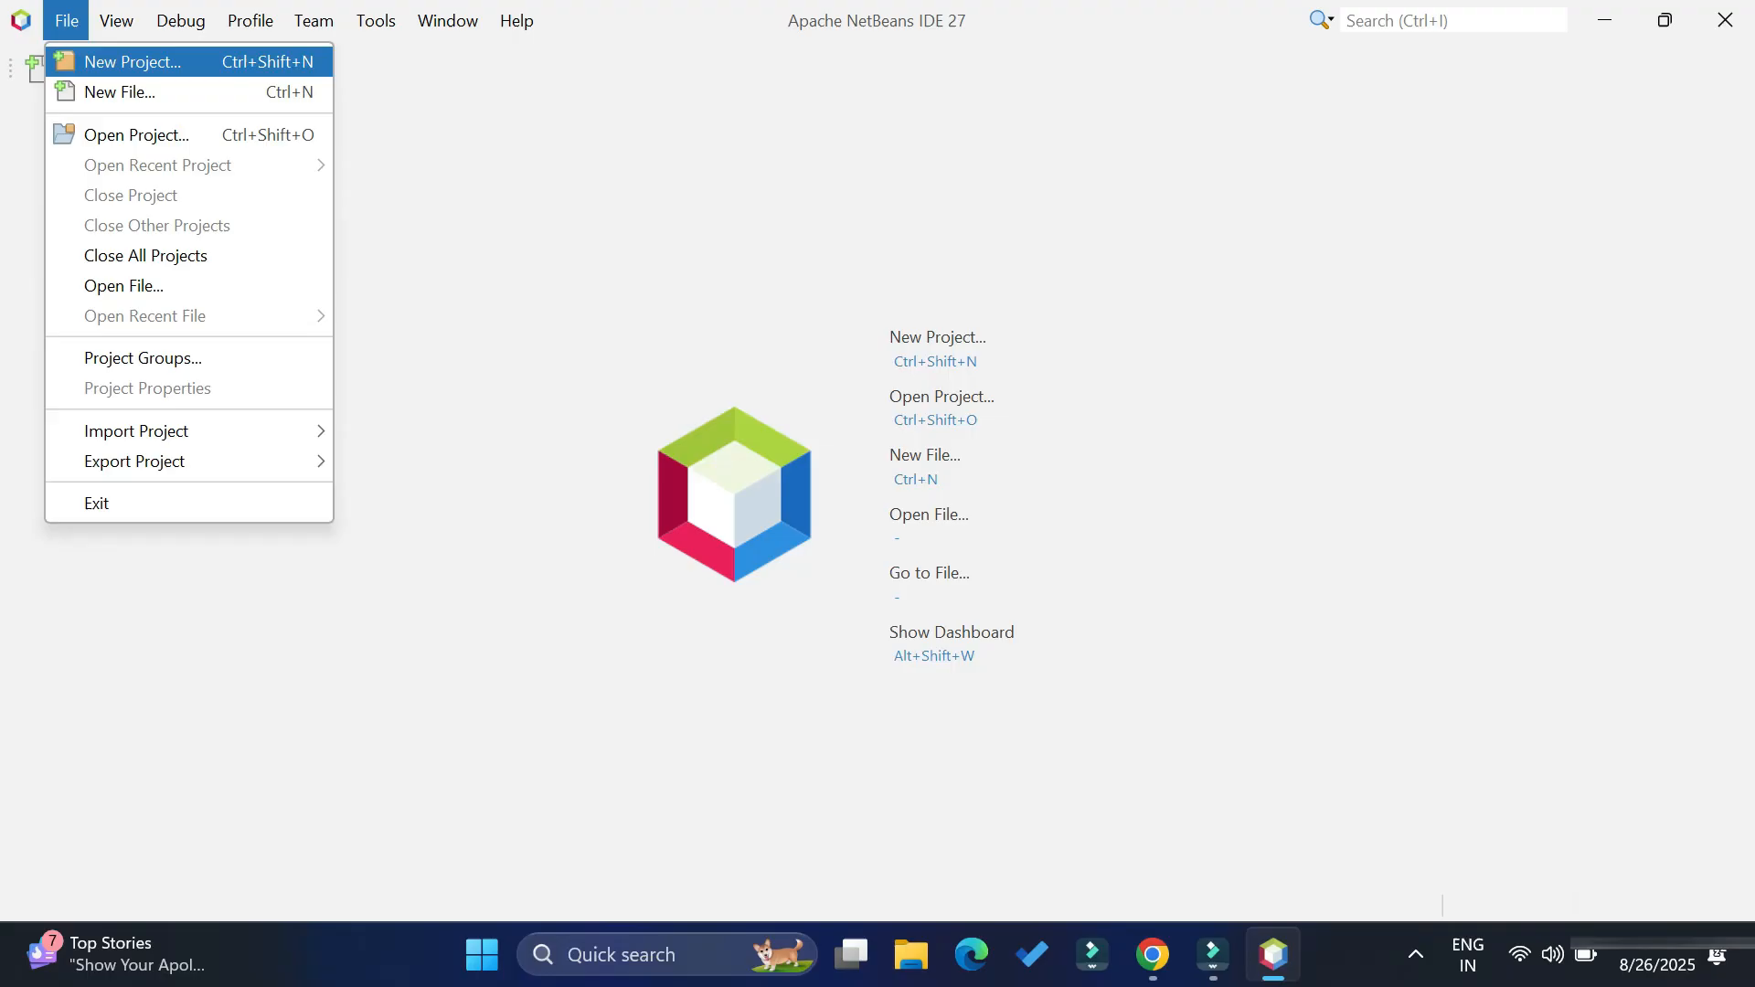
click(137, 62)
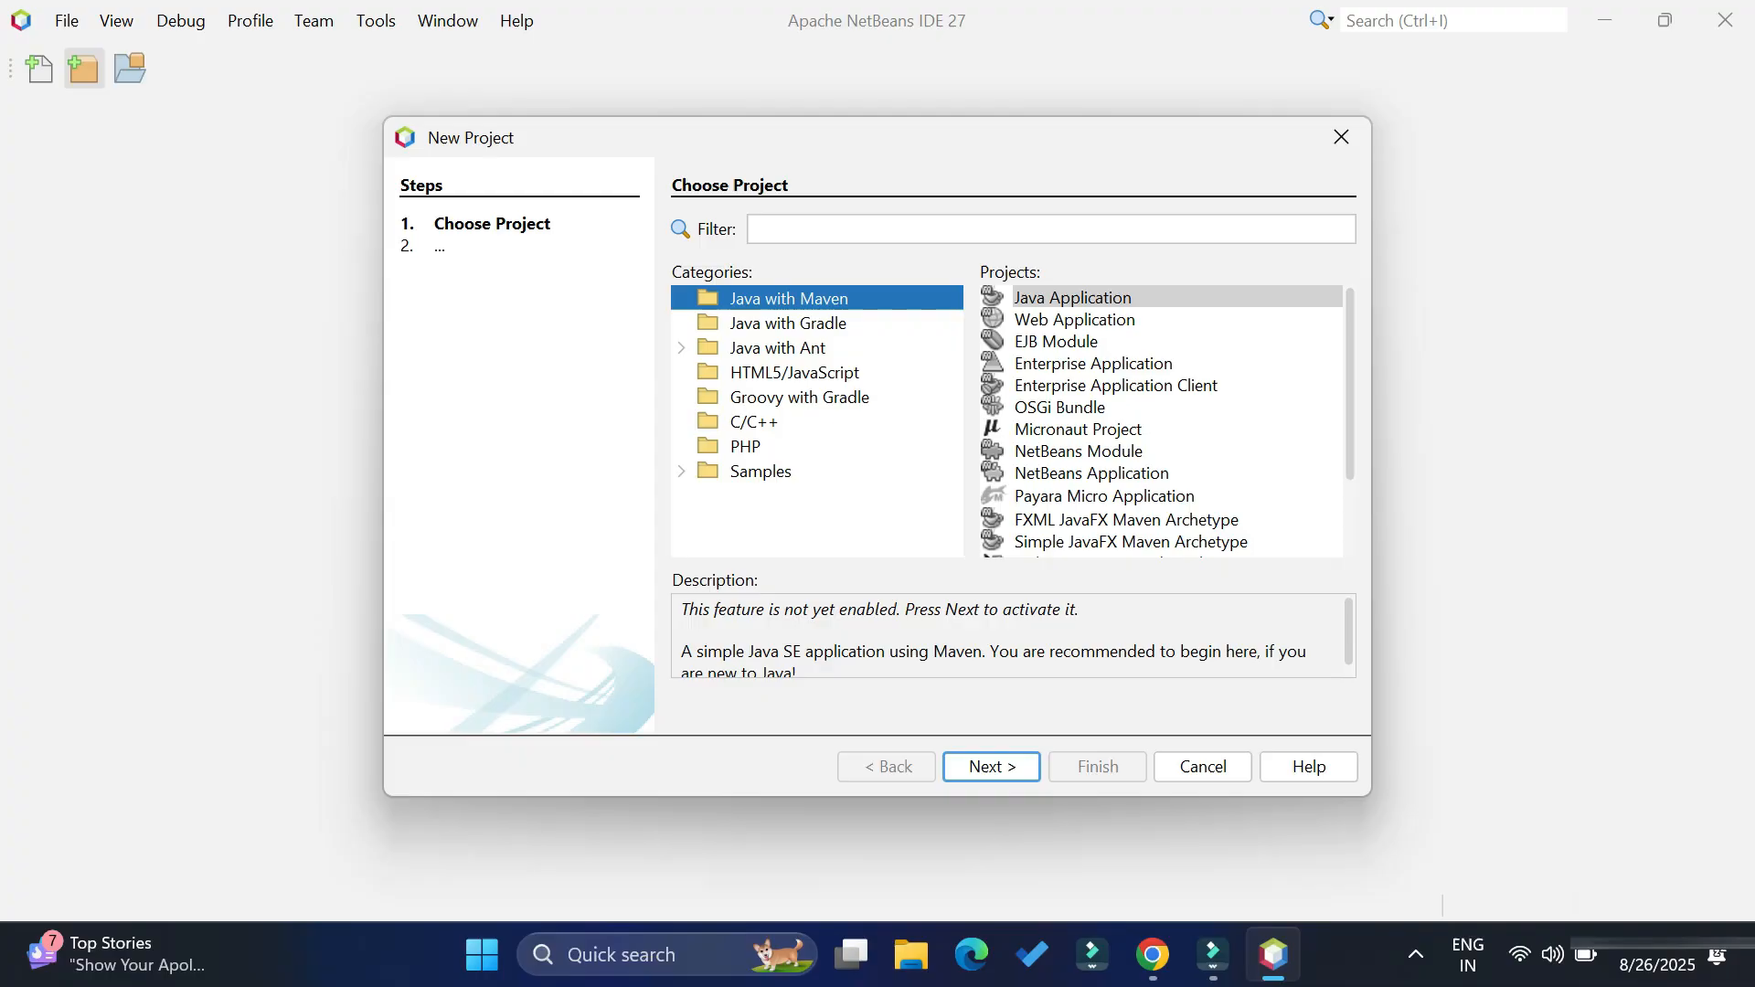
click(778, 347)
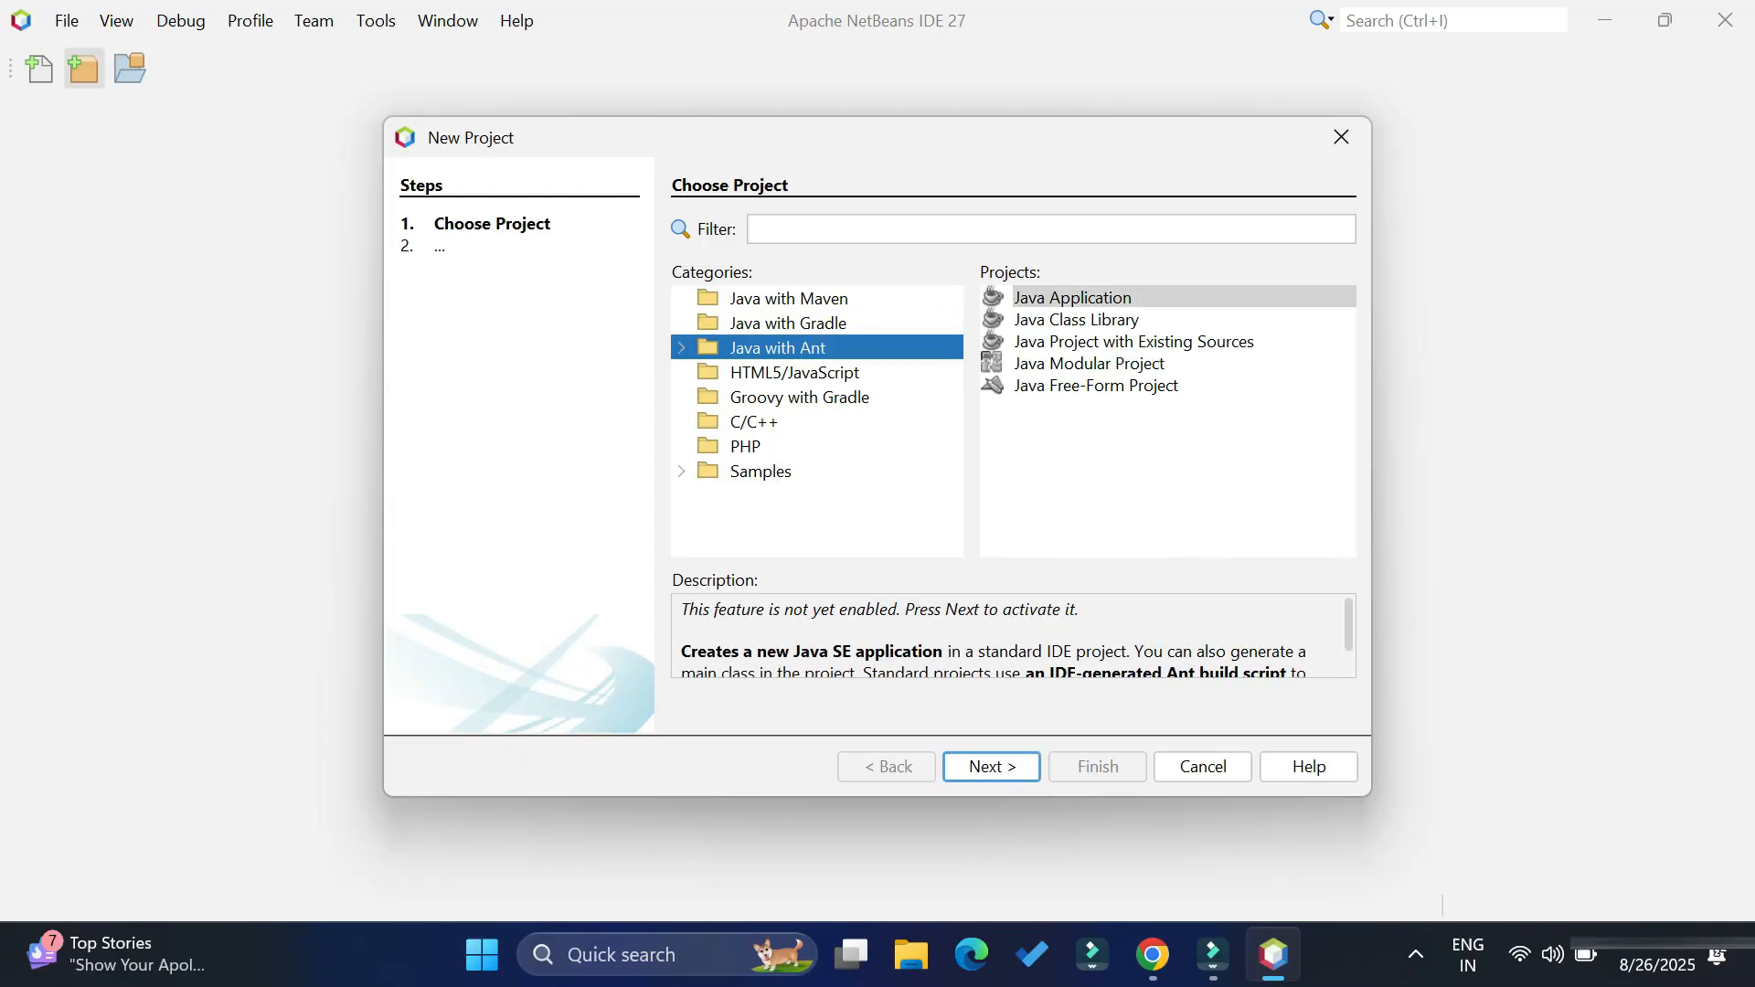
click(1072, 297)
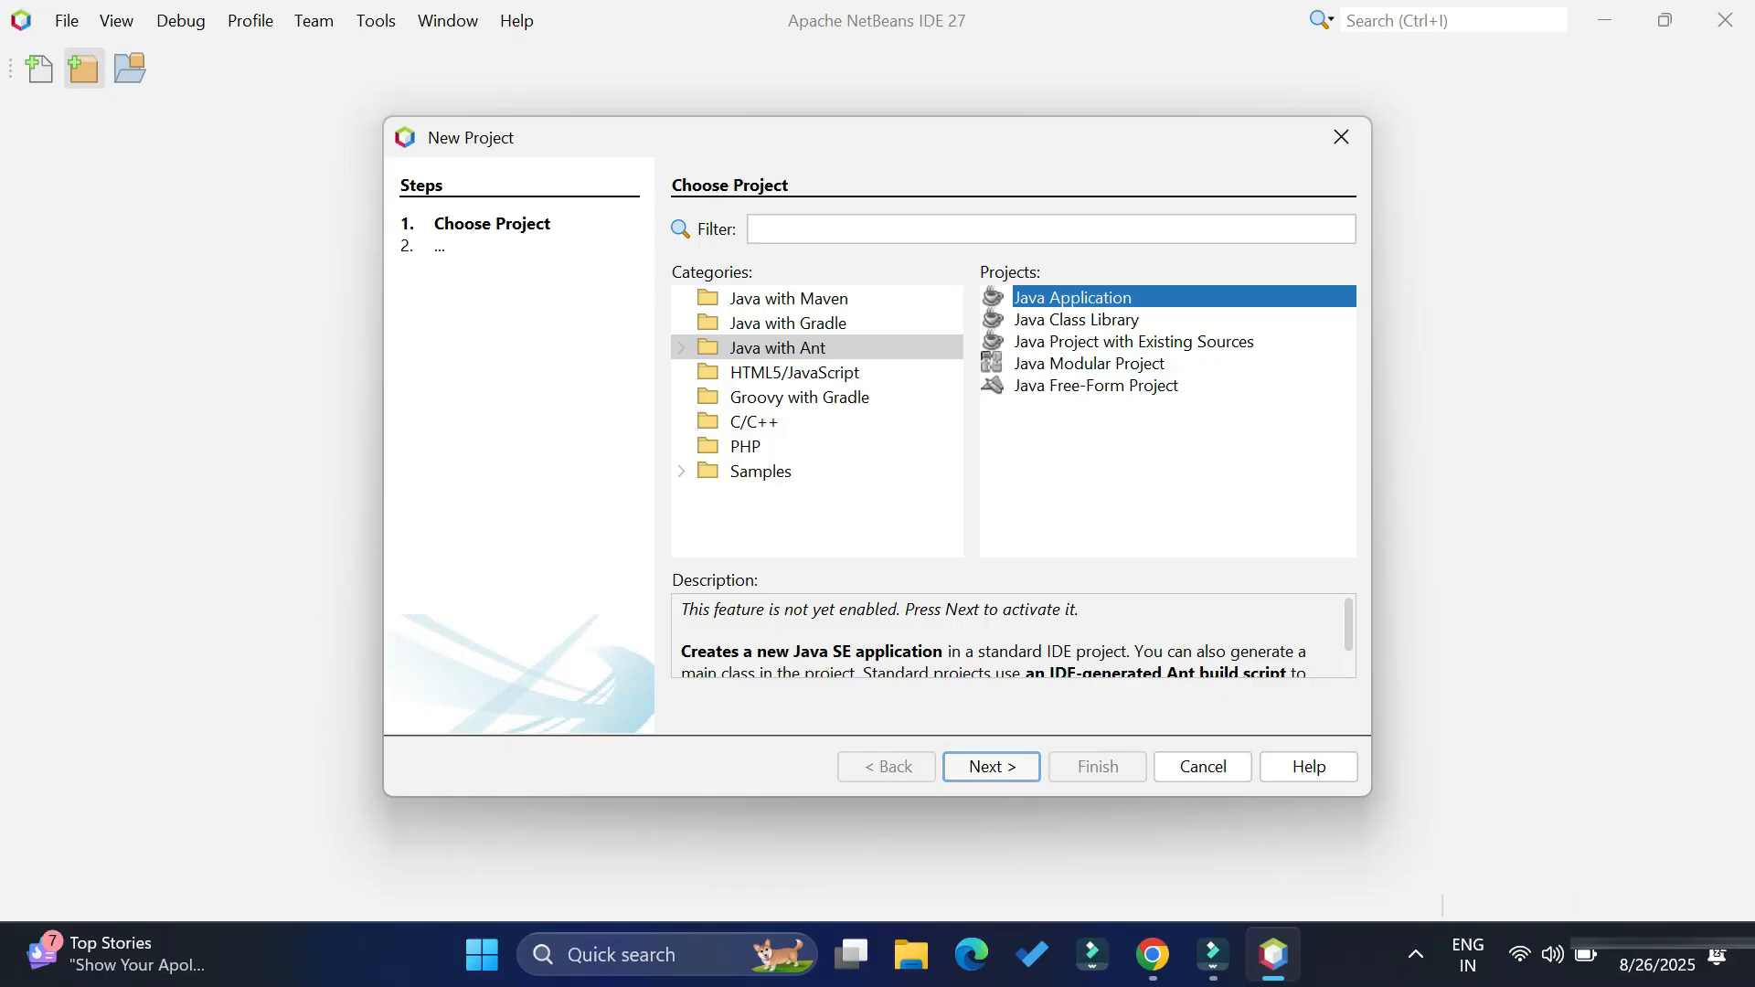
click(991, 766)
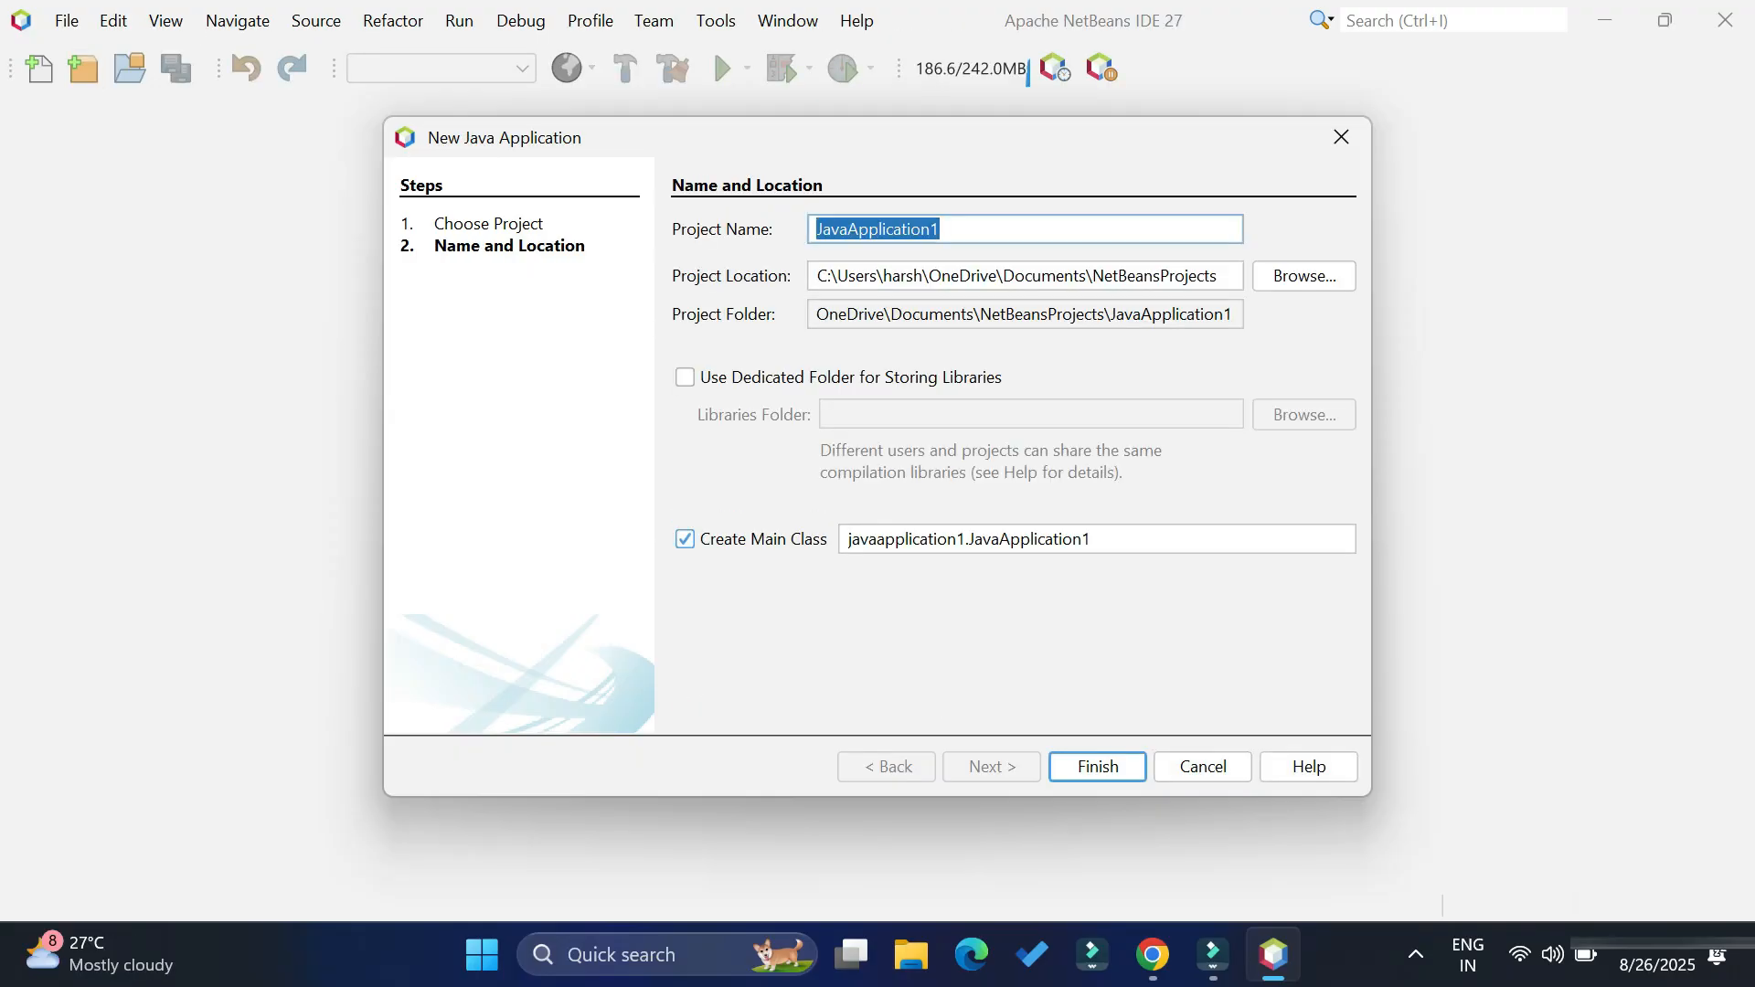
Name the project HelloDemo, keep main class hellodemo.HelloDemo, and finish creating it
text(H)
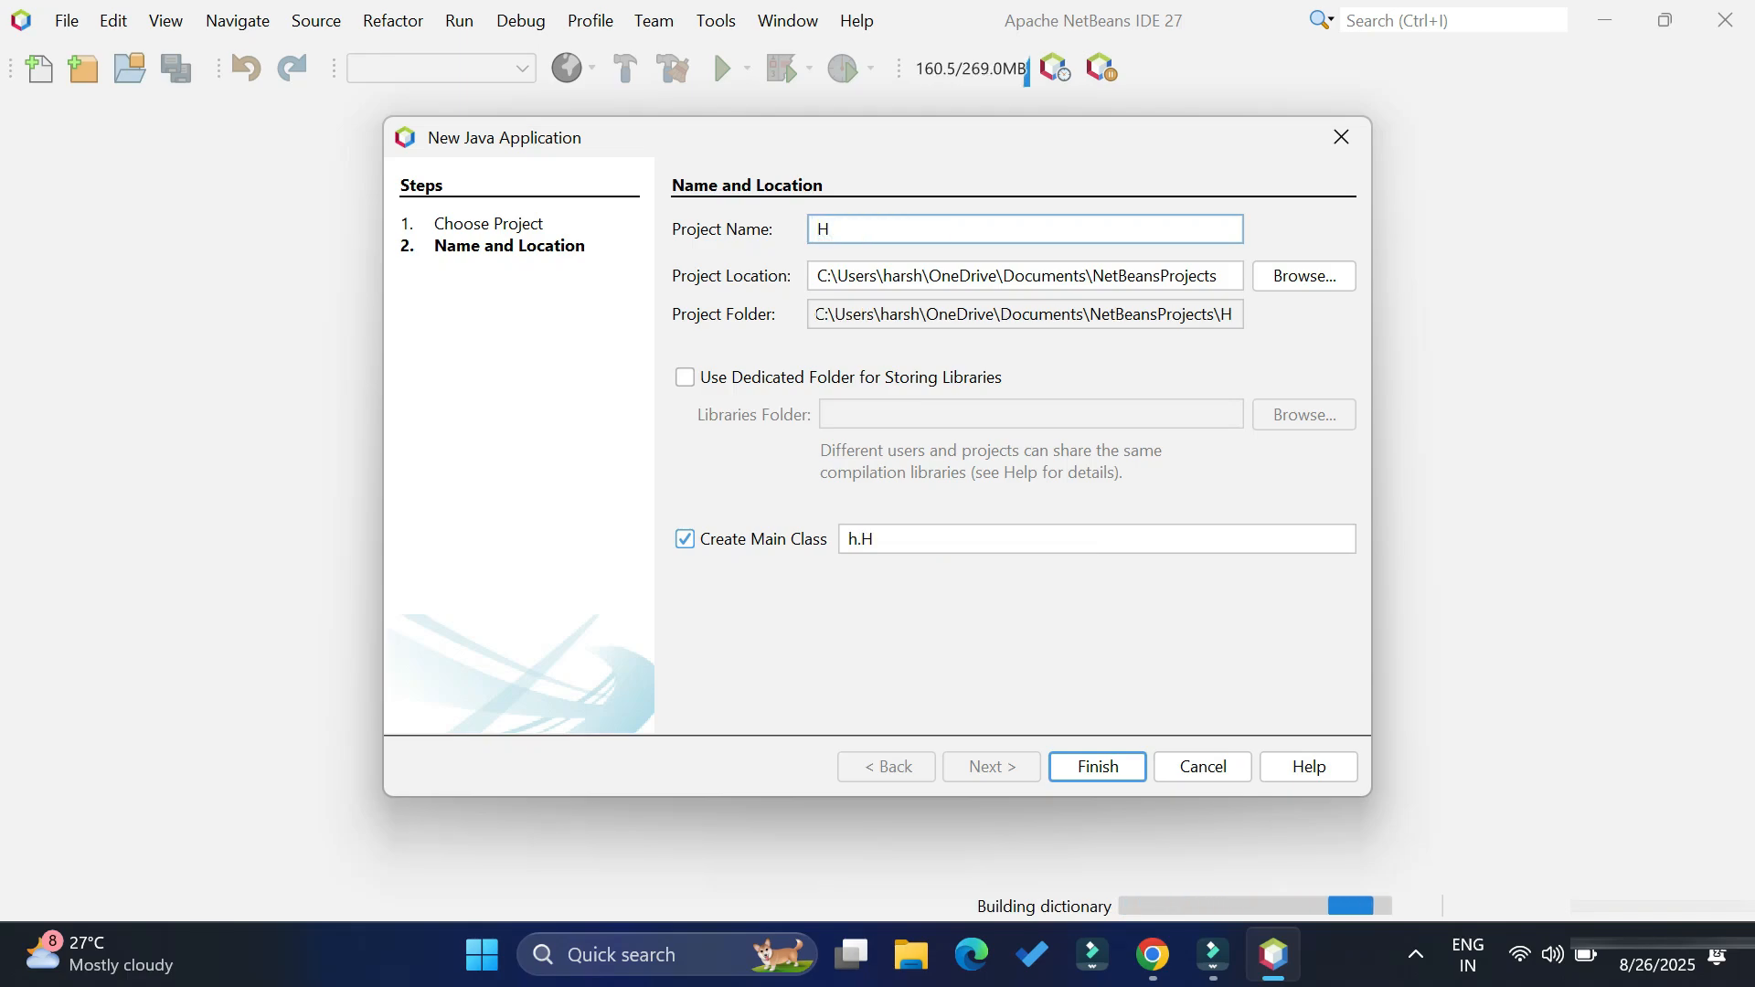
text(elloDemo)
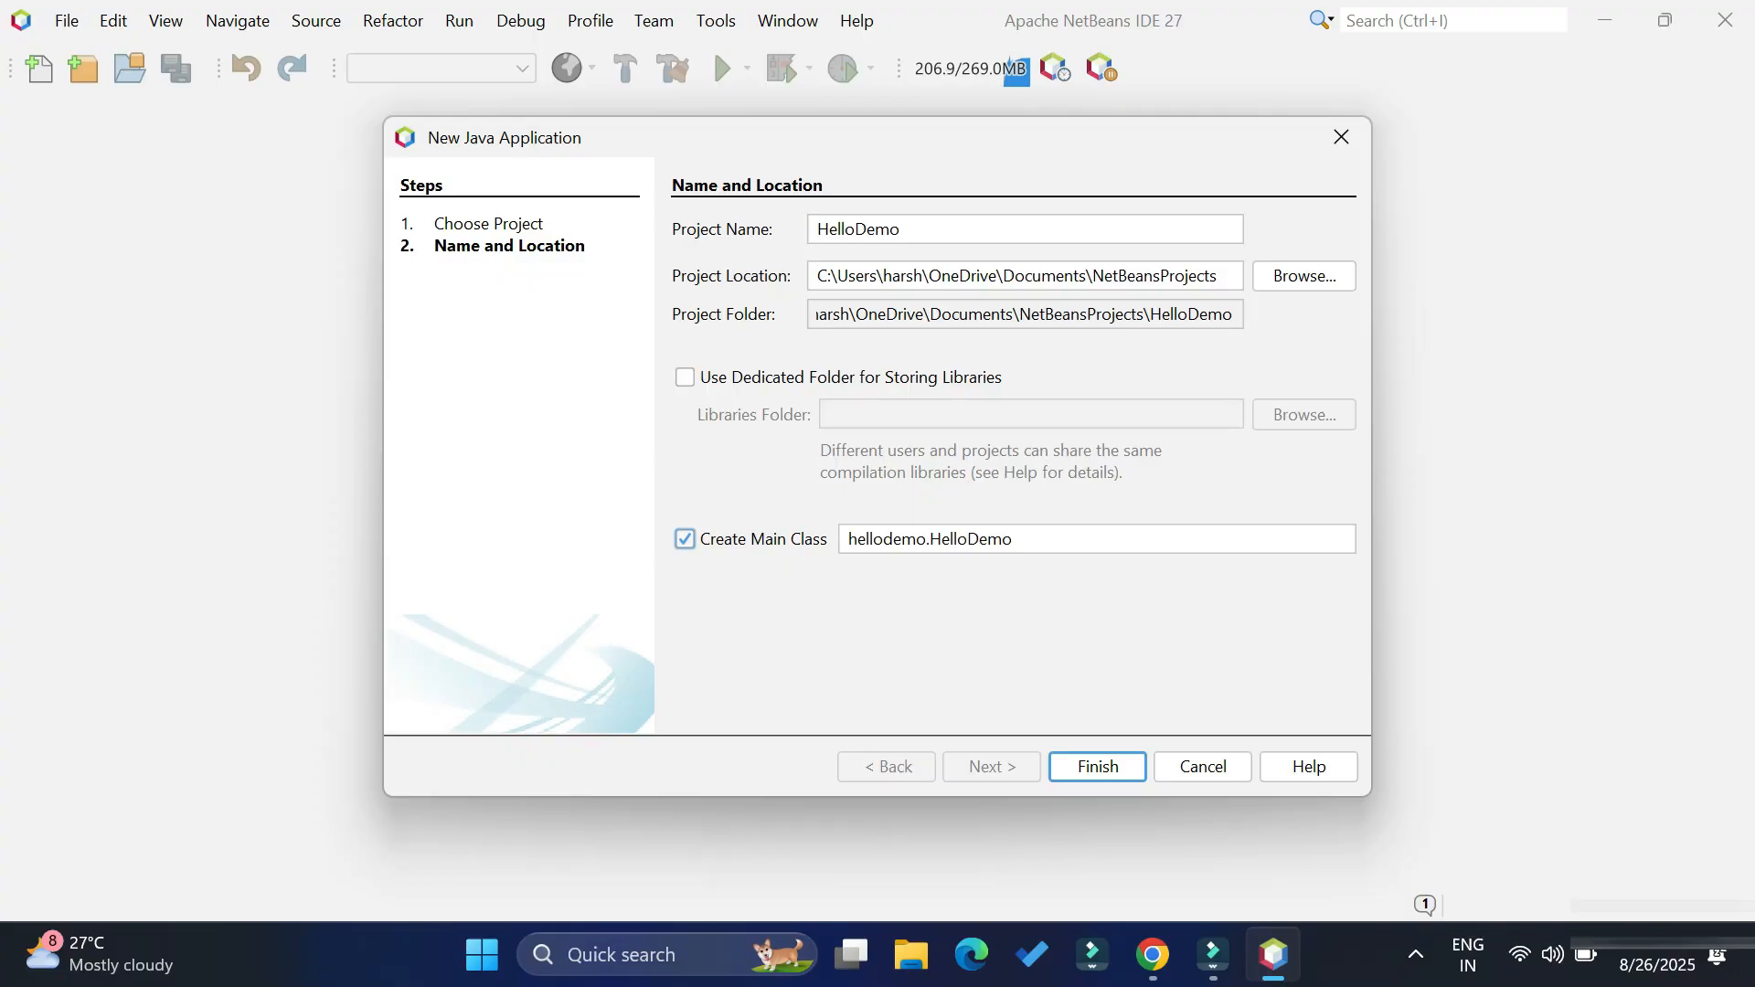
click(914, 538)
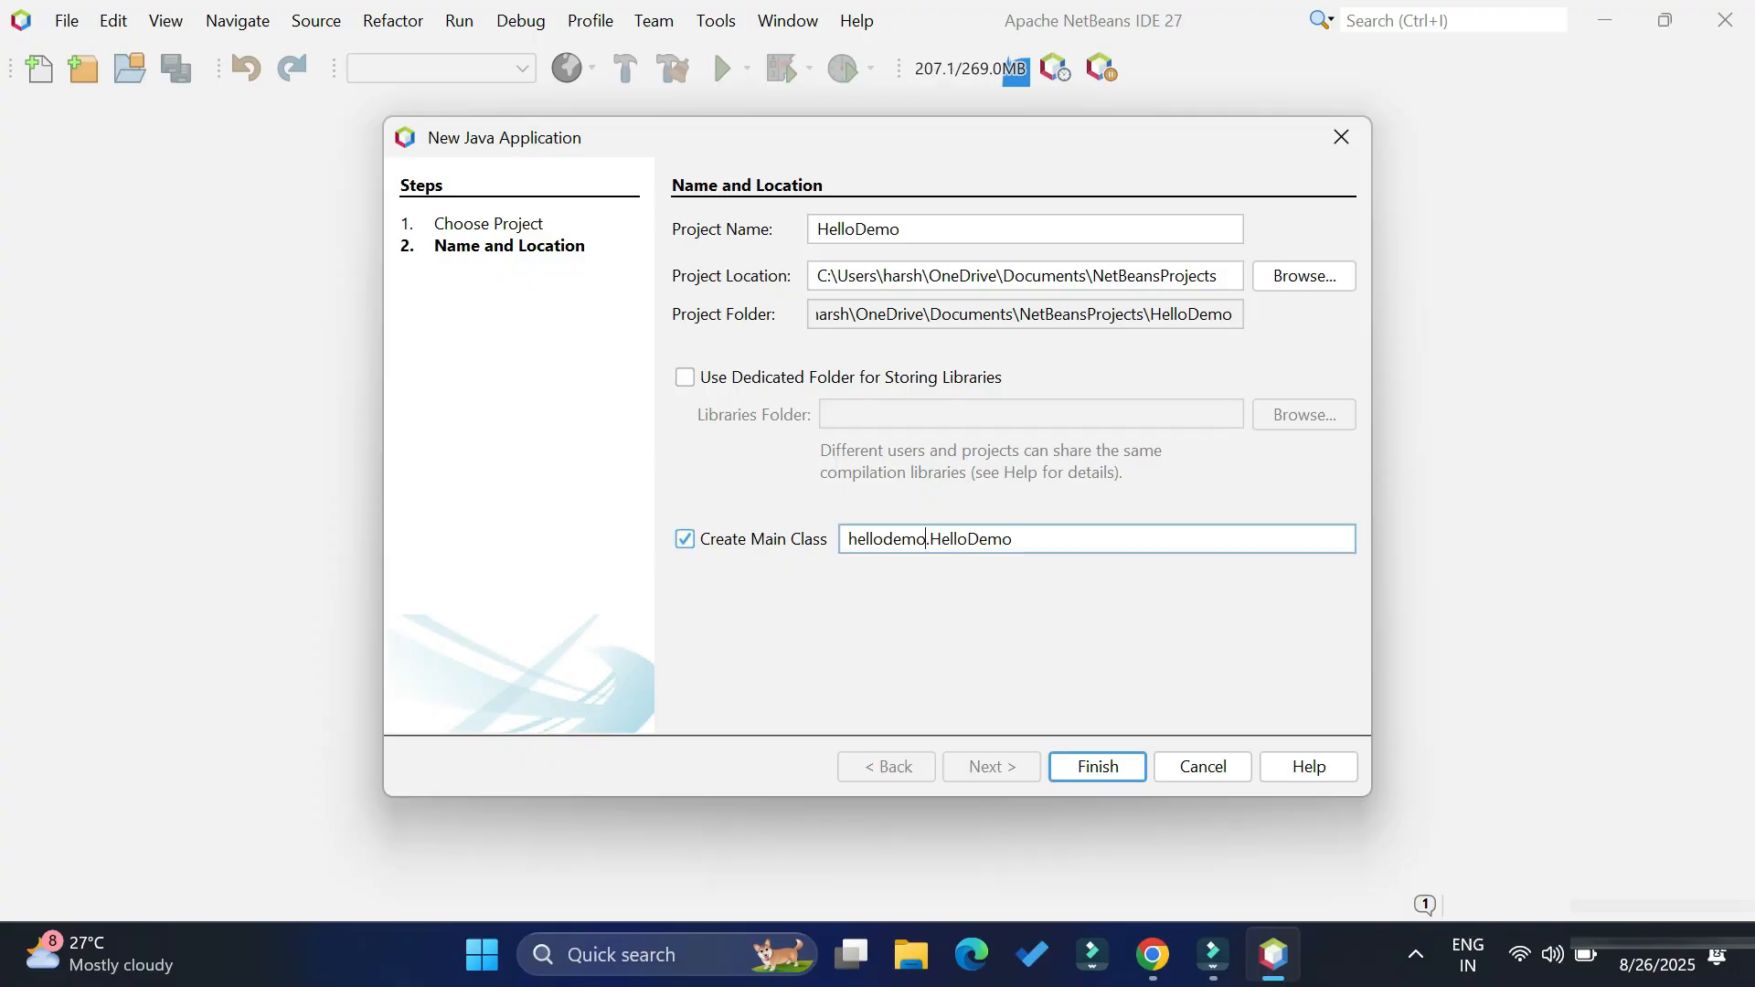
double_click(884, 539)
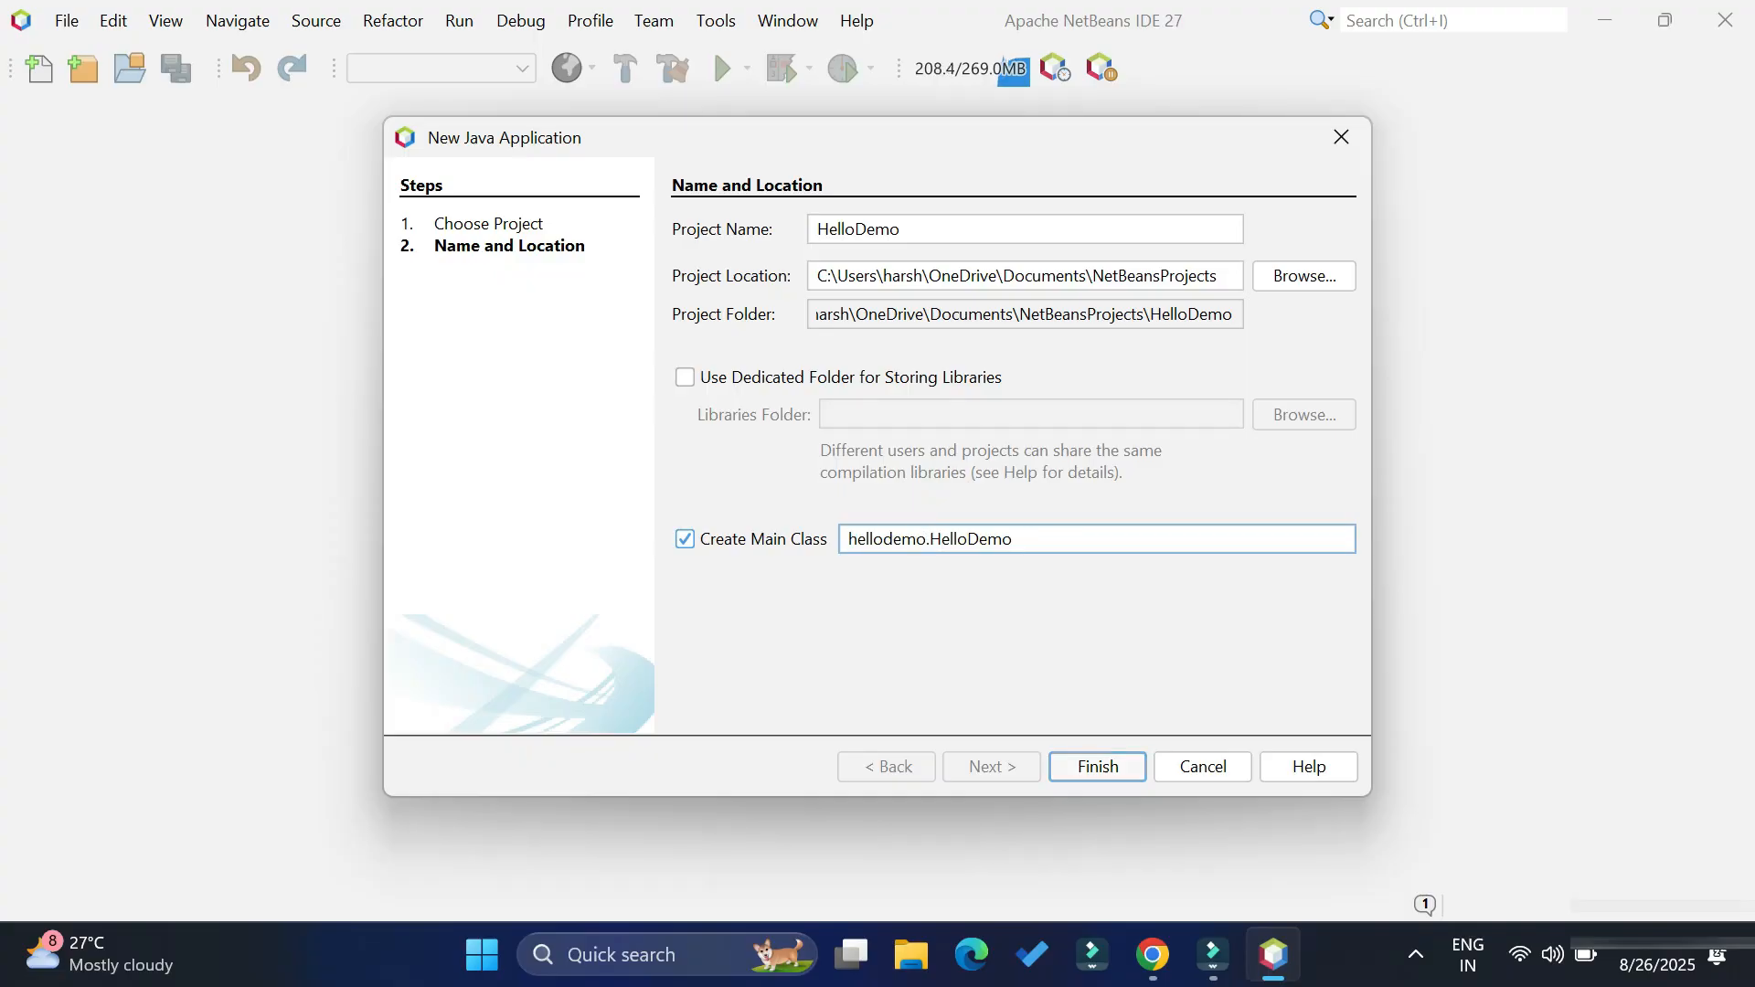
click(1096, 767)
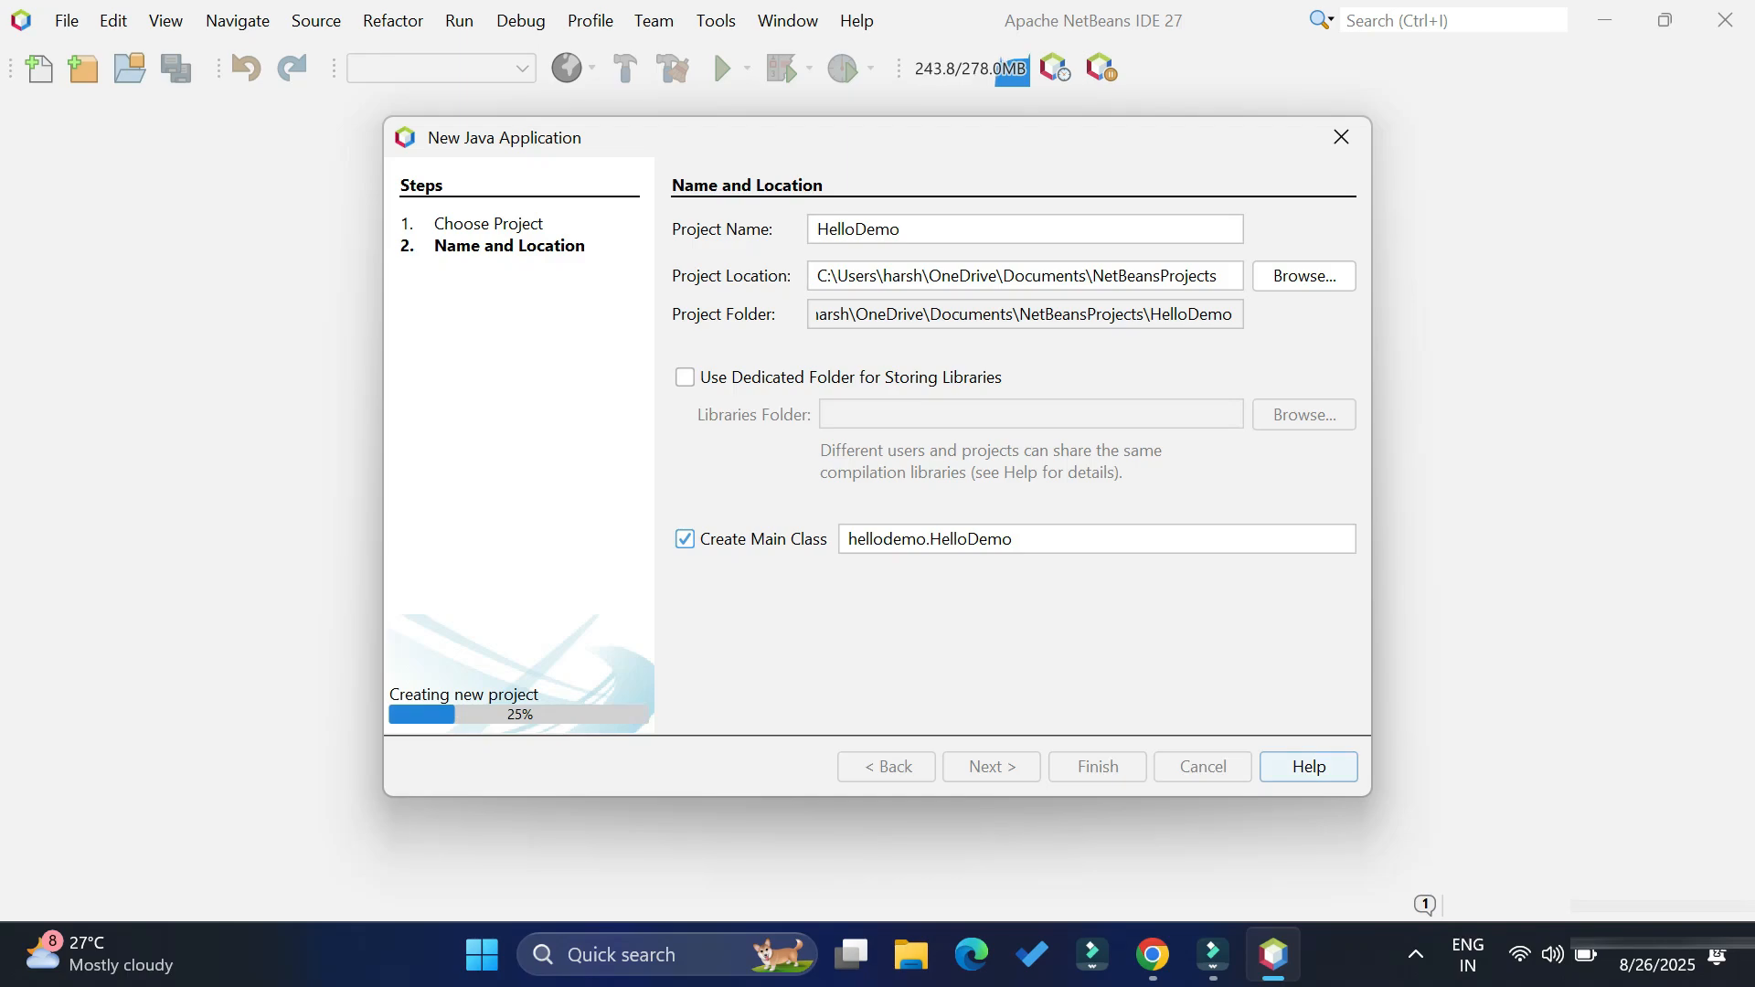
click(1097, 767)
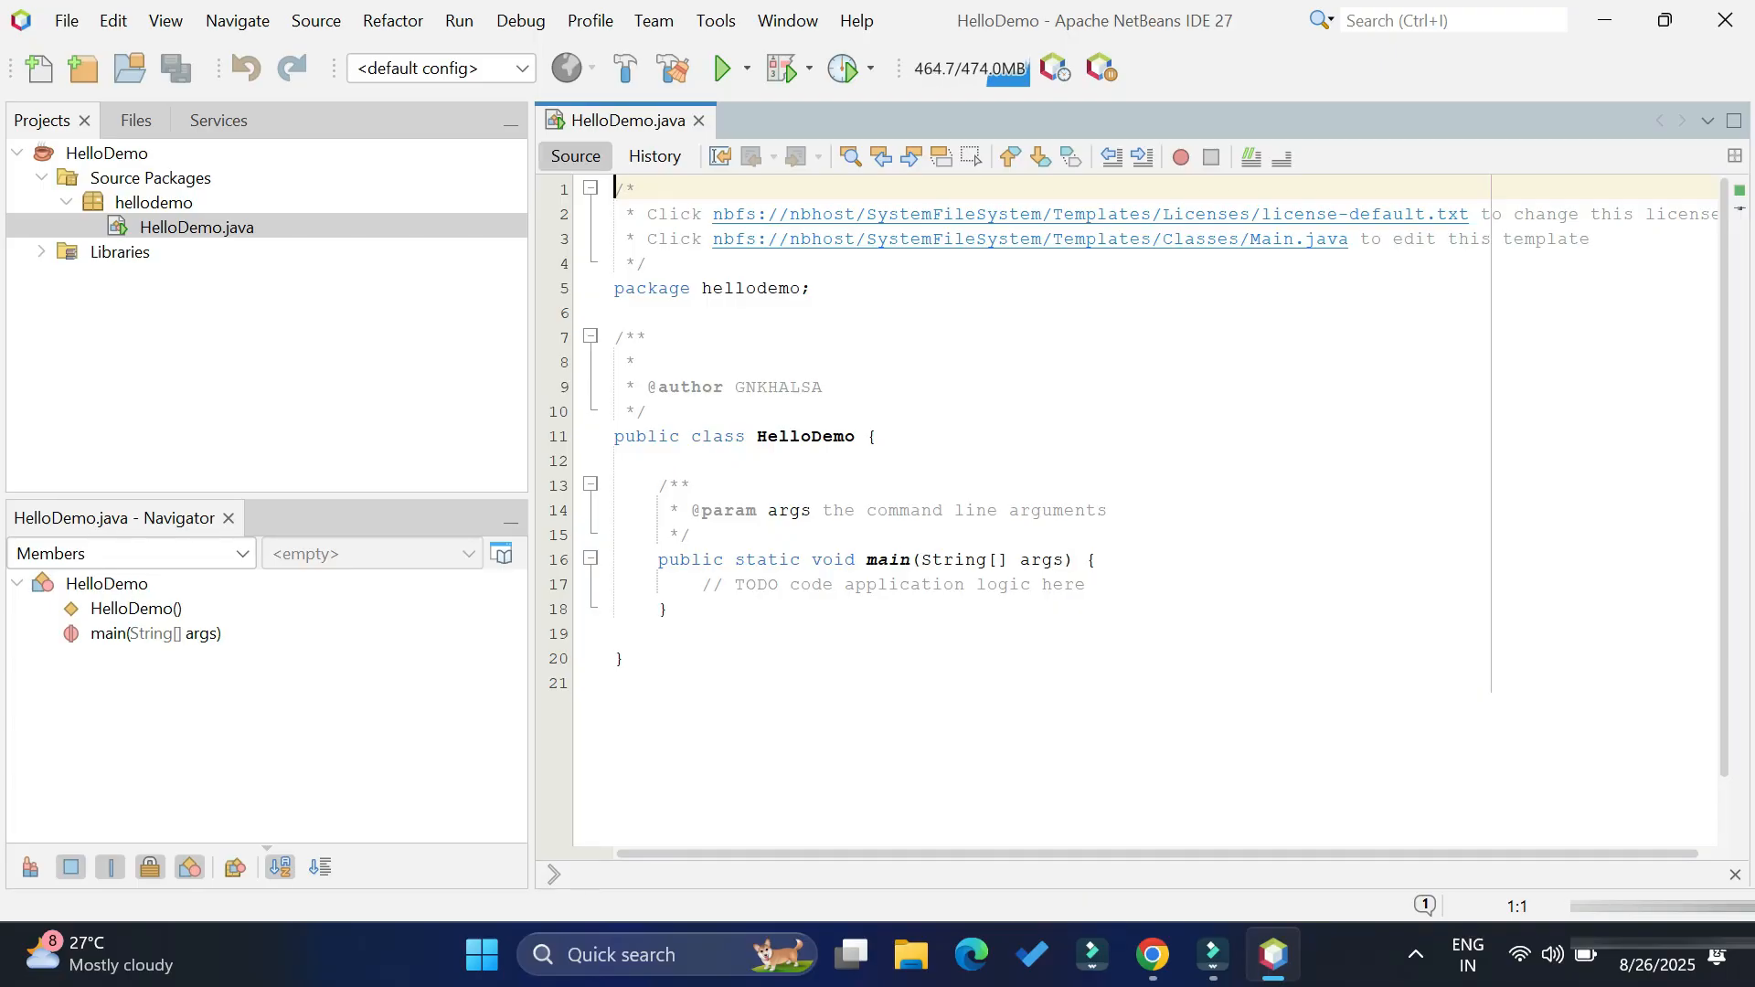
Select HelloDemo.java, expand the project's Libraries, and scroll through the source
click(194, 226)
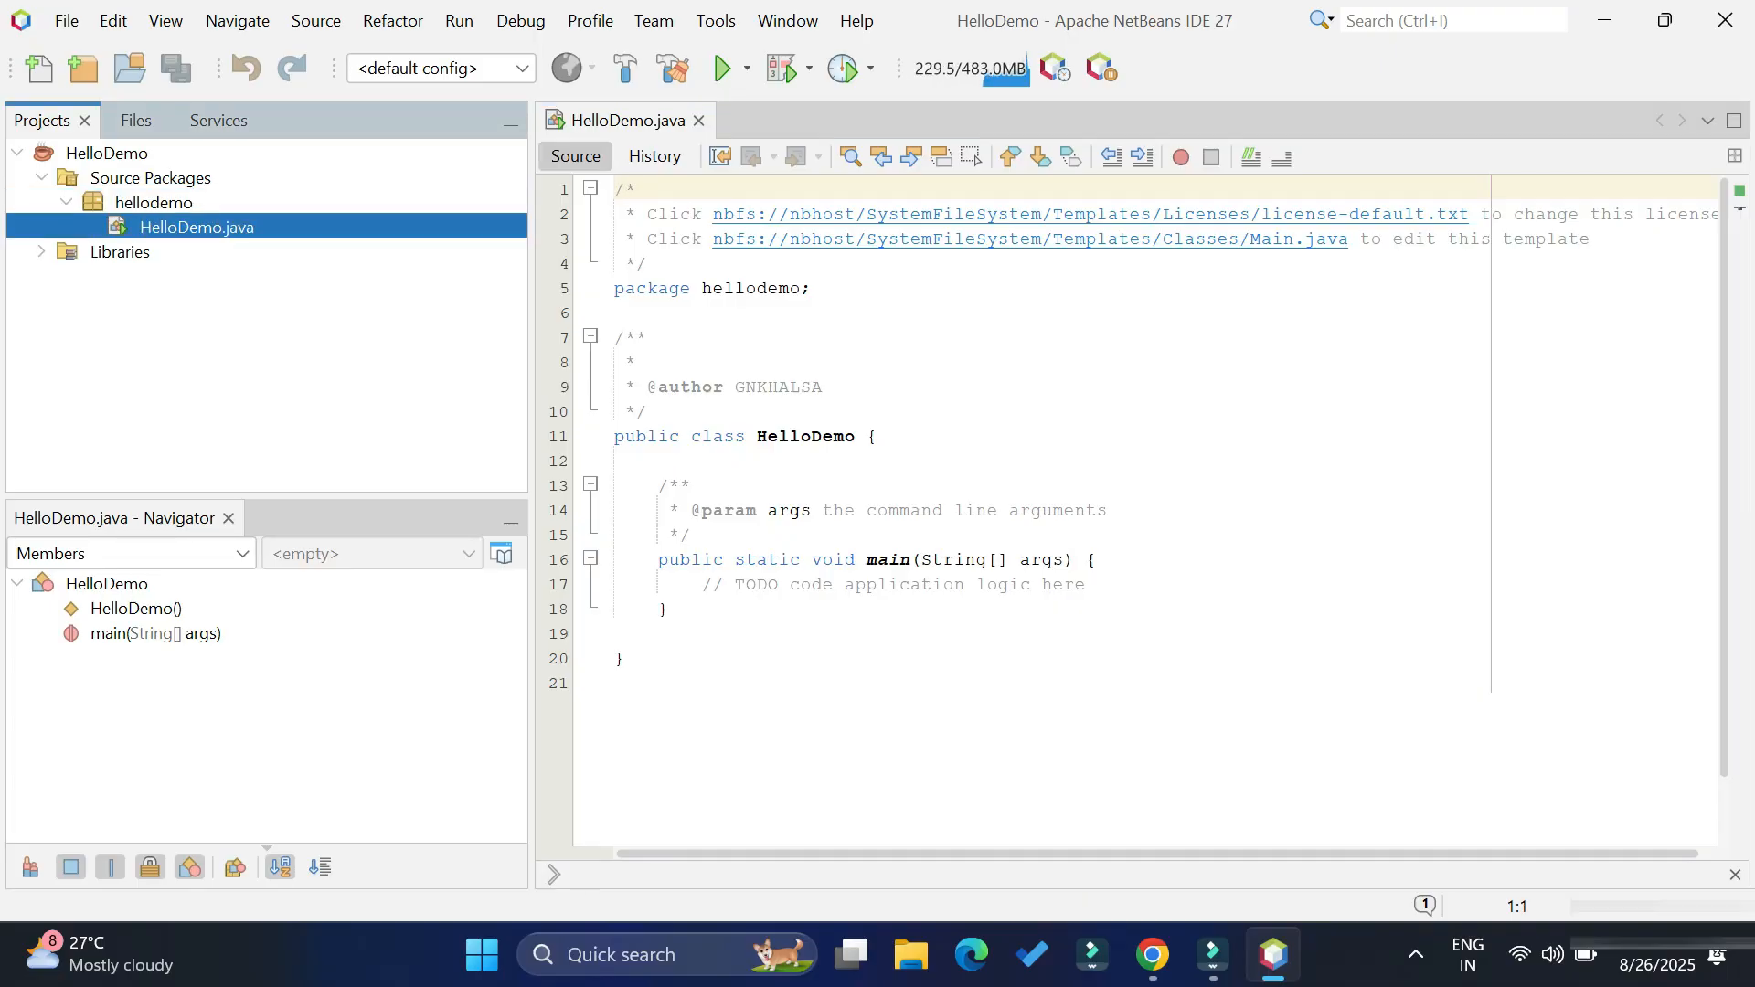
click(42, 252)
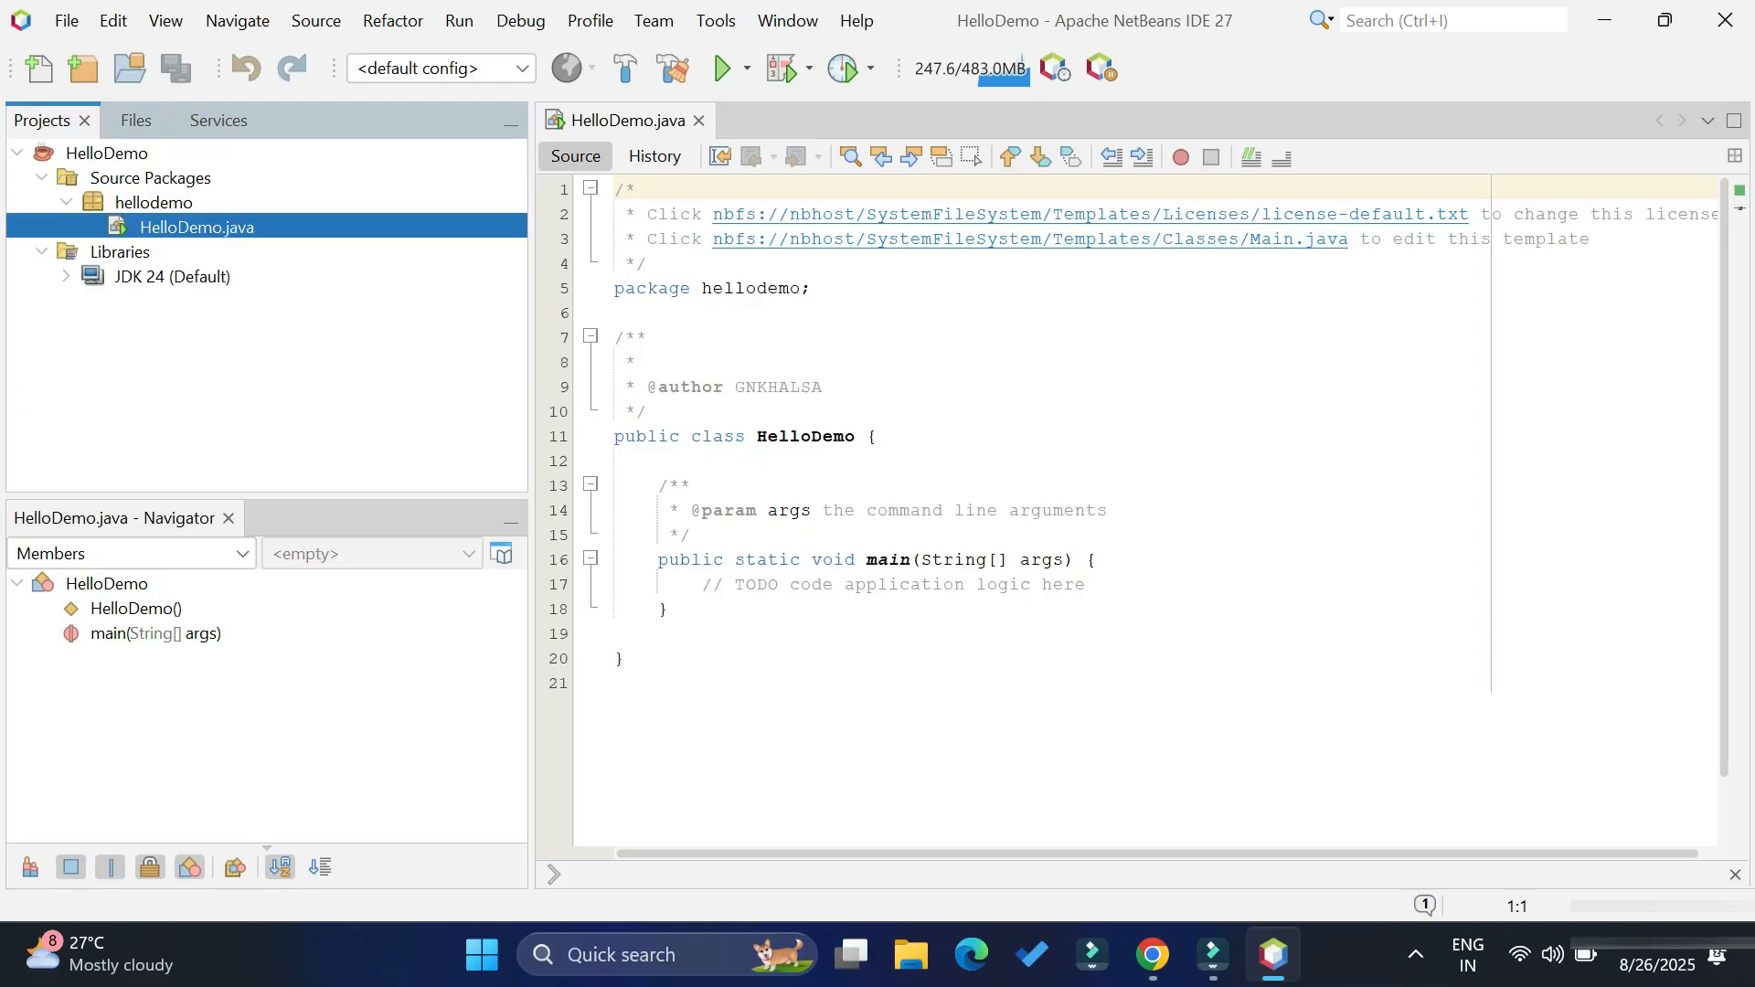
scroll(down, 3)
text(s)
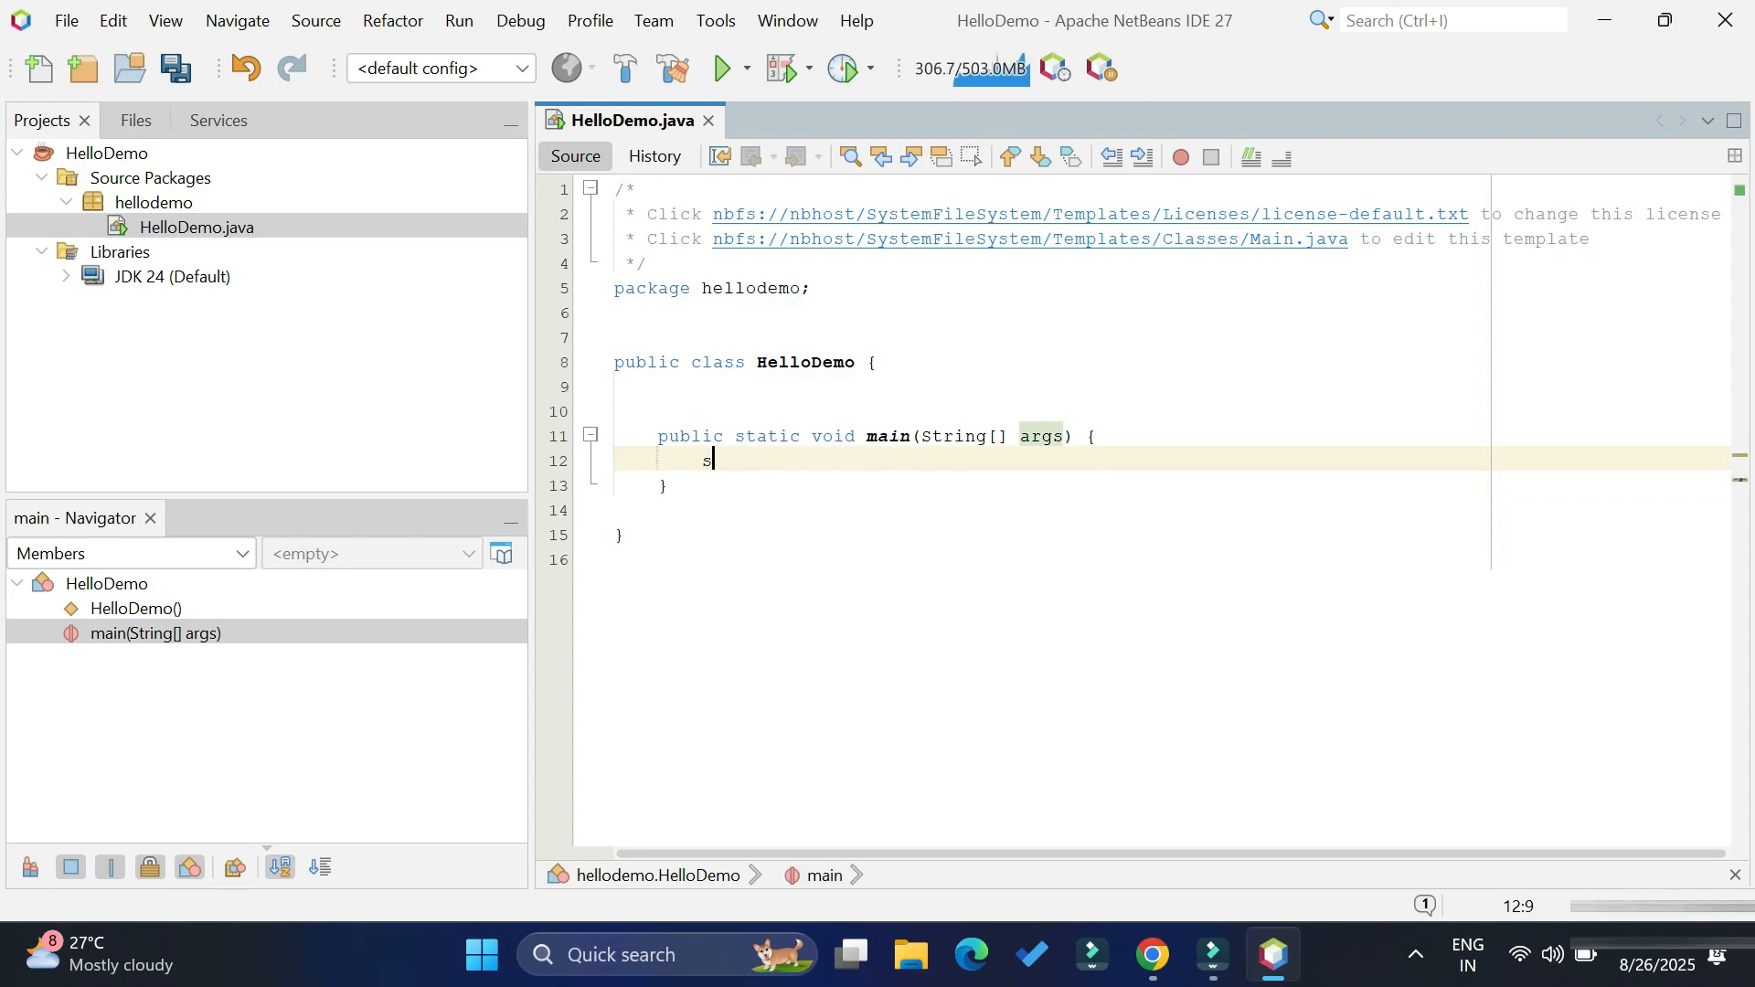
Add System.out.println("Thanks for watching!!!"); to main and run the HelloDemo project
text(System.out.println("");)
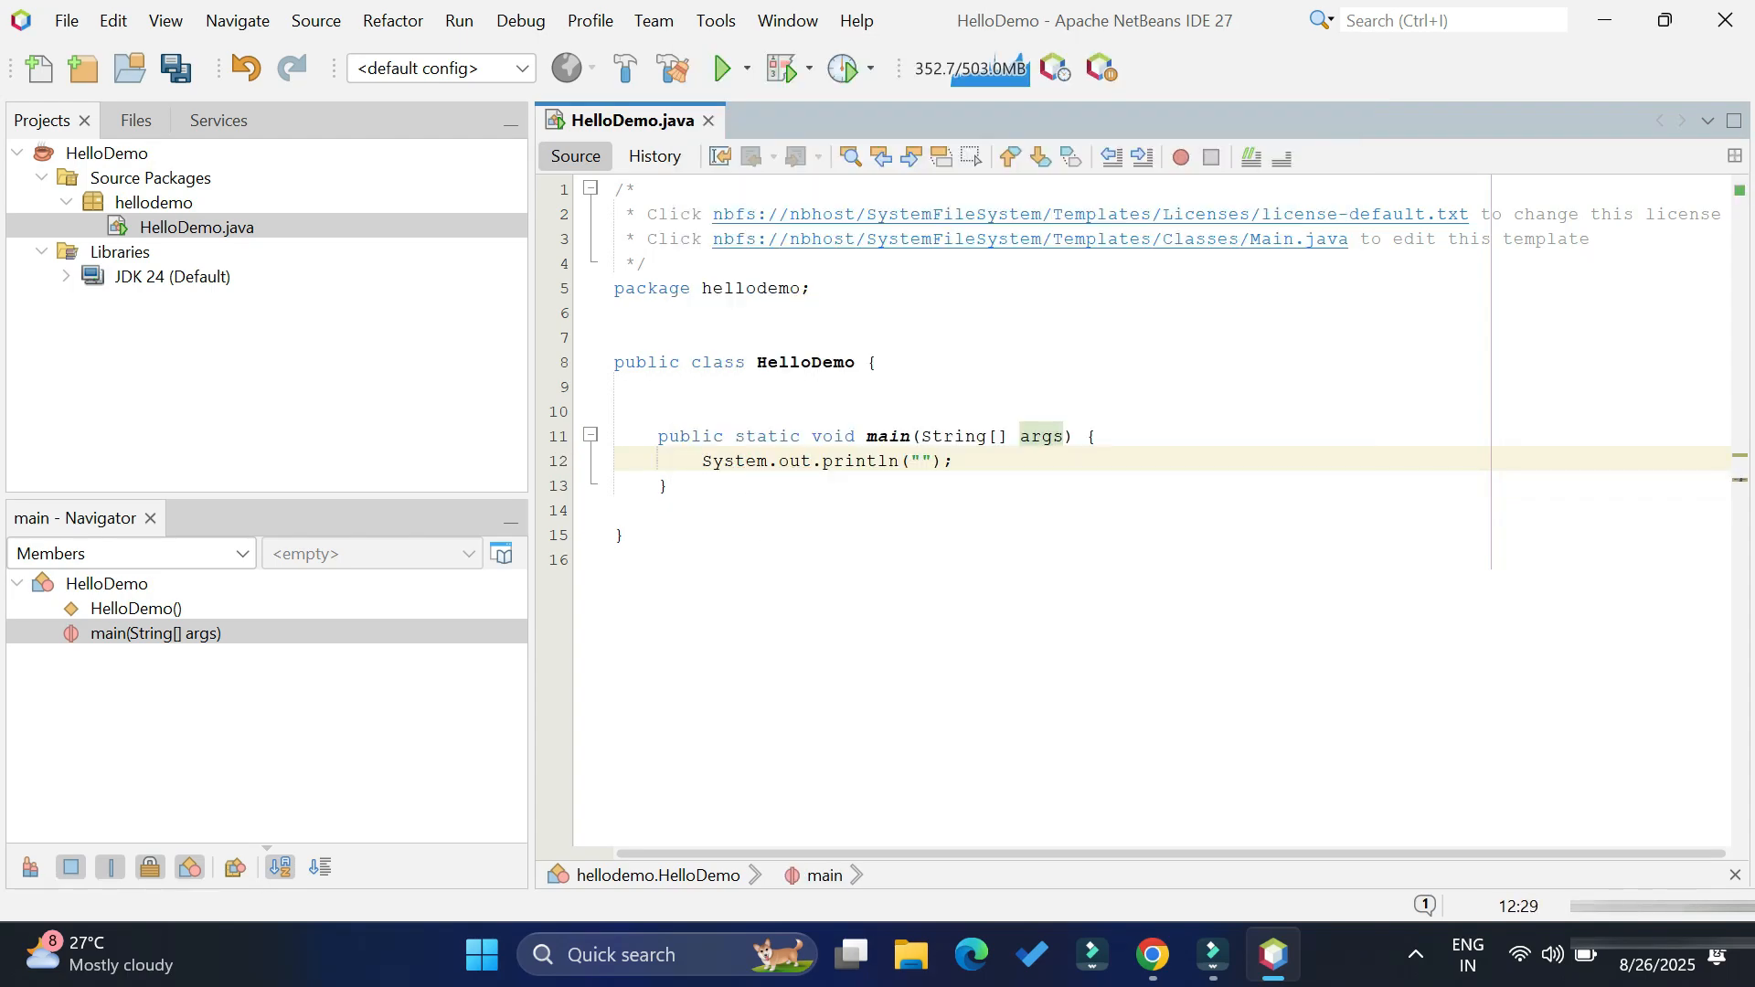
text(T)
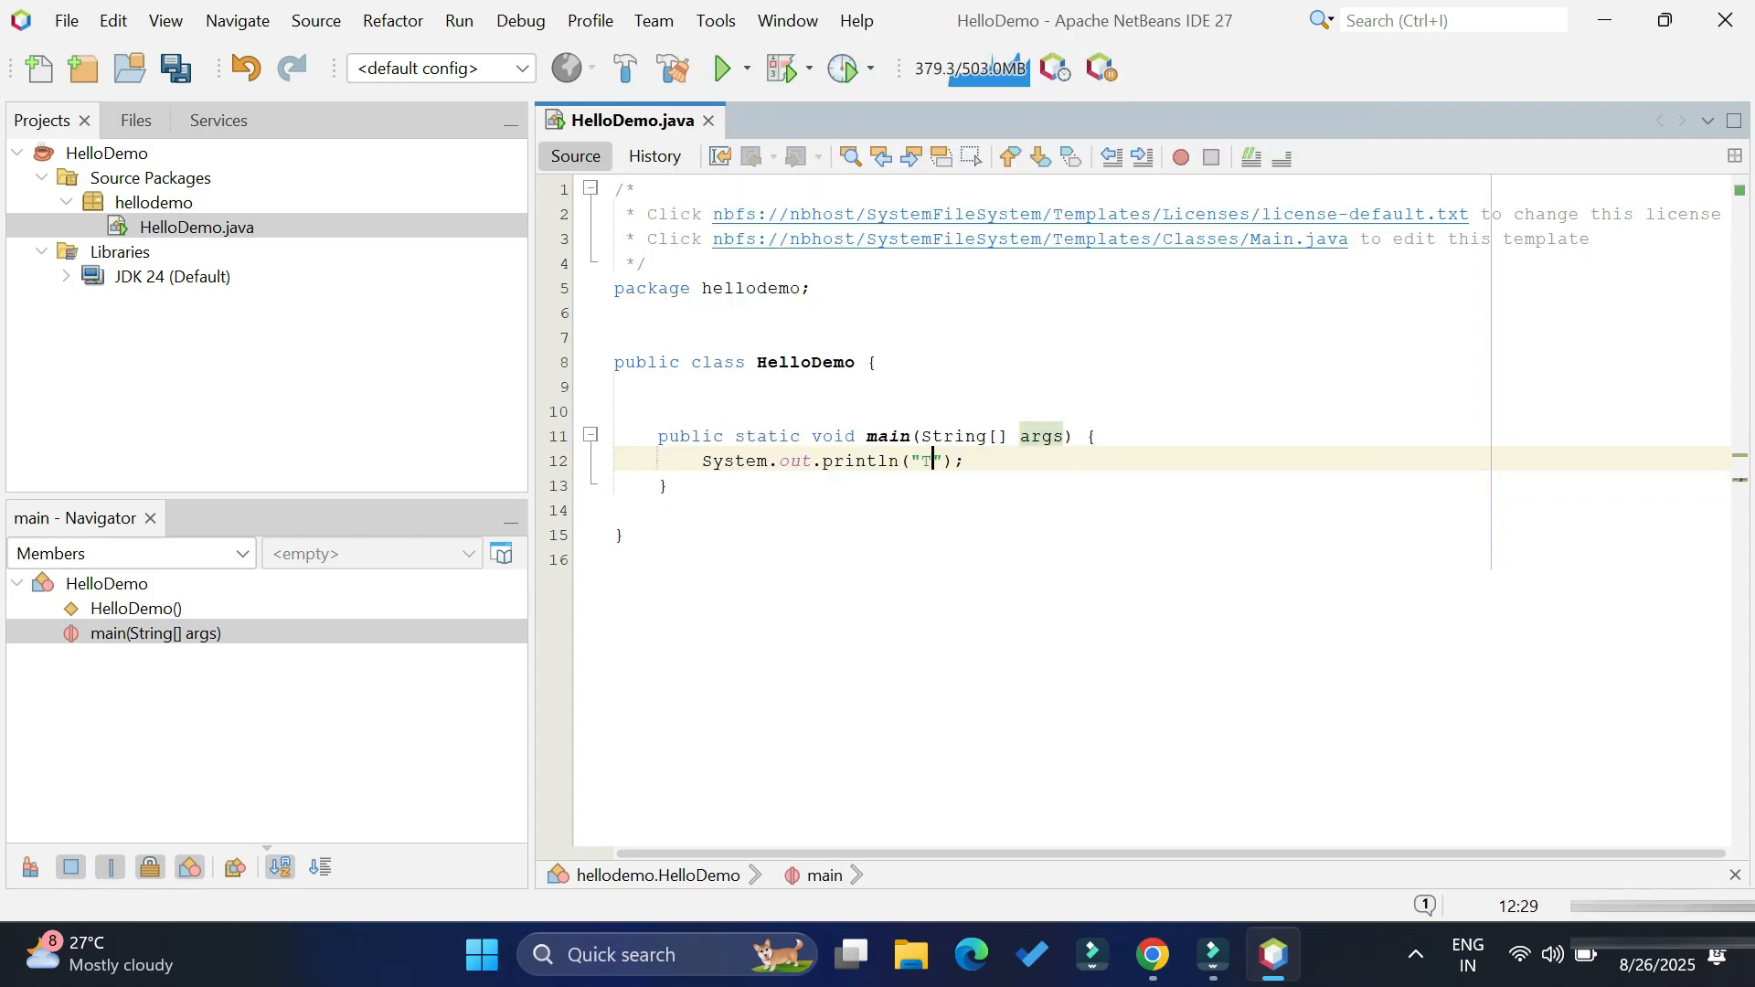
text(hanks for)
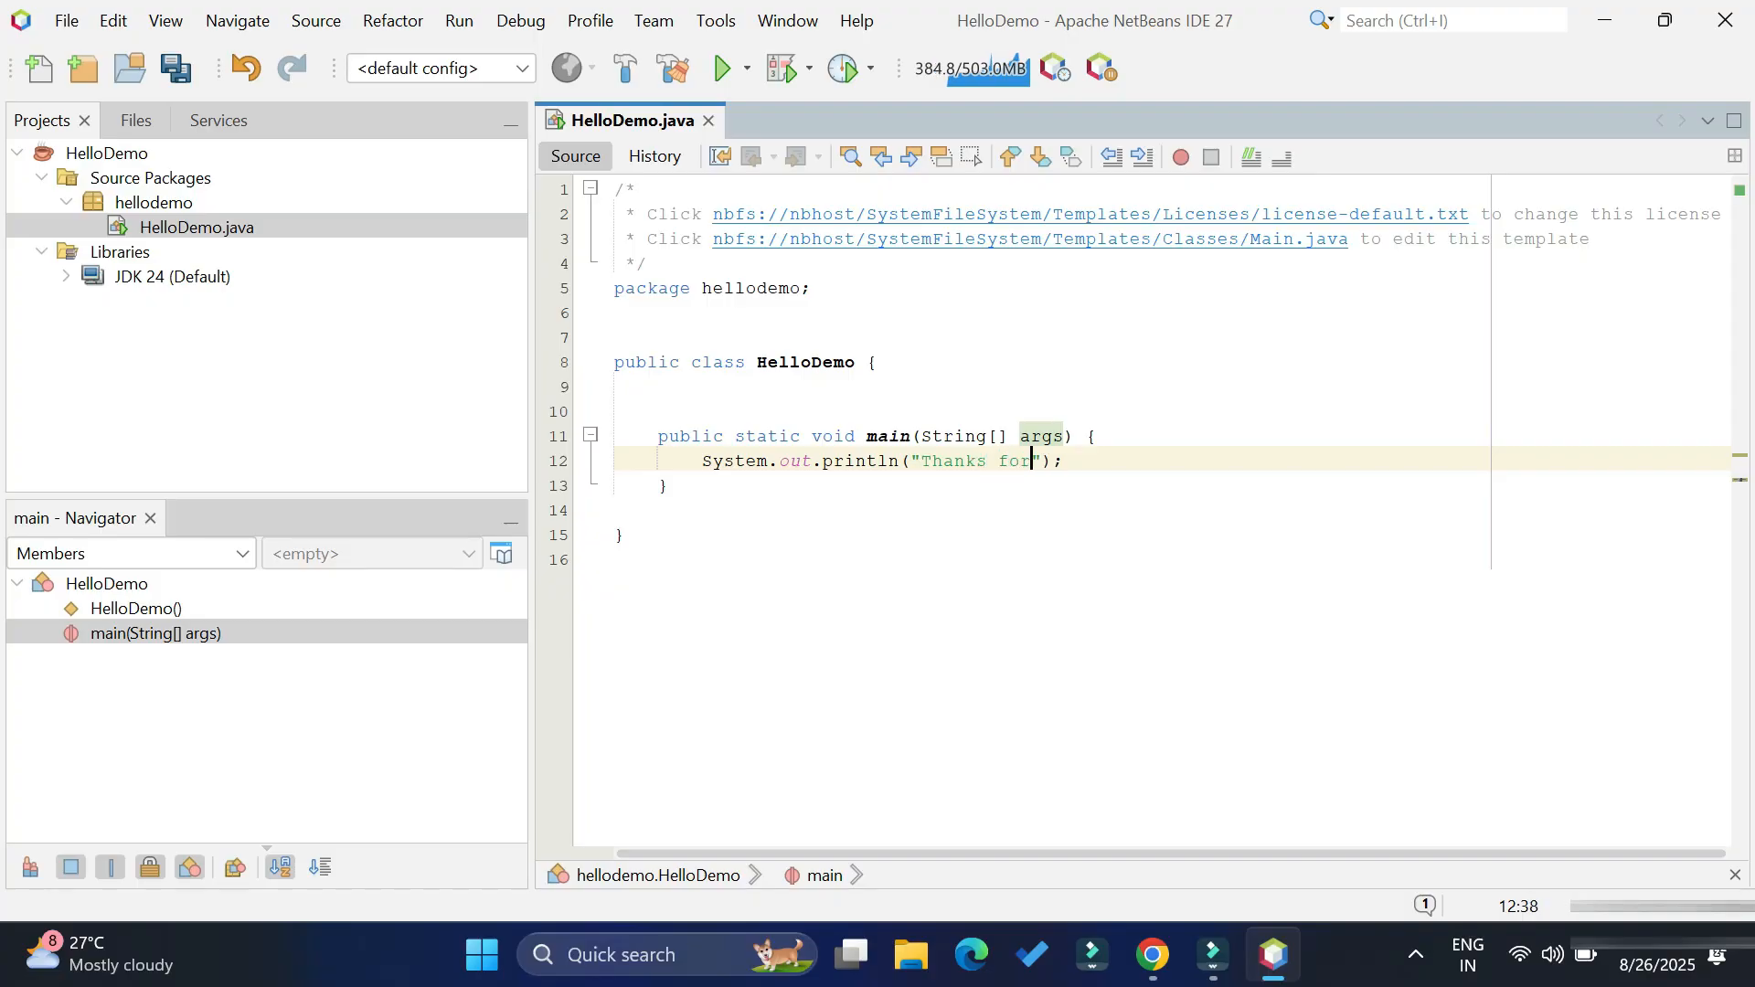
text(watch)
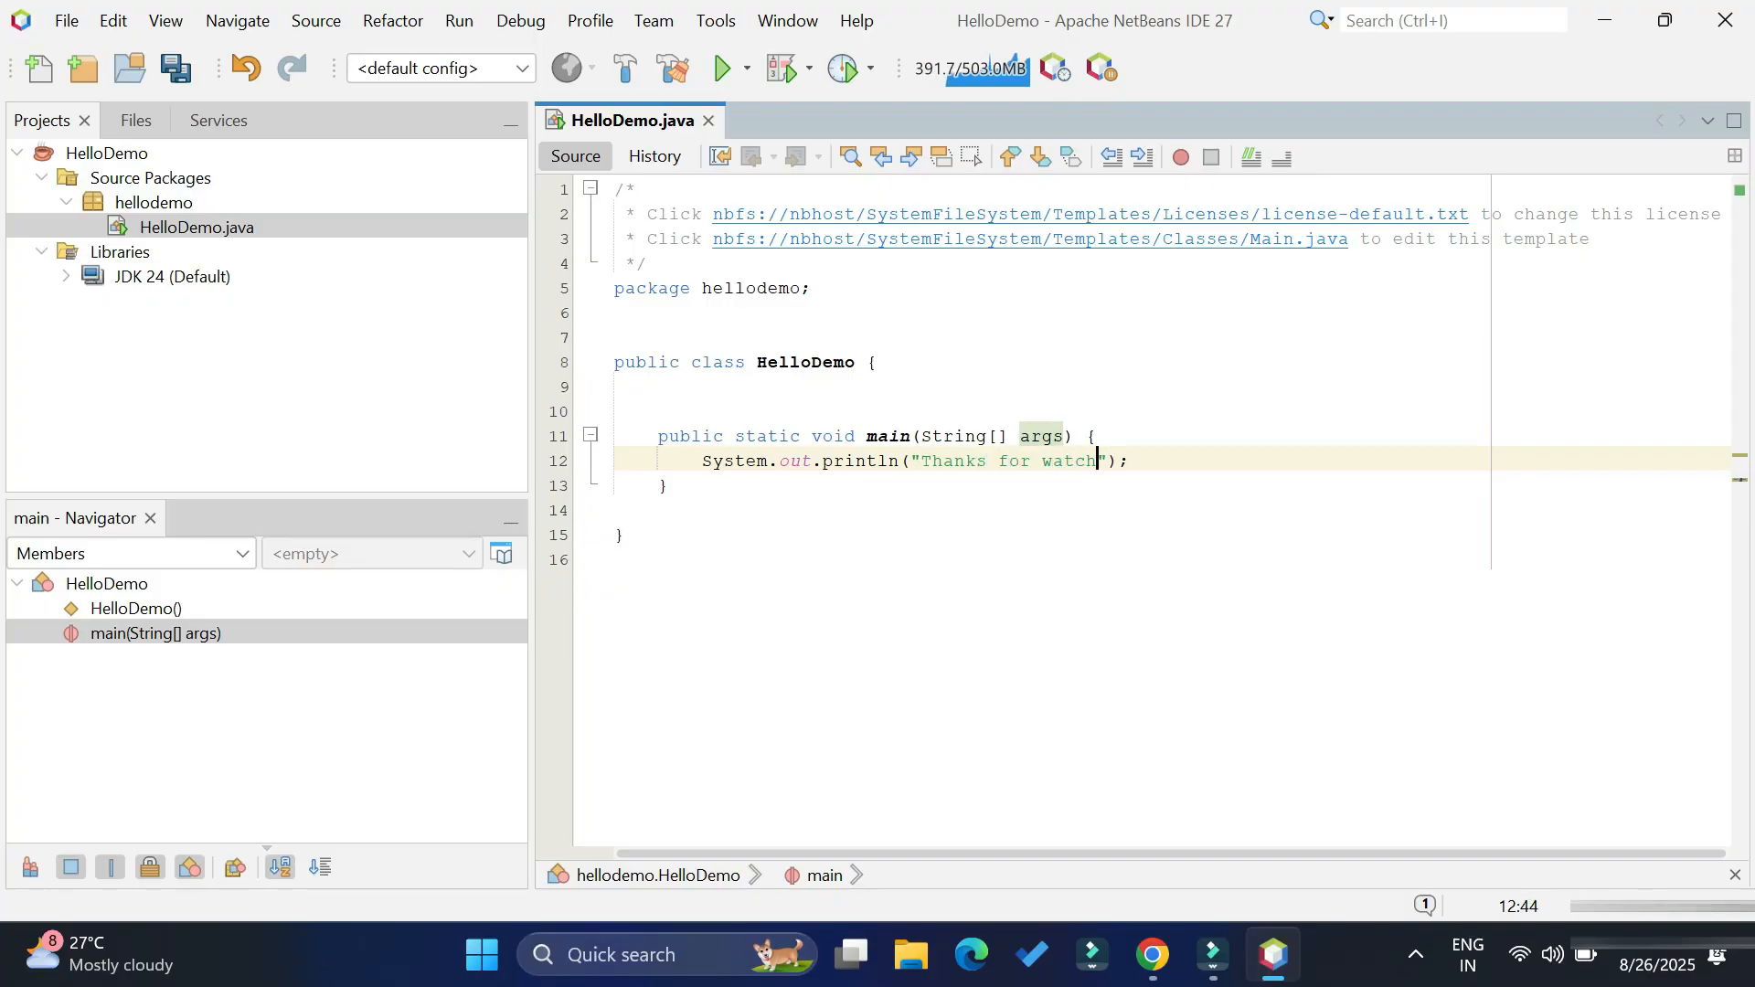
text(ing)
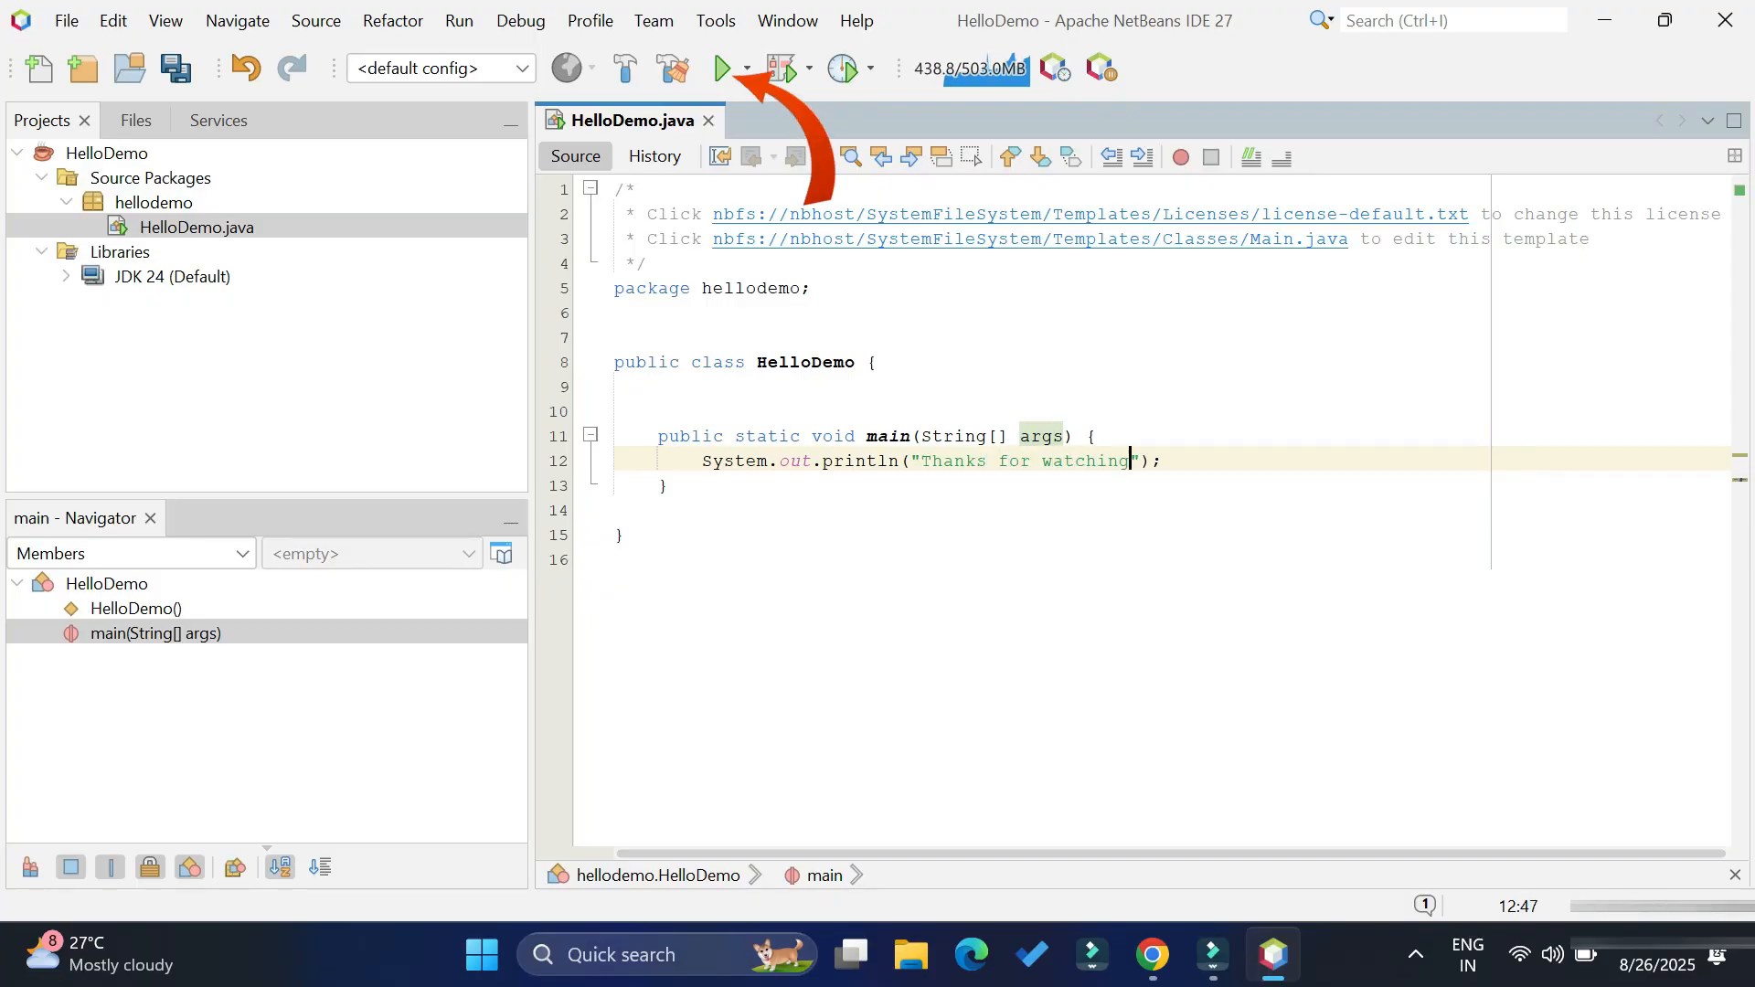
text(!!!)
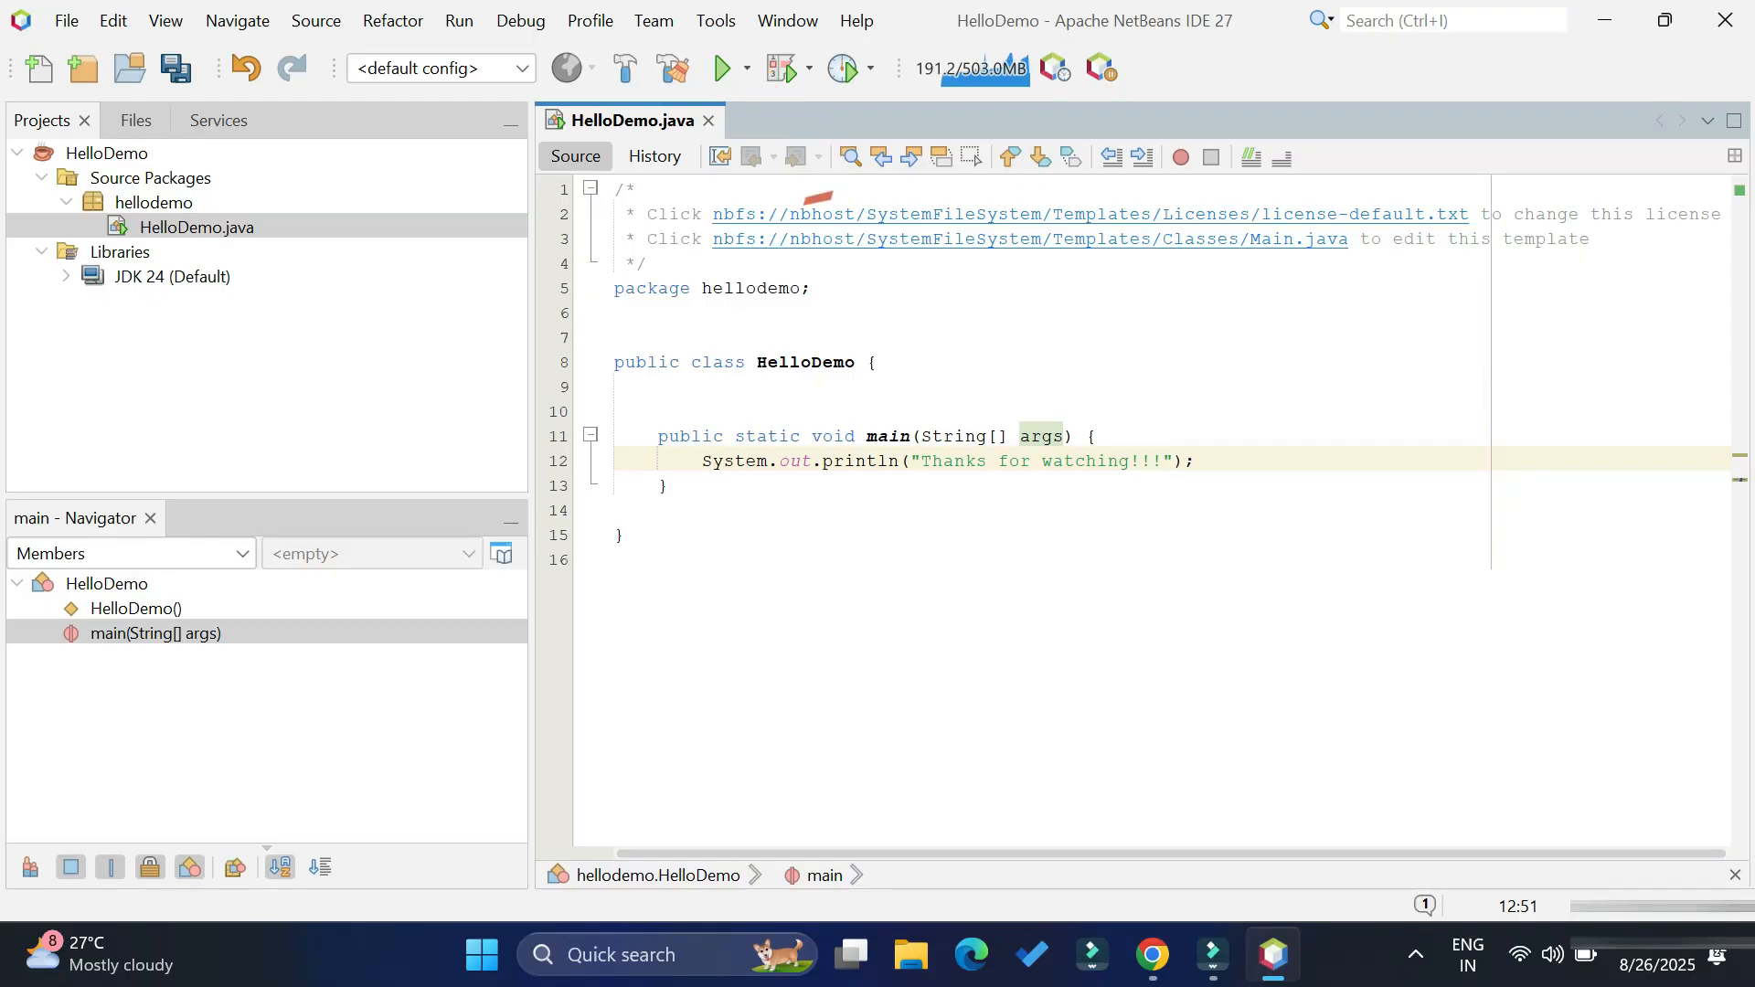
click(719, 67)
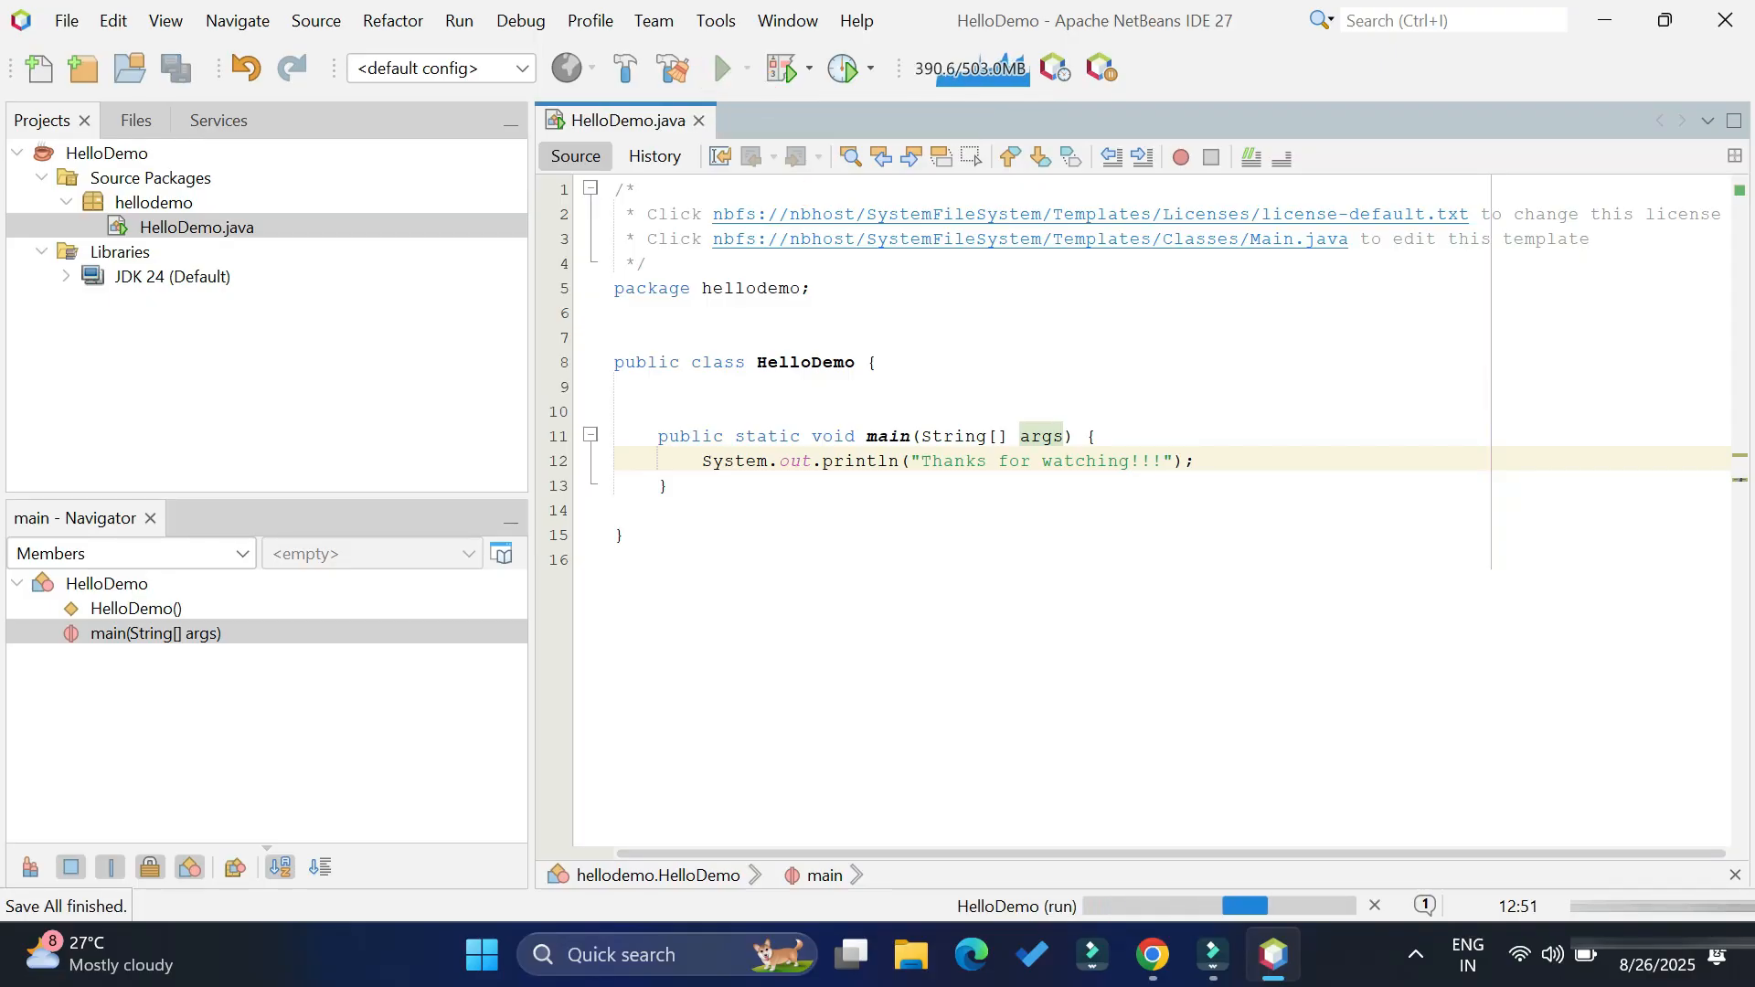
click(719, 68)
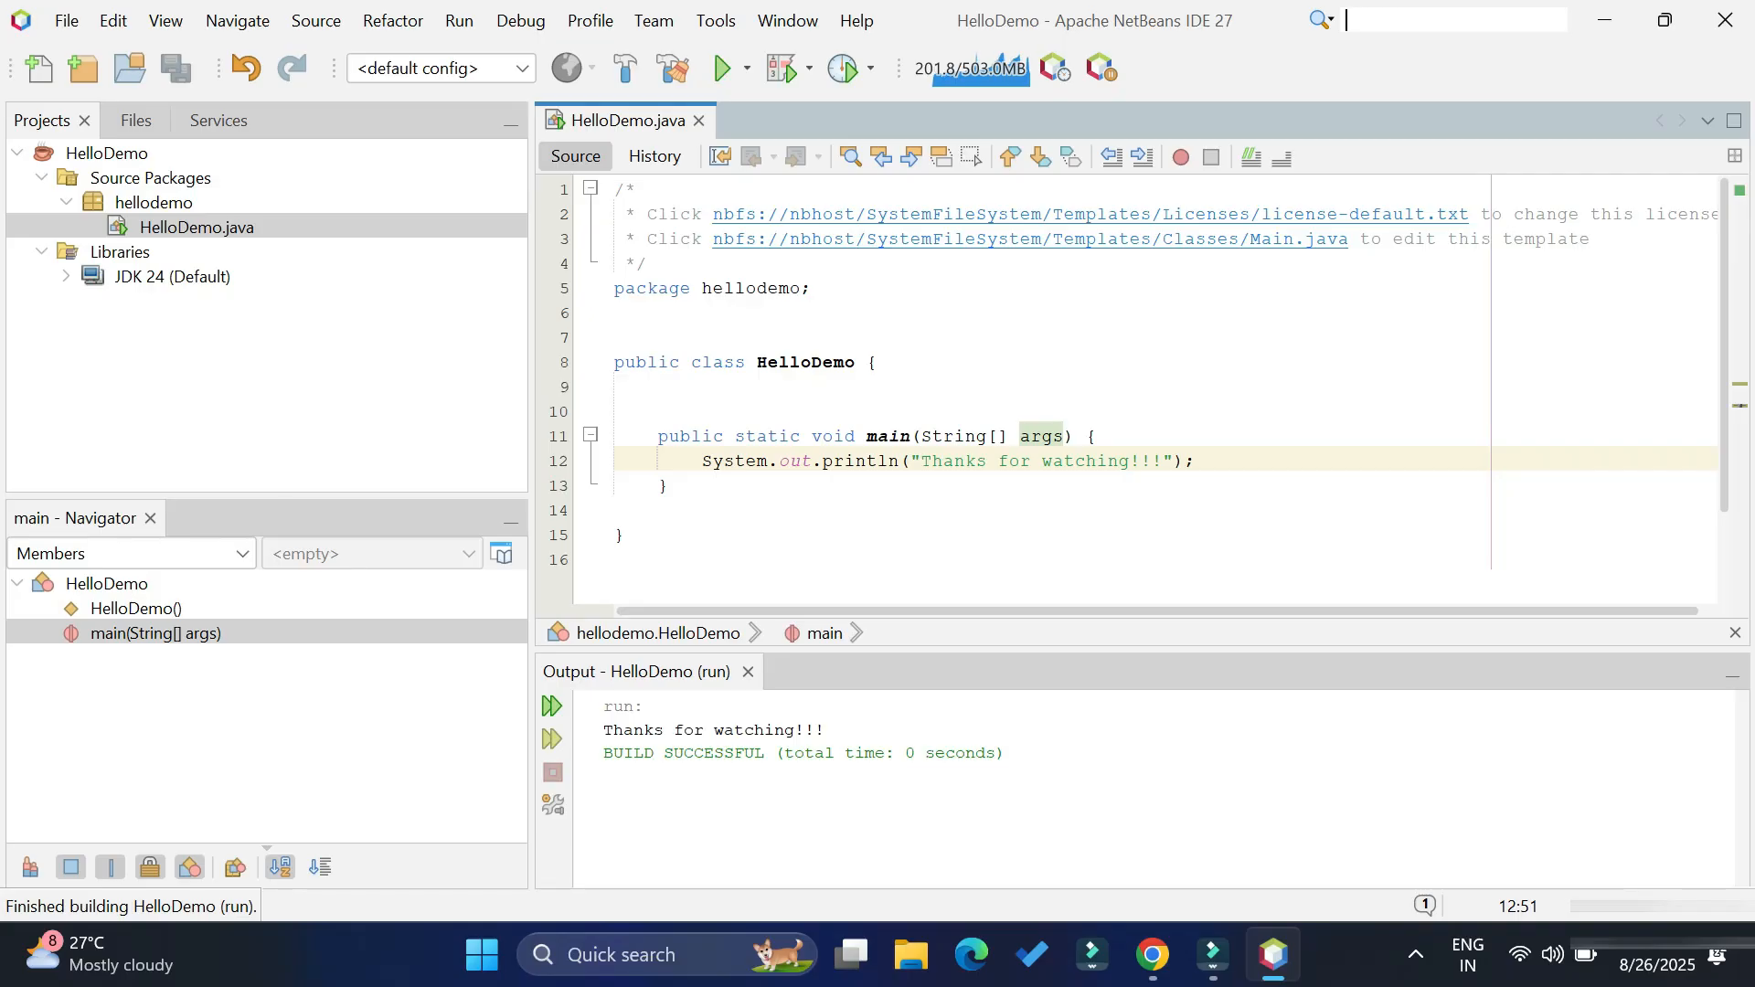